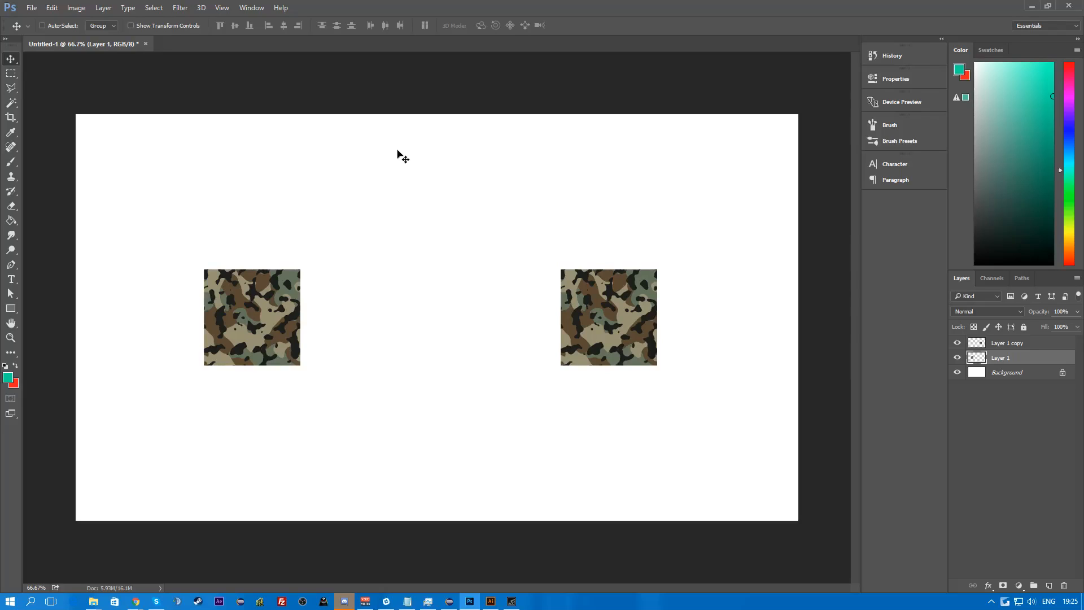
mouse_move(391, 204)
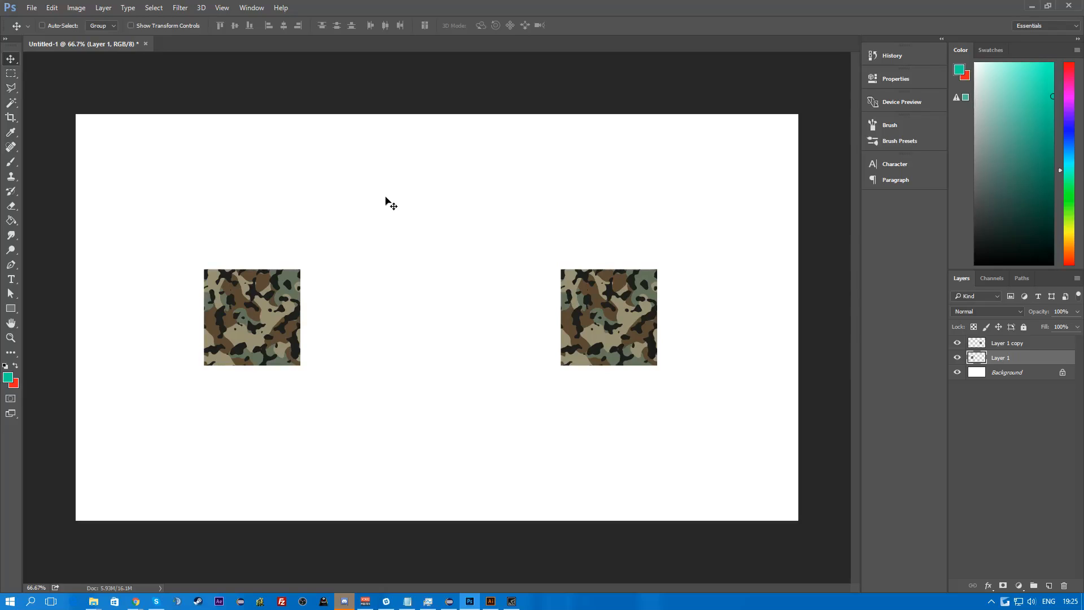
mouse_move(390, 199)
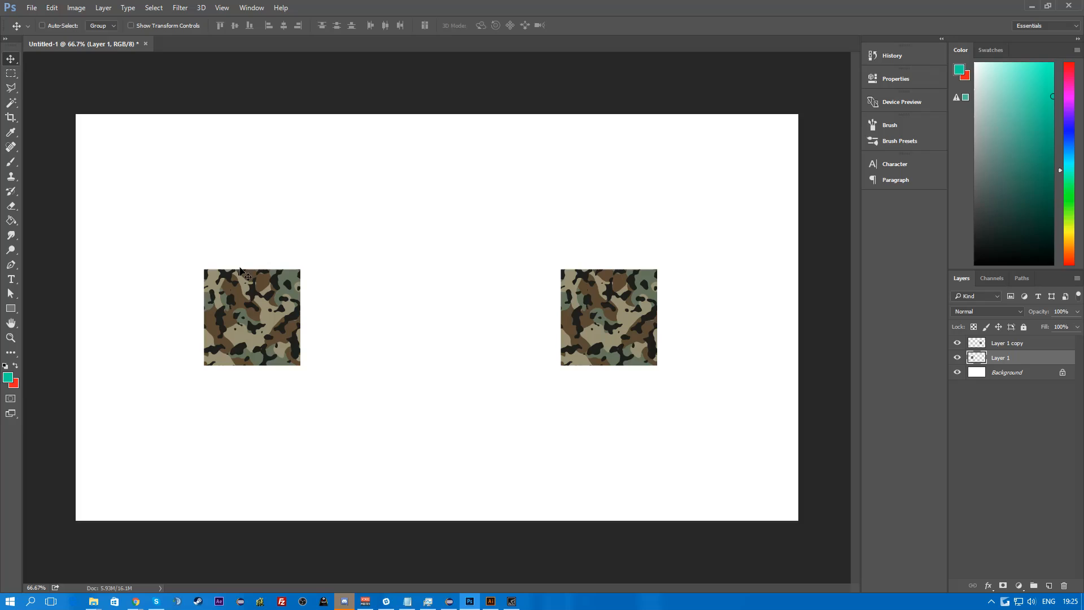
mouse_move(248, 296)
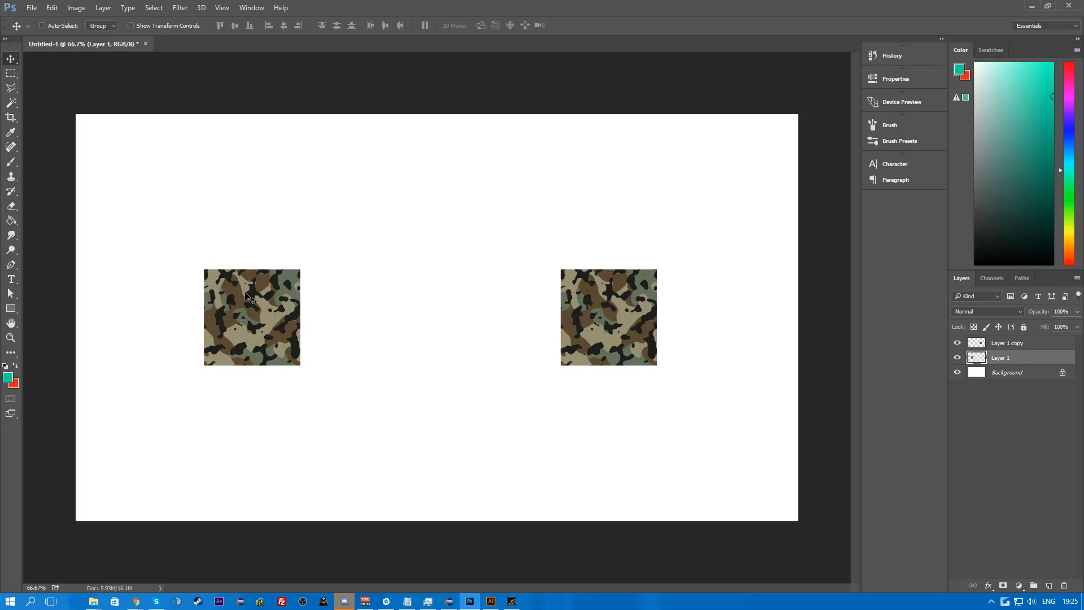
mouse_move(251, 296)
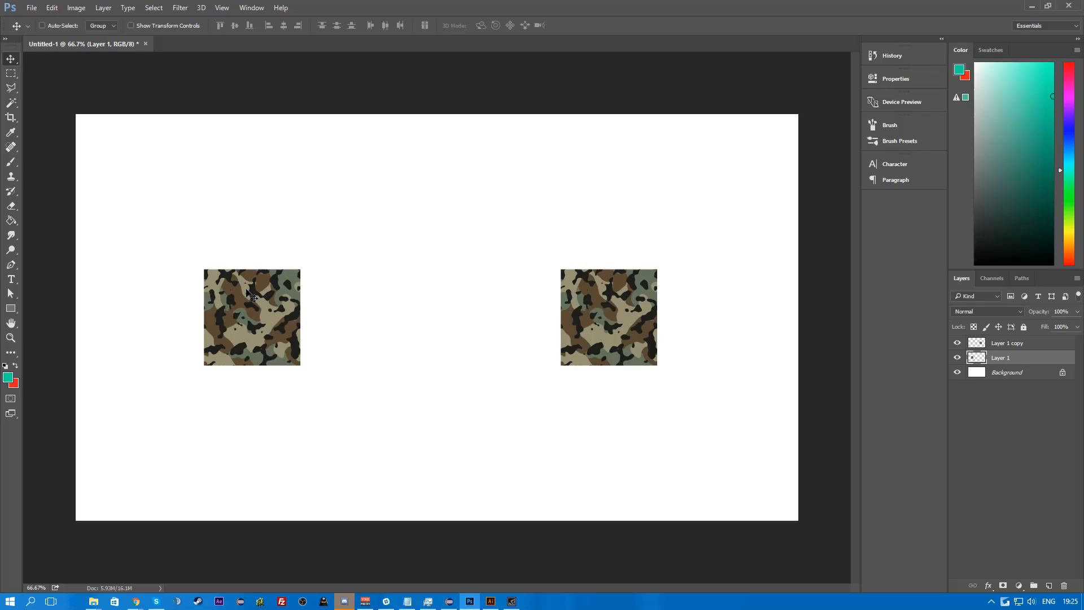
mouse_move(938, 366)
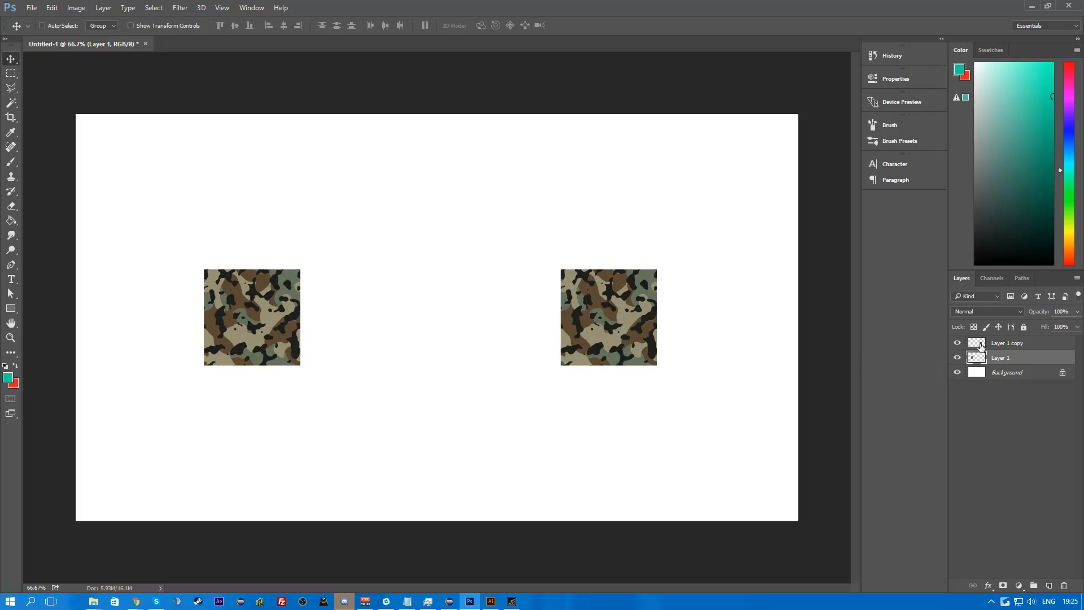
- Scale the right camo square (Layer 1 copy) up to several times its size
left_click(1007, 342)
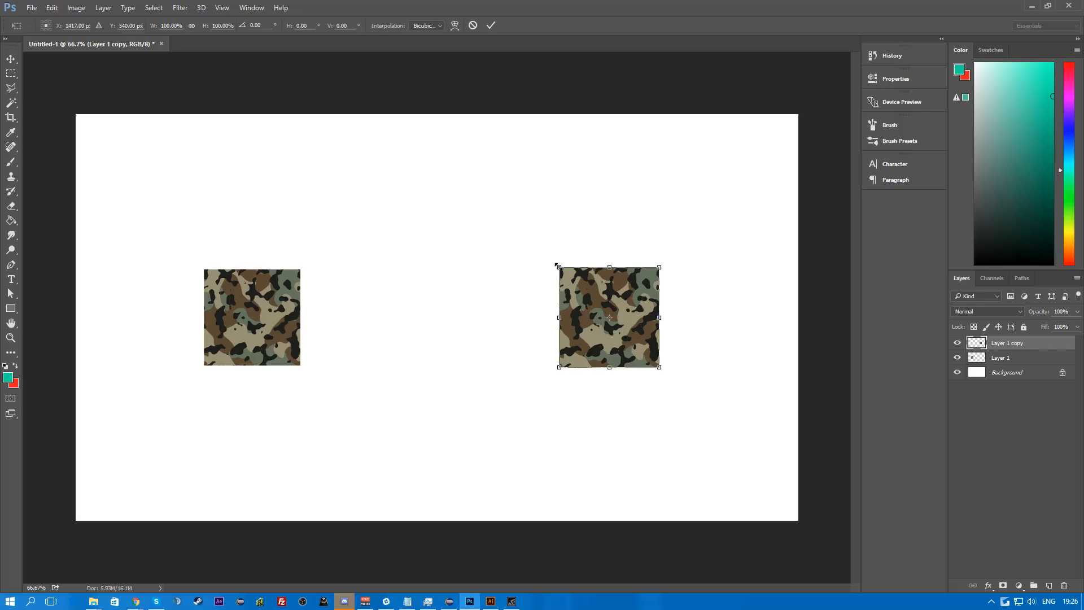
left_click_drag(558, 268, 441, 149)
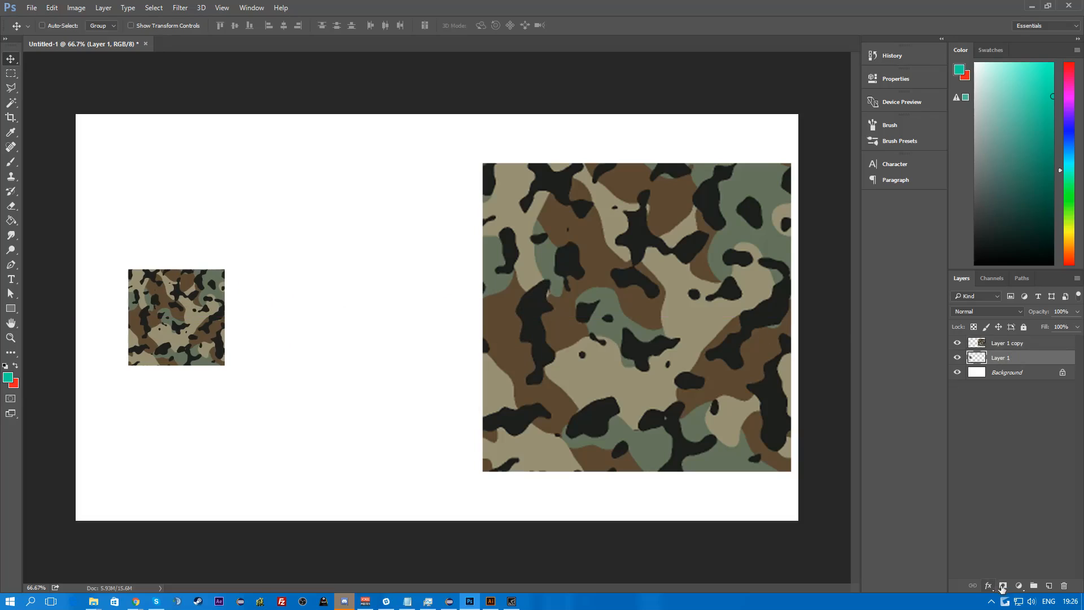
- Add a new empty layer and set the painting colour to black for the brush
left_click(1049, 587)
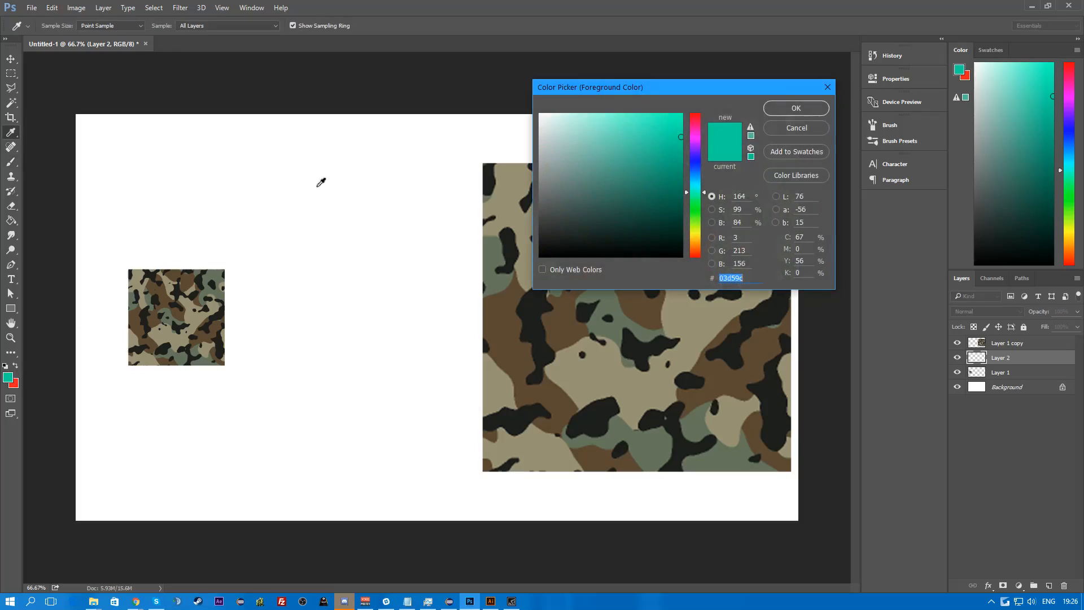
left_click(795, 108)
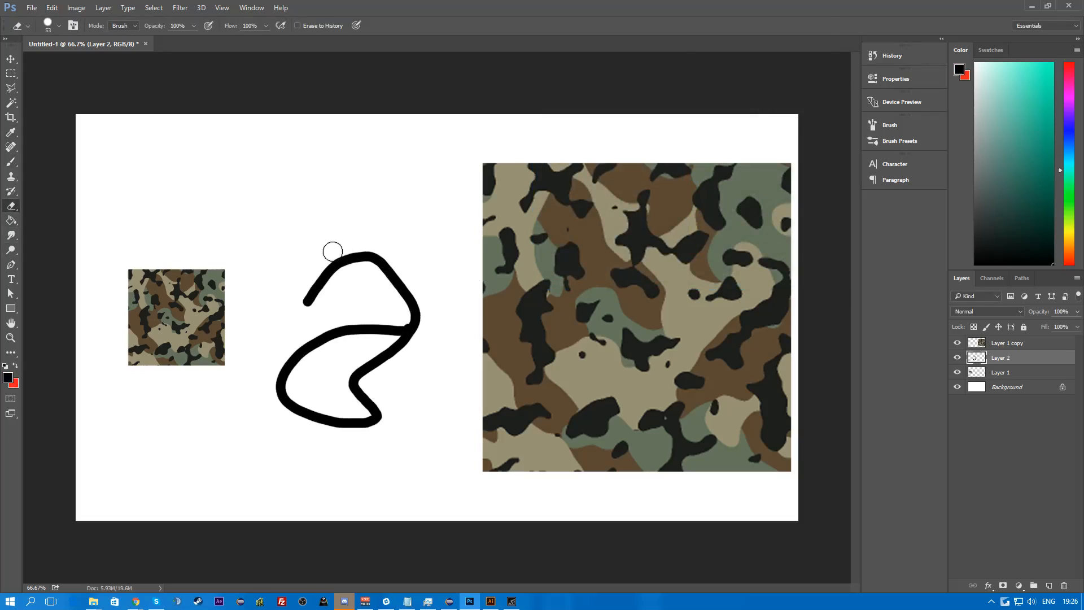
left_click(28, 26)
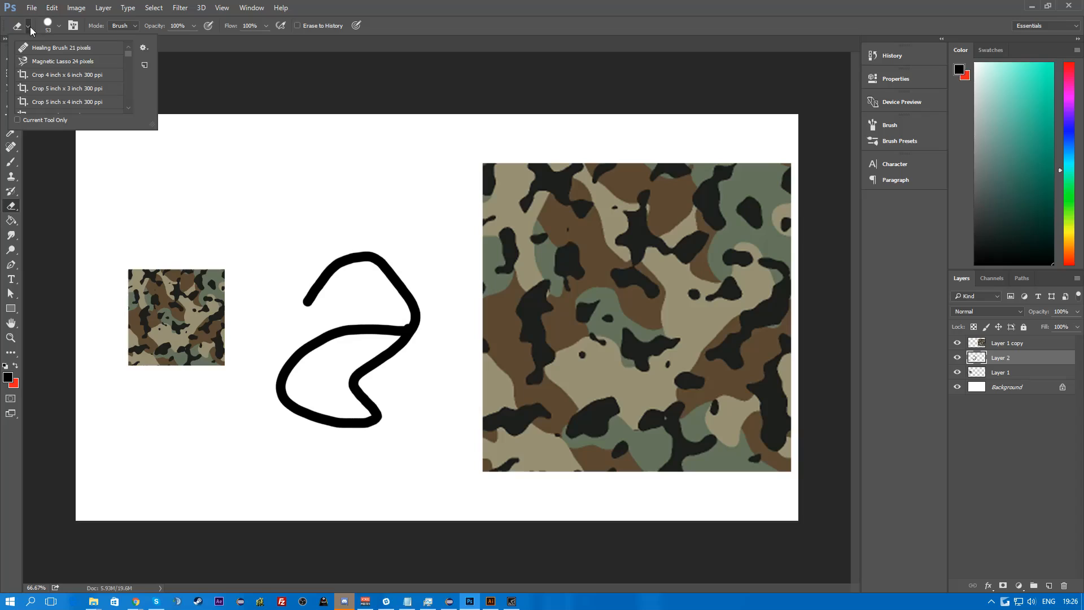
left_click(17, 26)
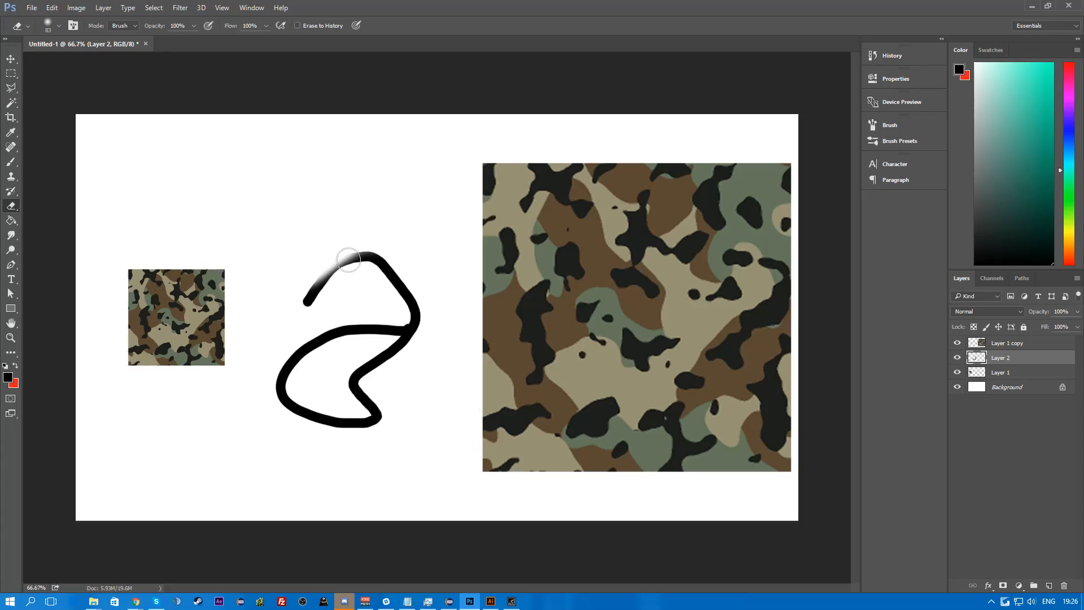
mouse_move(350, 386)
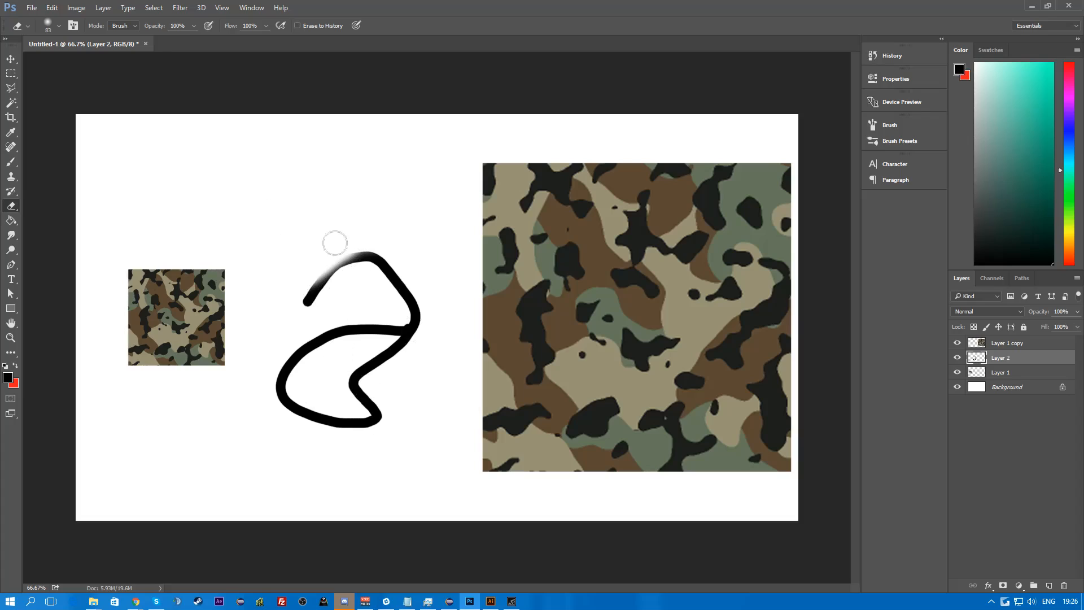
- Switch to the Move tool and select the large camo square on the canvas
left_click(11, 58)
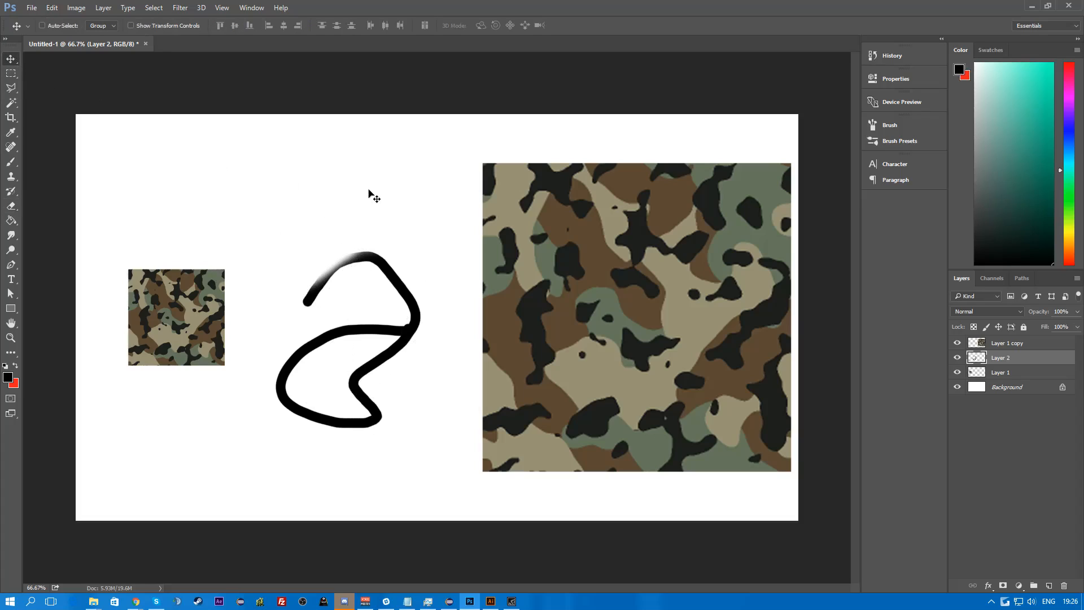
mouse_move(584, 205)
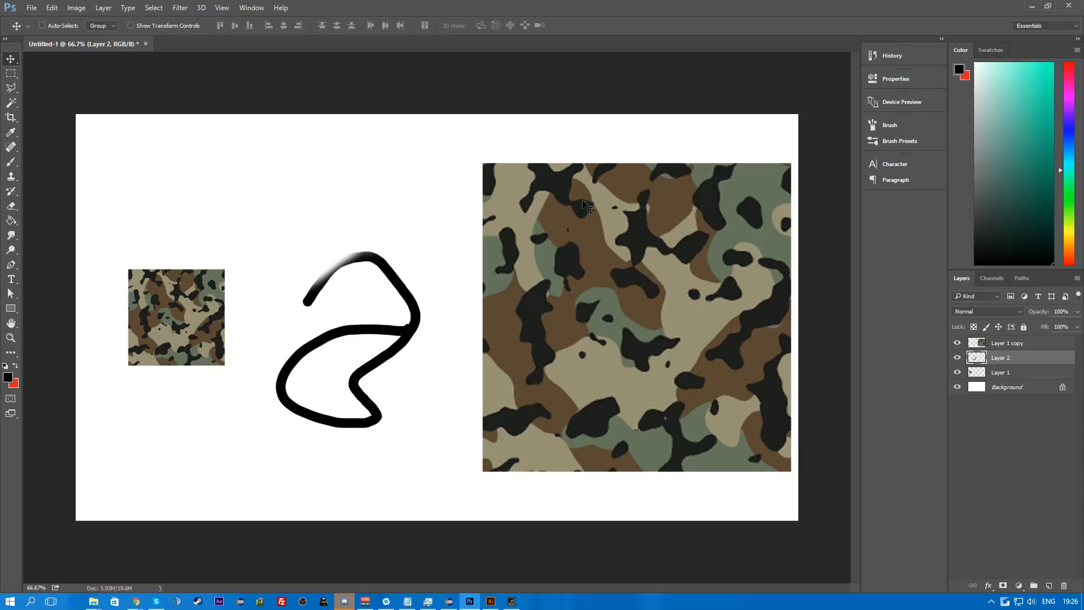
left_click(956, 371)
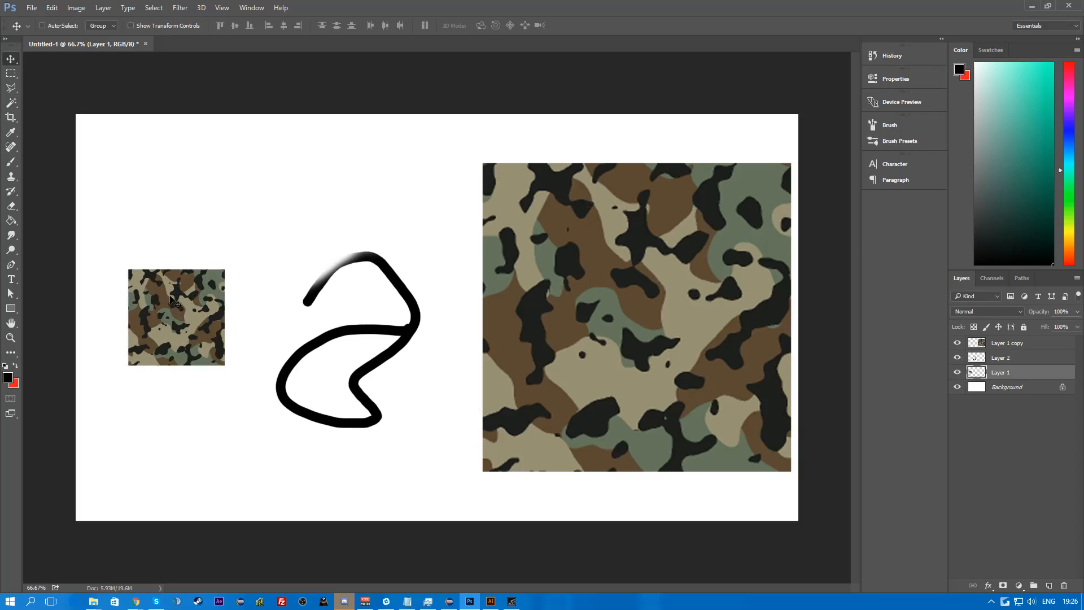
mouse_move(837, 330)
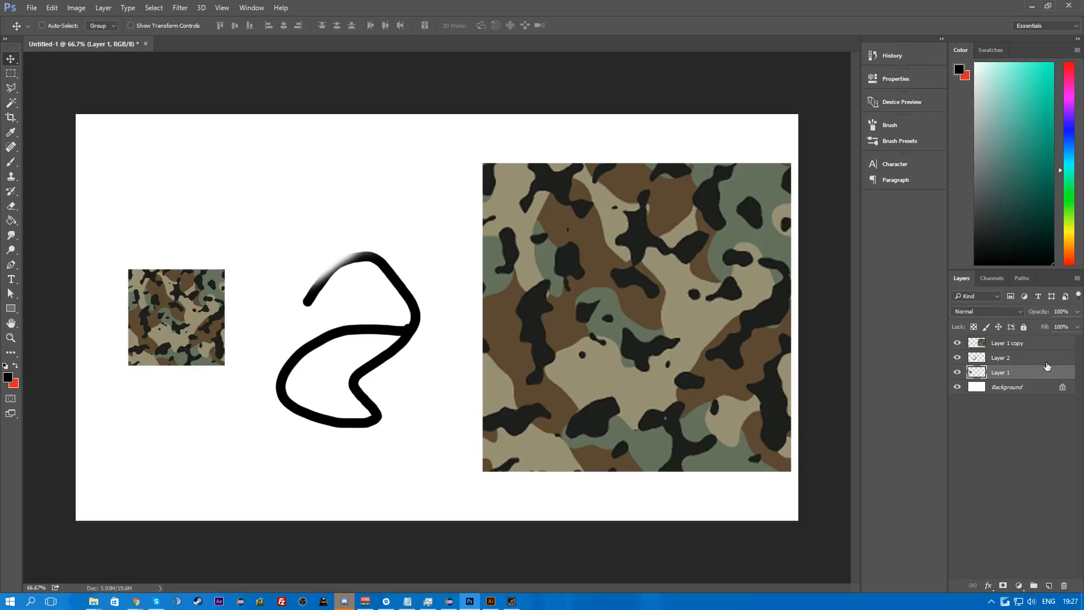
- Draw a rectangular marquee selection around the small left camo square
left_click(12, 74)
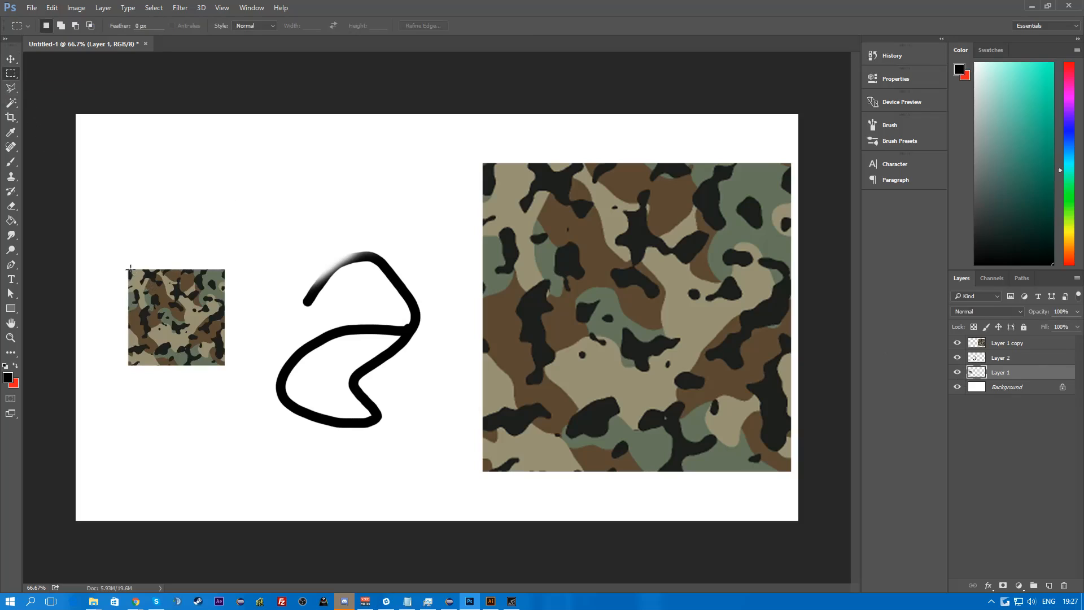
left_click_drag(127, 267, 237, 375)
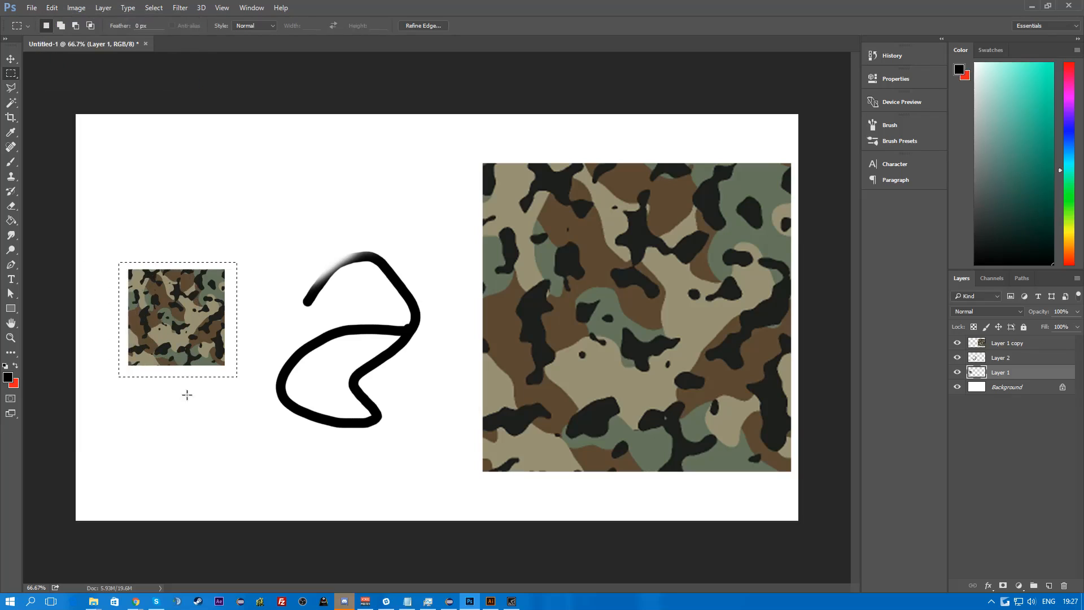
- Bring Illustrator forward and centre the pasted camo square on the artboard
left_click(489, 601)
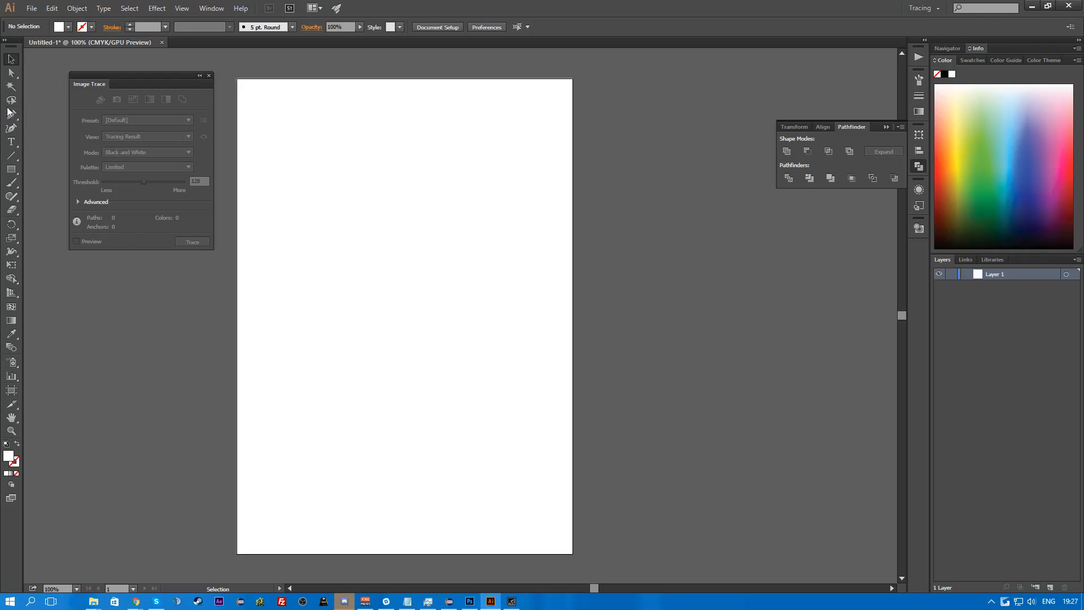
mouse_move(395, 264)
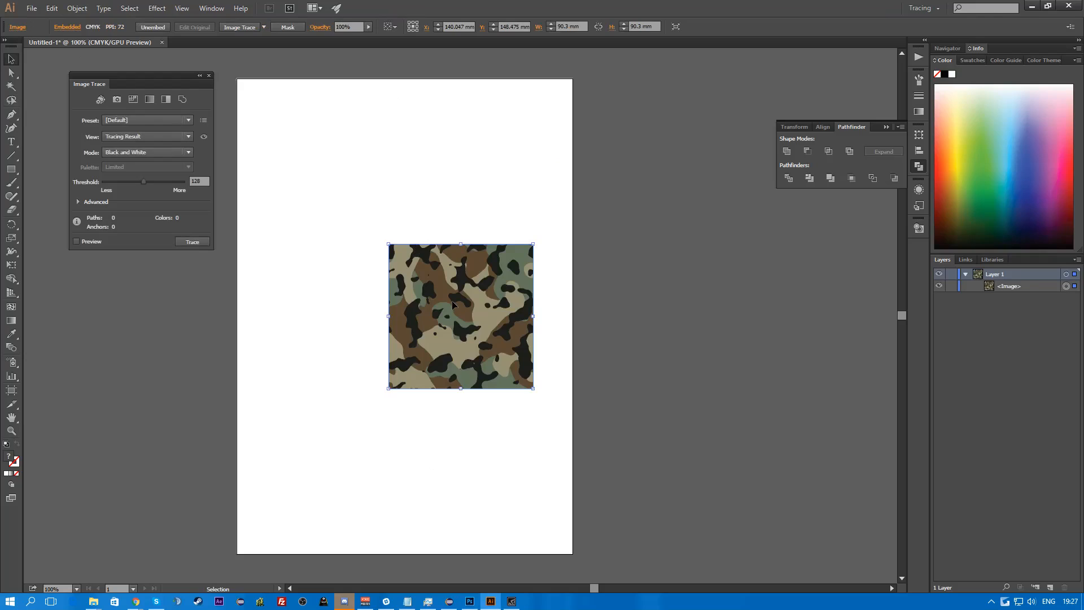
left_click_drag(460, 316, 418, 312)
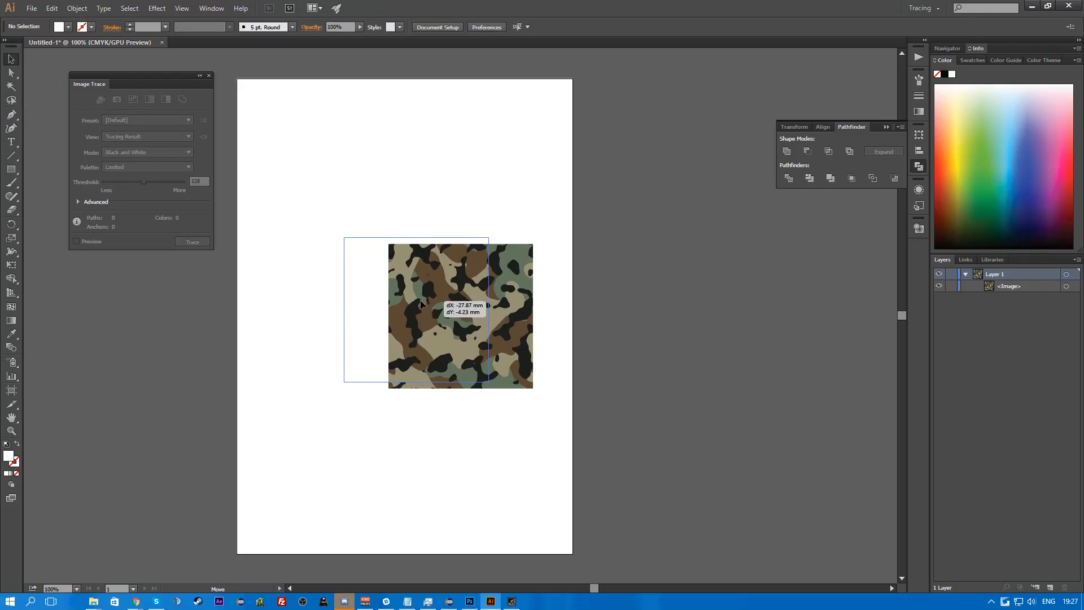
left_click_drag(421, 304, 401, 304)
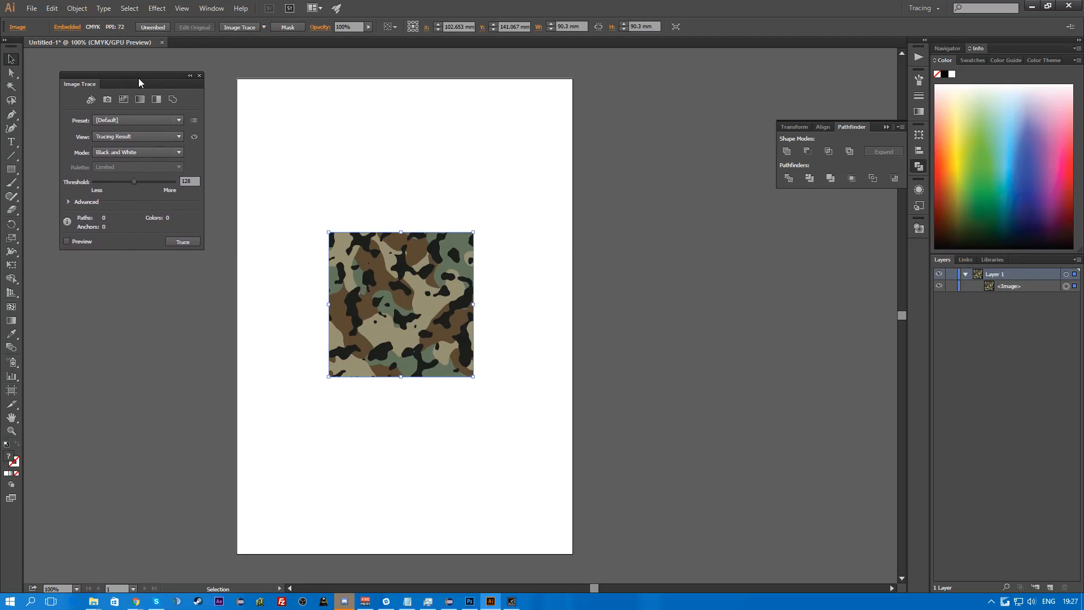
- Show the Image Trace panel from the Window menu and reach its Preset list
left_click(211, 8)
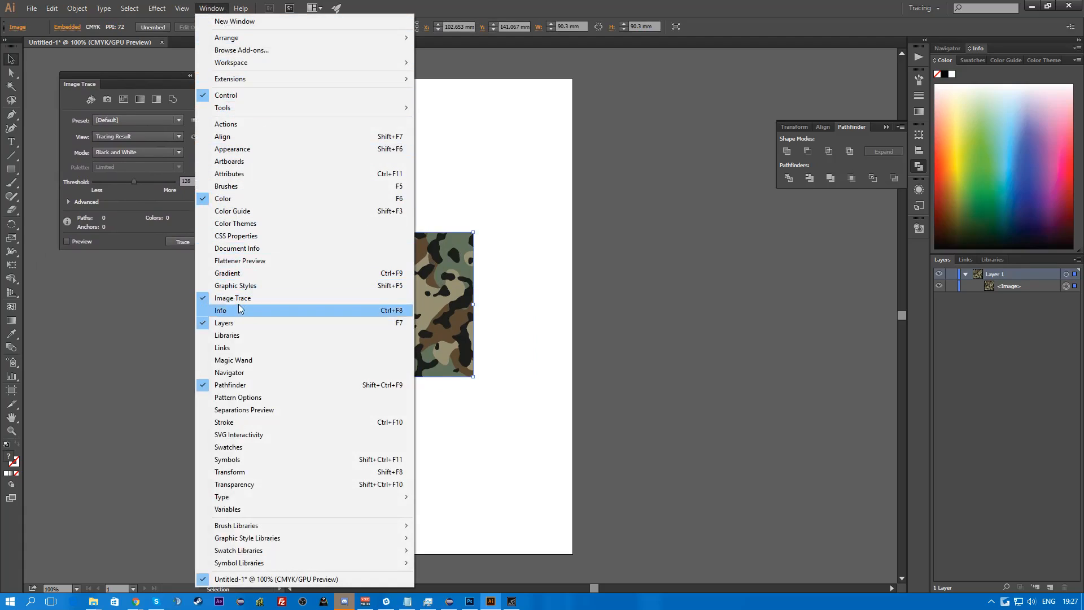
mouse_move(232, 298)
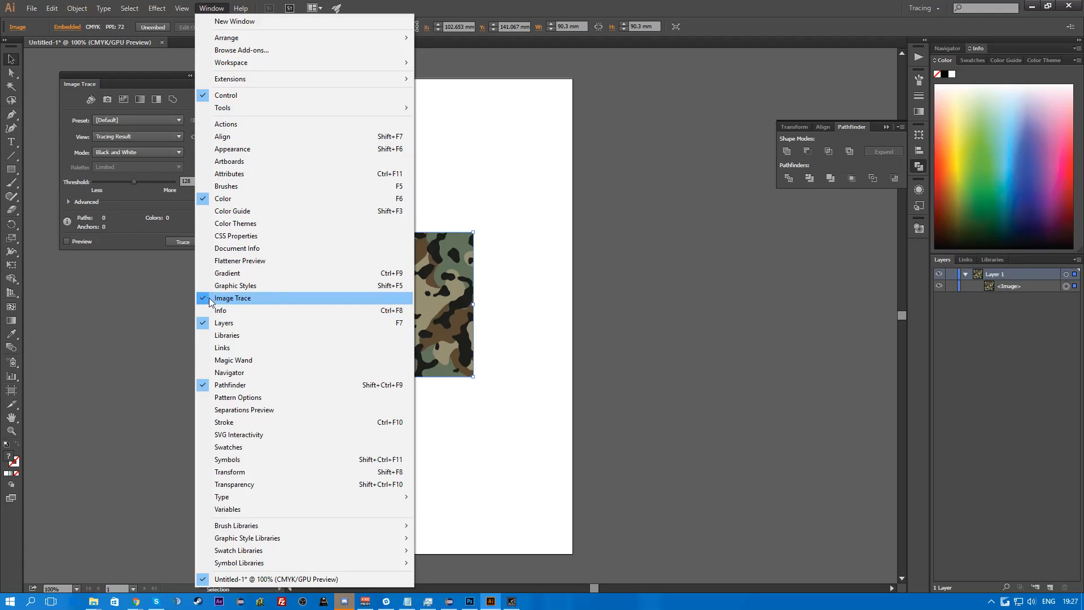
left_click(233, 298)
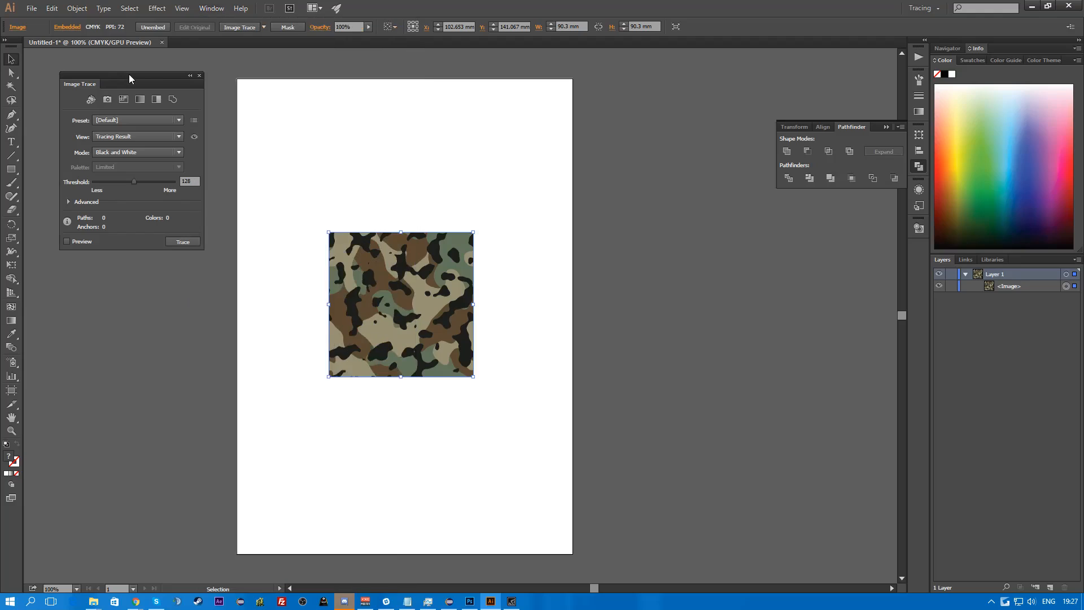
left_click(67, 76)
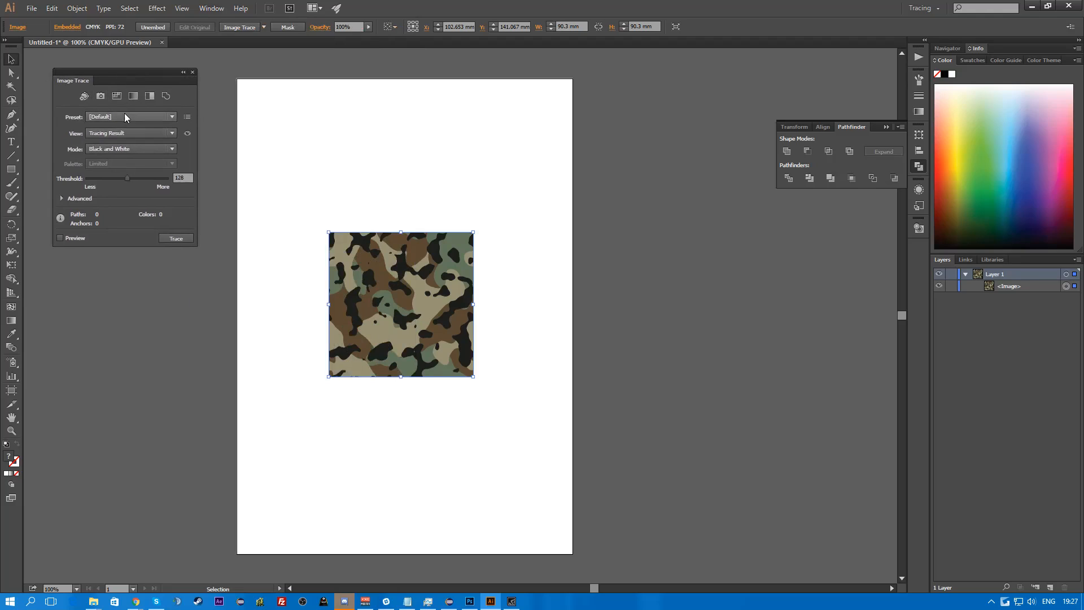
mouse_move(125, 117)
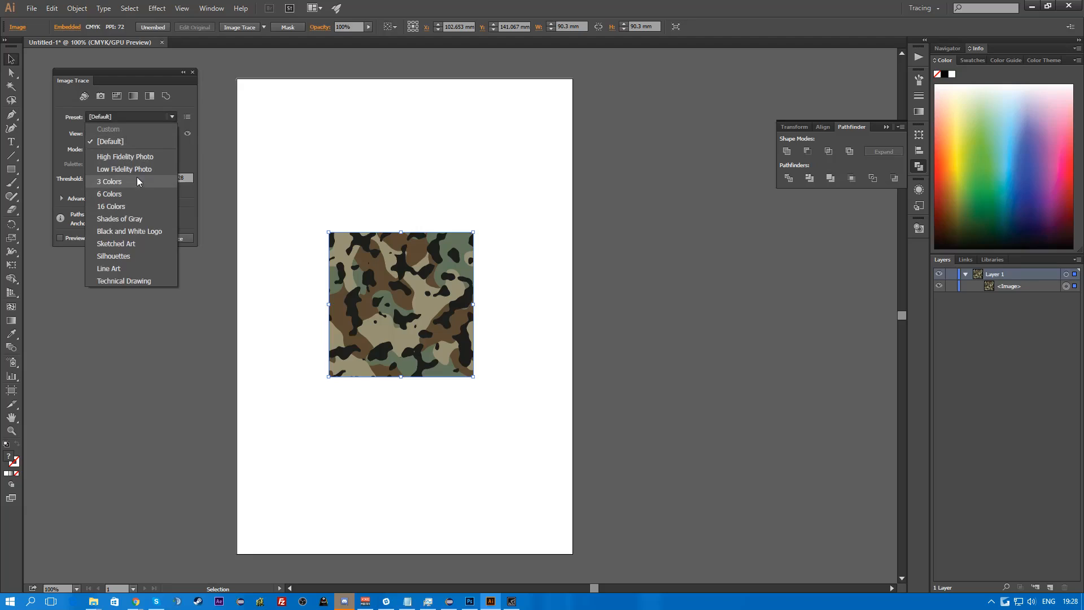
- Try Silhouettes, Line Art, Sketched Art, B&W Logo, Shades of Gray, 16 Colors, ending on 3 Colors
left_click(113, 256)
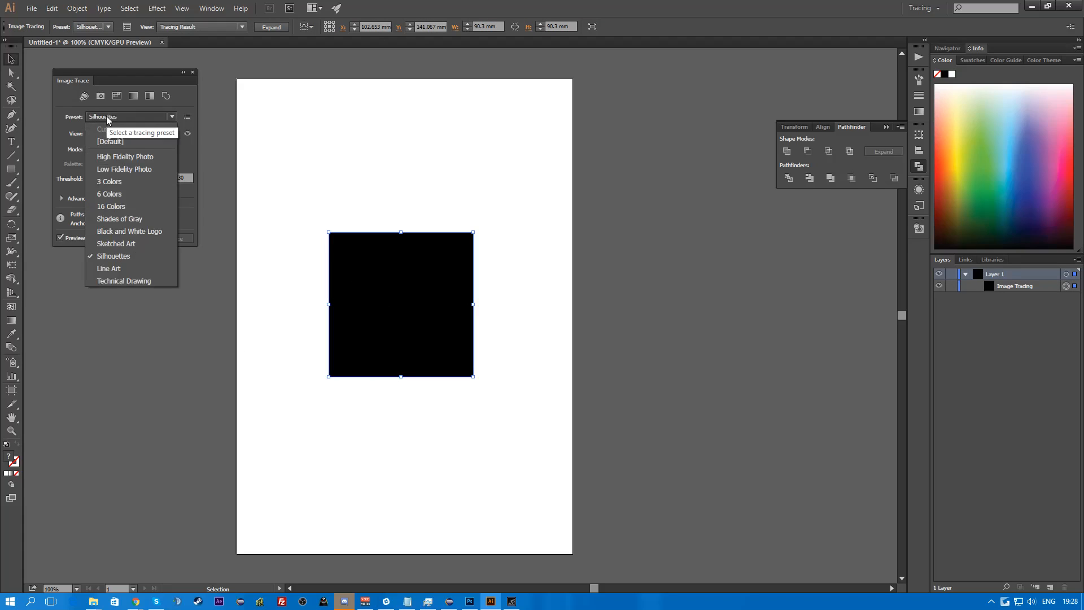
mouse_move(135, 270)
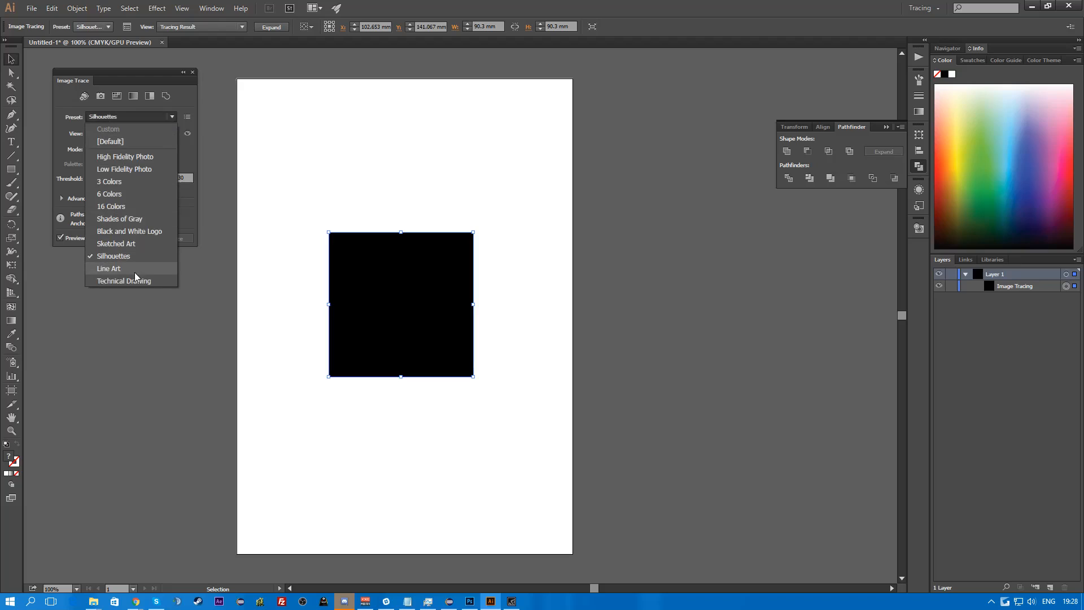
left_click(109, 269)
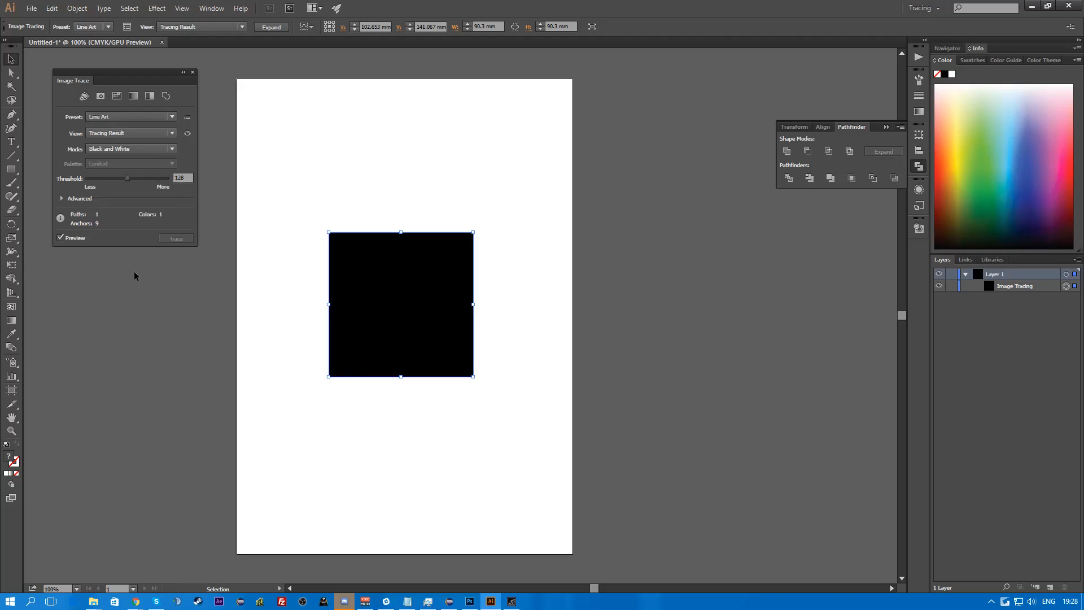
left_click(130, 149)
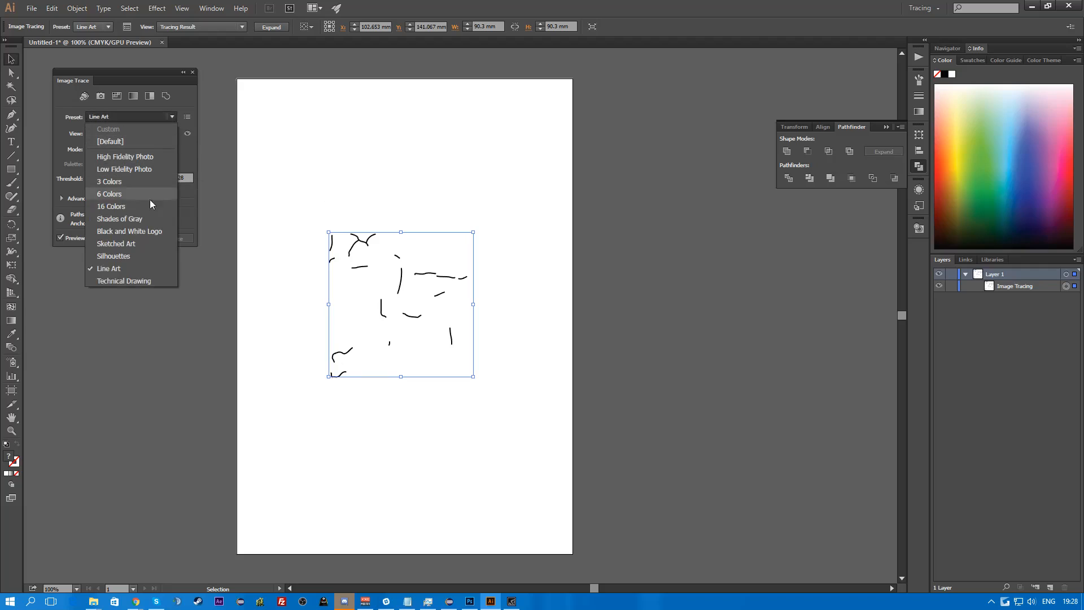
left_click(116, 244)
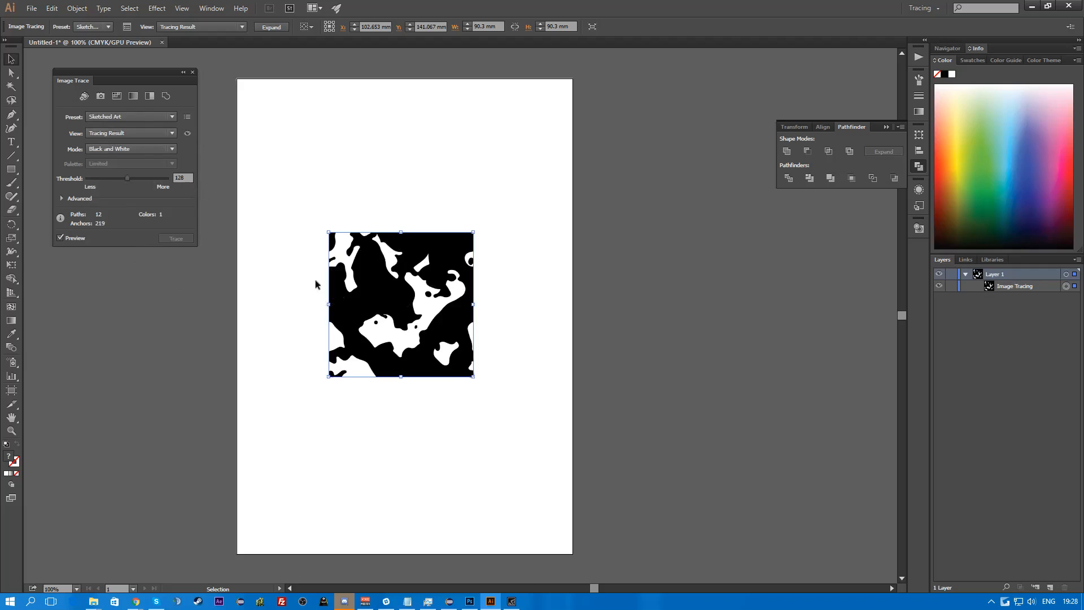
left_click(131, 117)
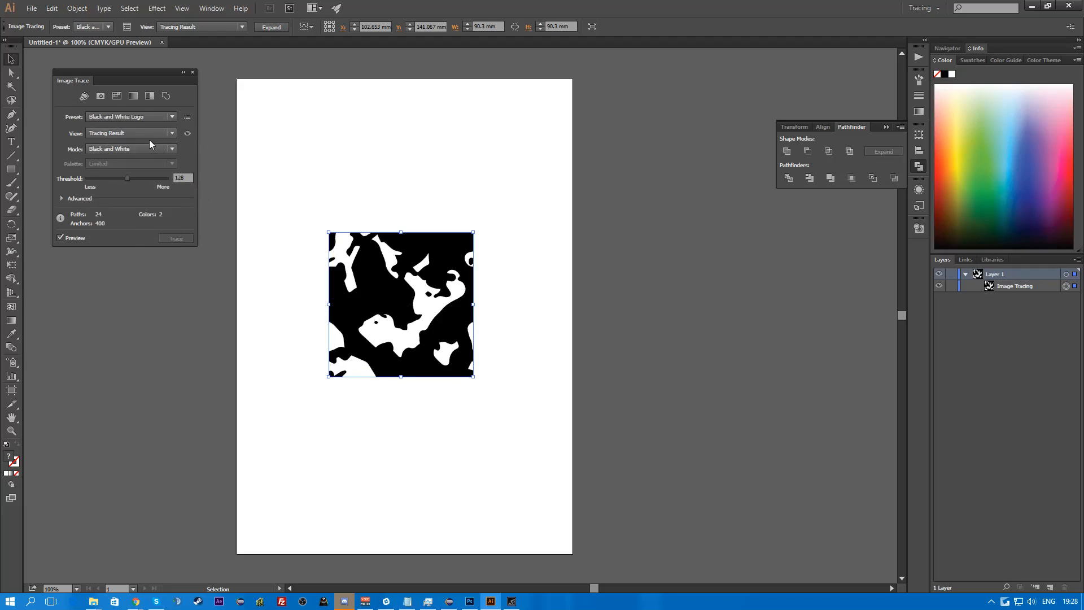
left_click(131, 116)
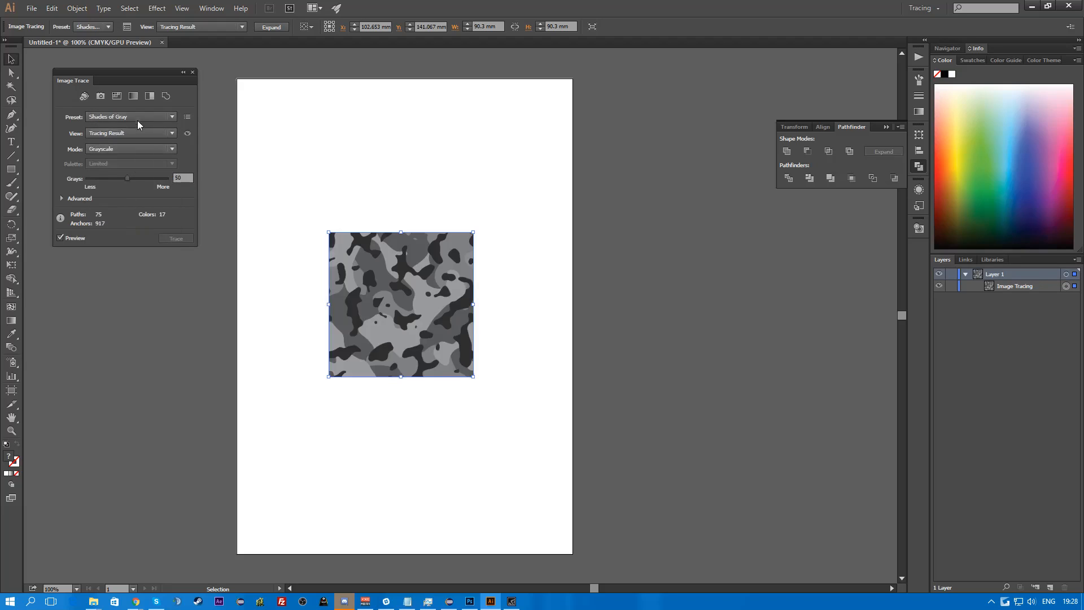
left_click(130, 116)
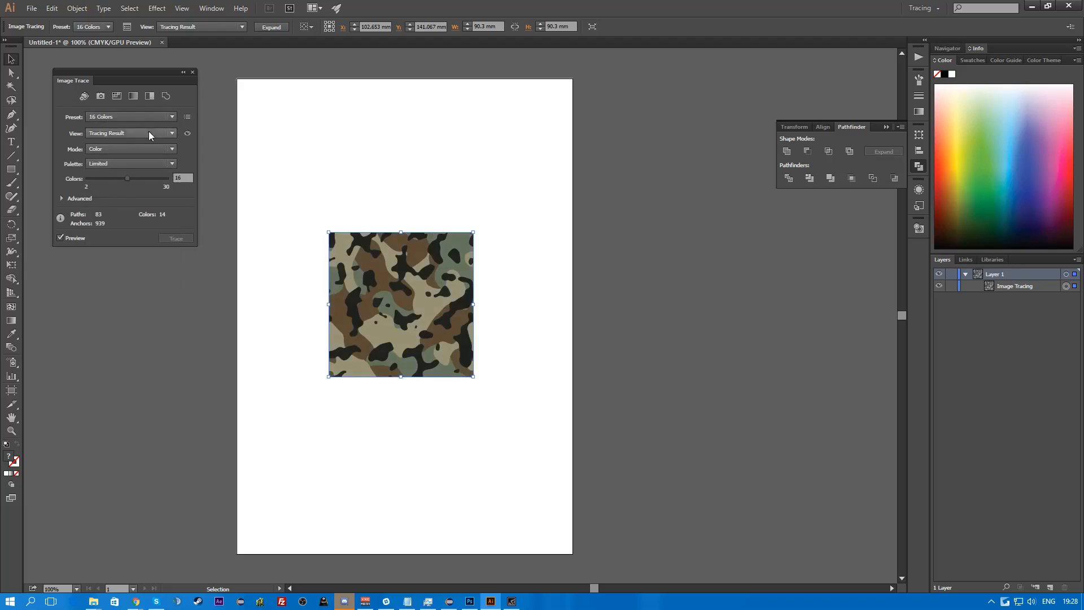
left_click(130, 117)
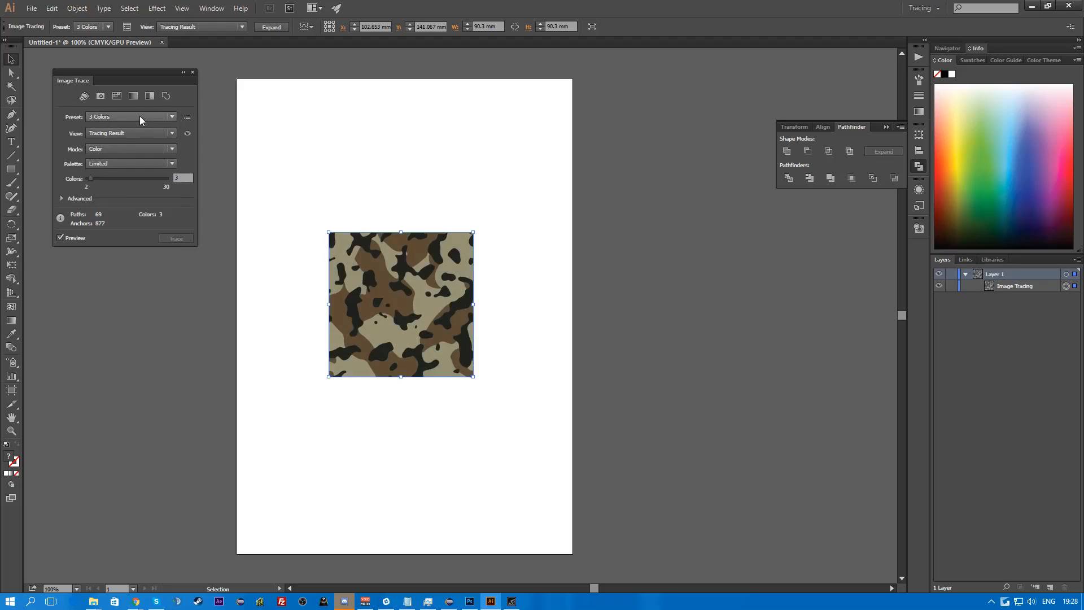
left_click(131, 117)
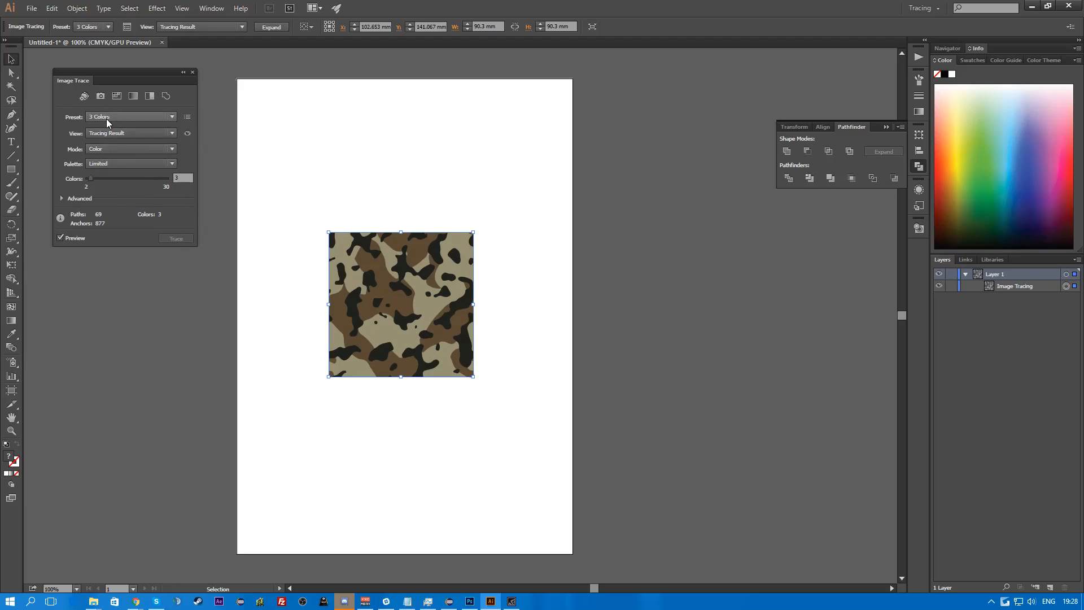
mouse_move(107, 116)
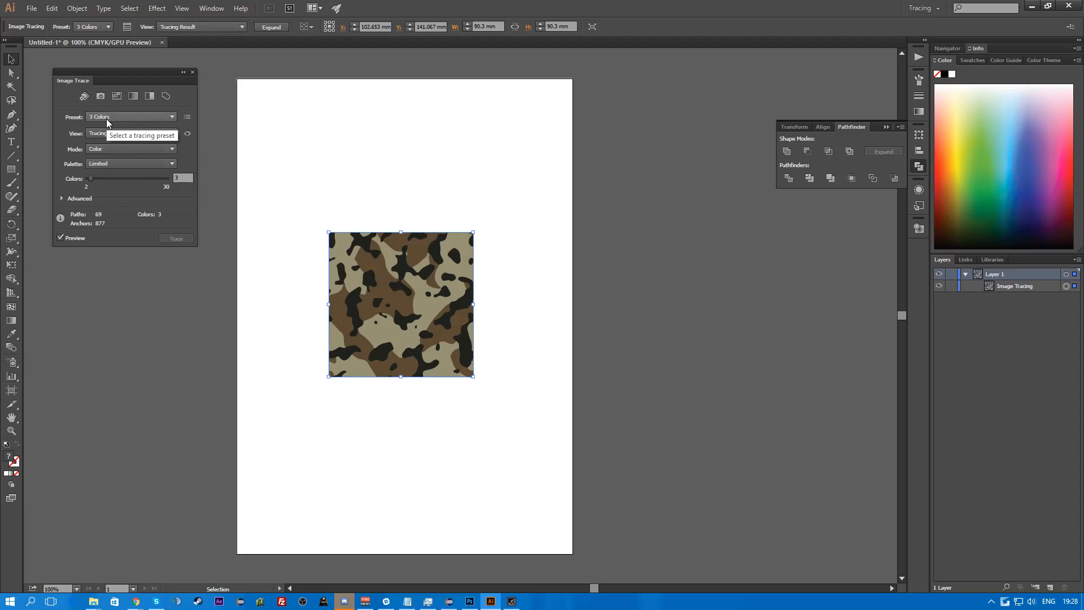
mouse_move(107, 134)
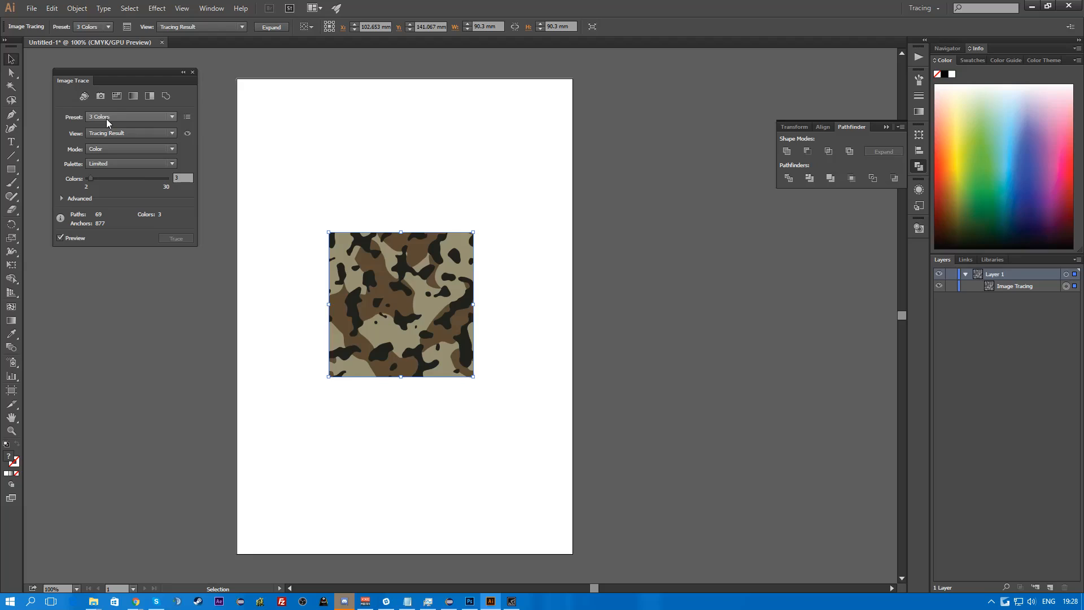
- Switch to the High Fidelity Photo preset and adjust the colour accuracy setting
left_click(130, 117)
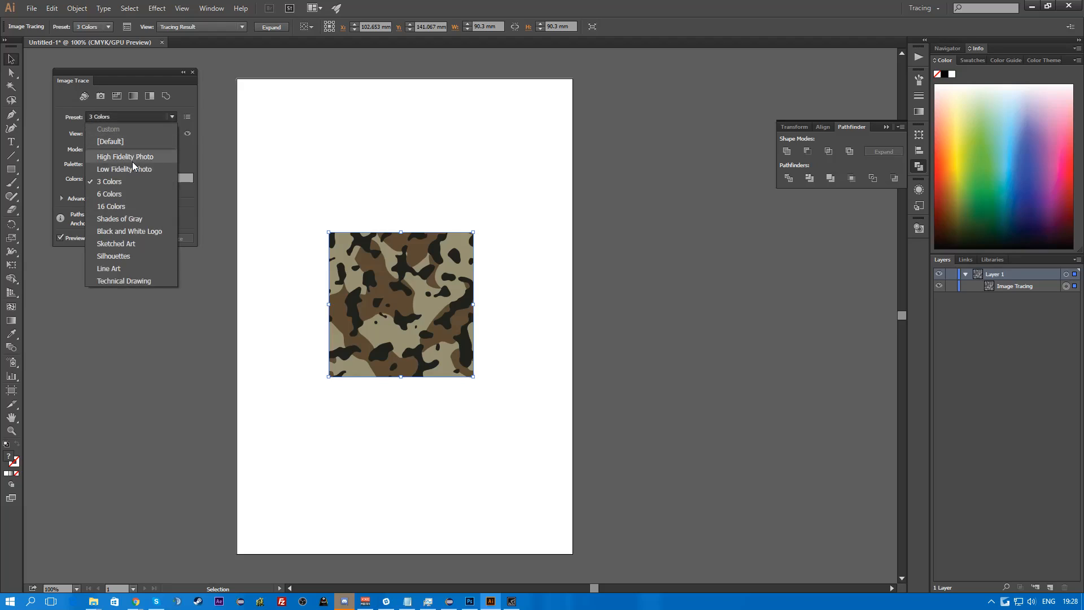
left_click(125, 155)
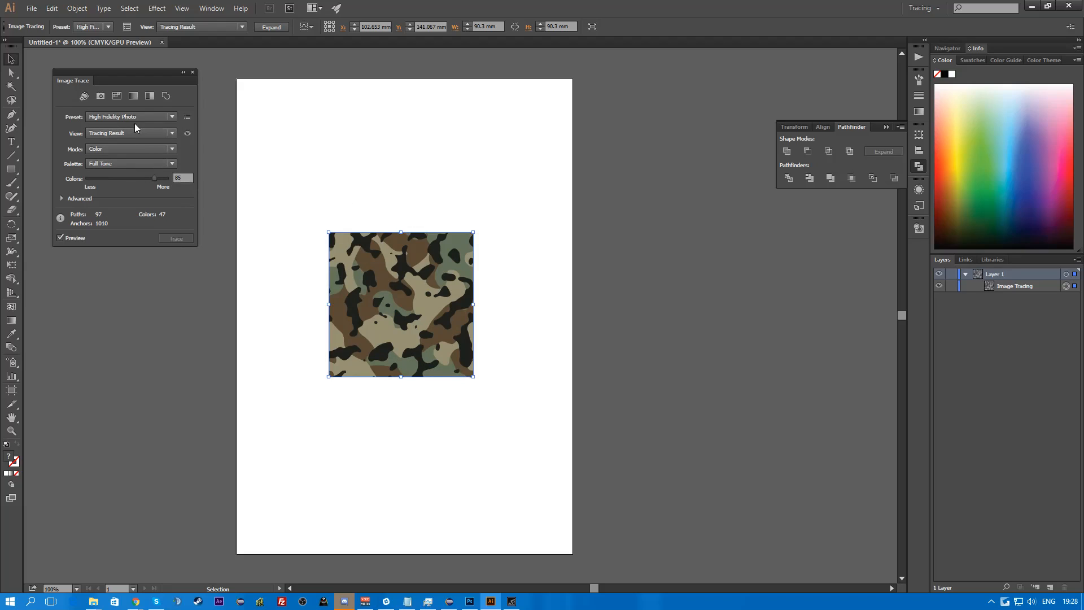
mouse_move(134, 117)
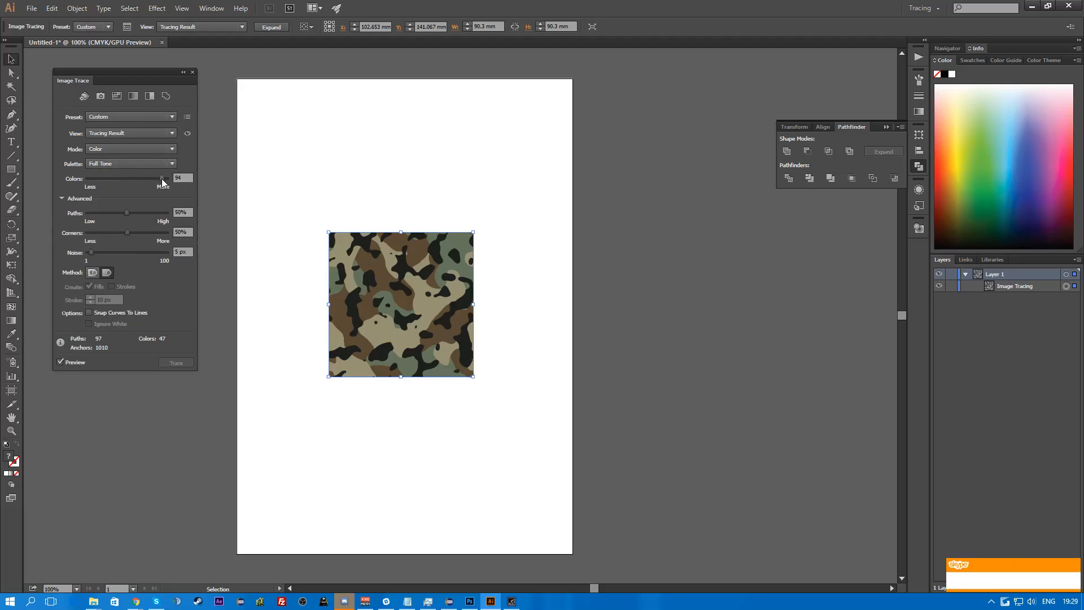
left_click_drag(165, 178, 159, 178)
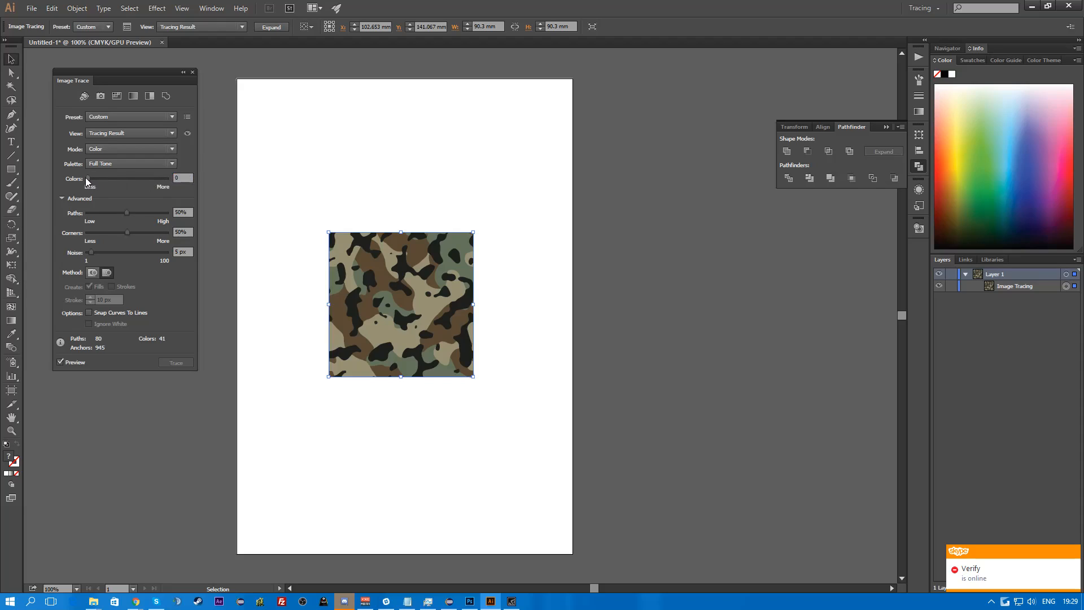
type("2")
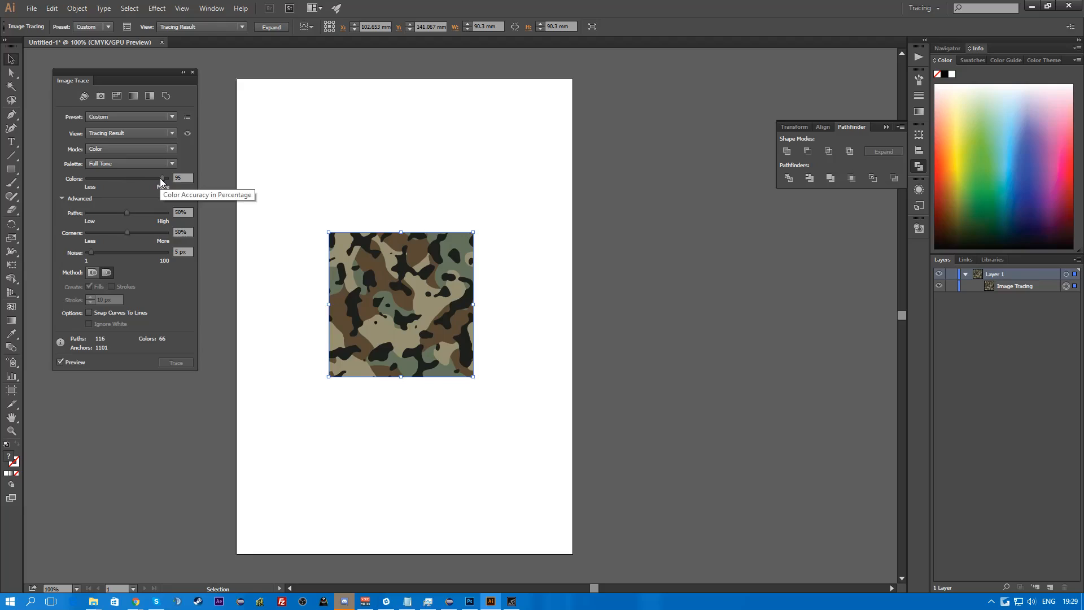
mouse_move(225, 224)
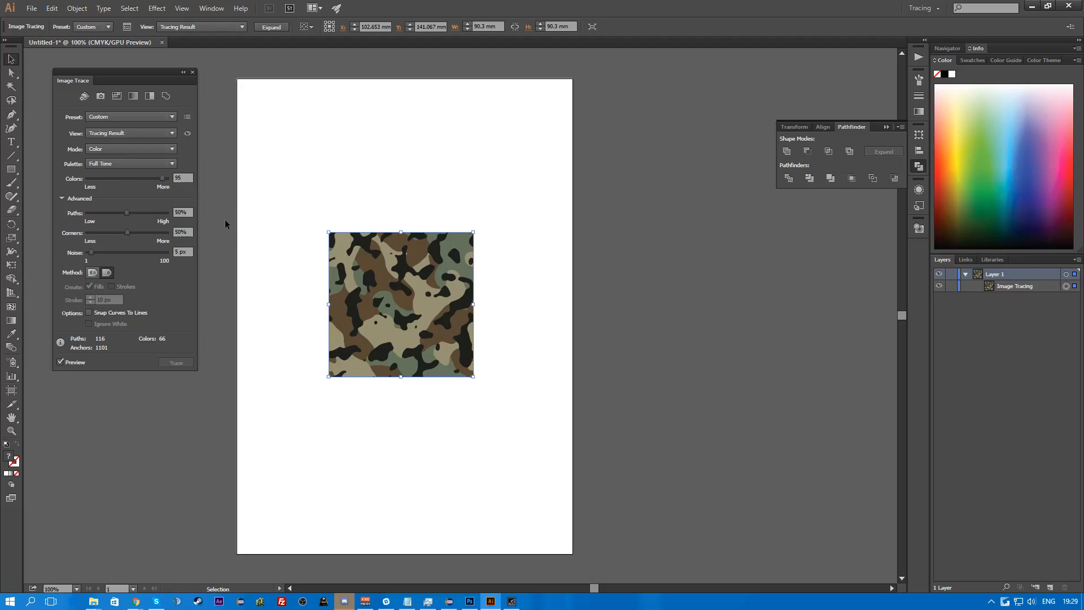
mouse_move(128, 217)
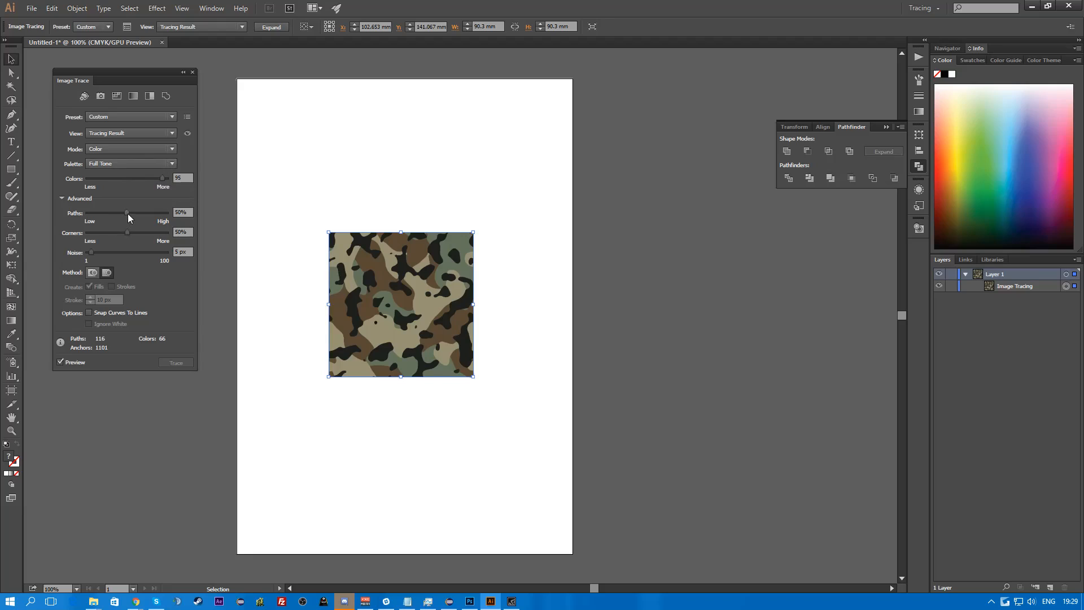
- Experiment with the Paths slider and leave path fitting at 90%
left_click_drag(127, 213, 134, 213)
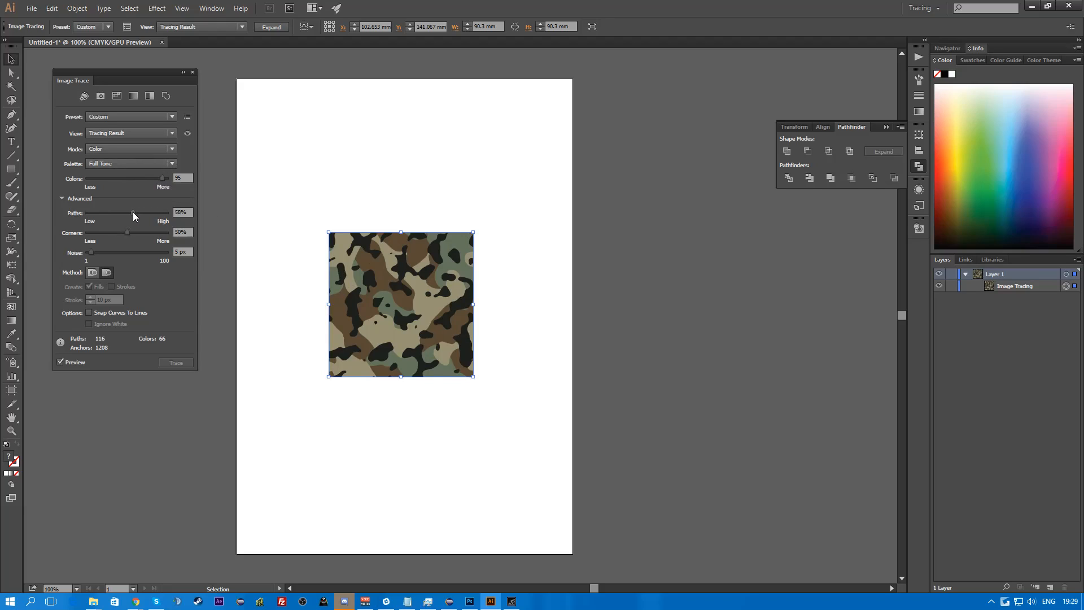
left_click_drag(134, 212, 121, 212)
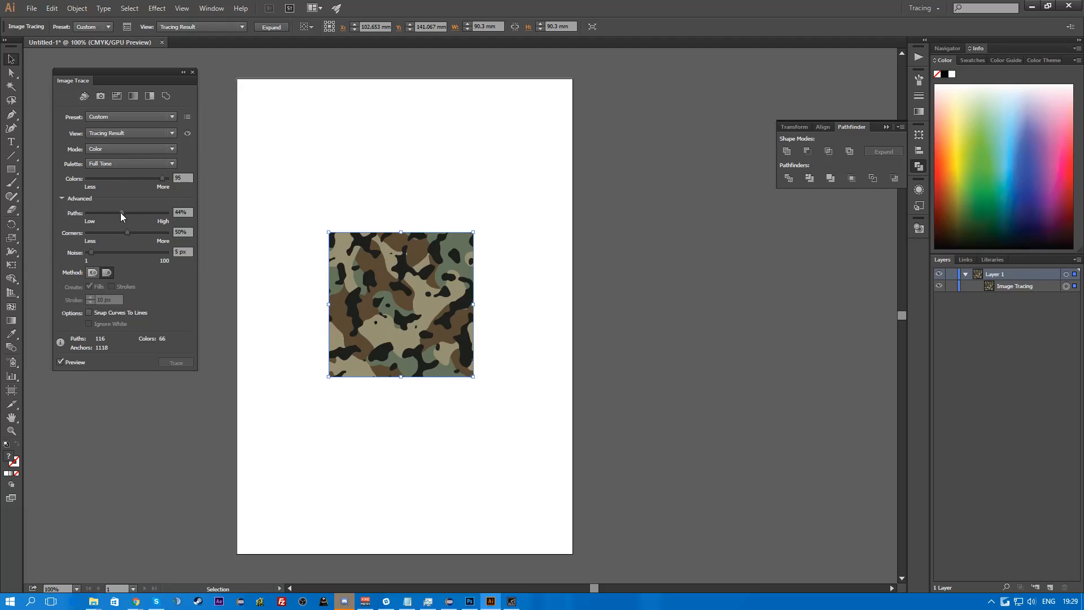
left_click_drag(122, 213, 157, 212)
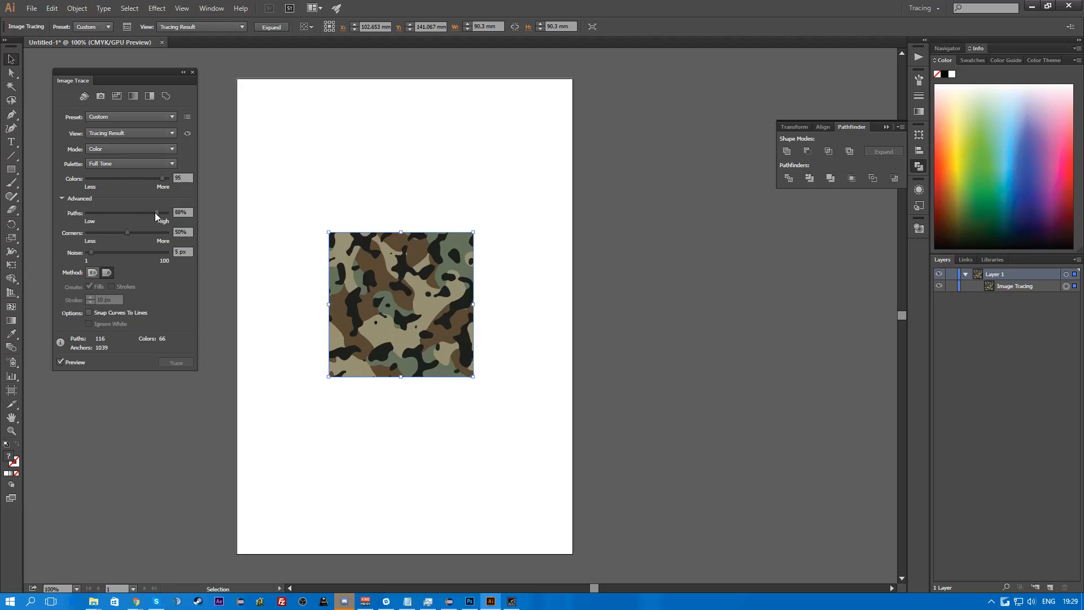
left_click_drag(158, 213, 112, 213)
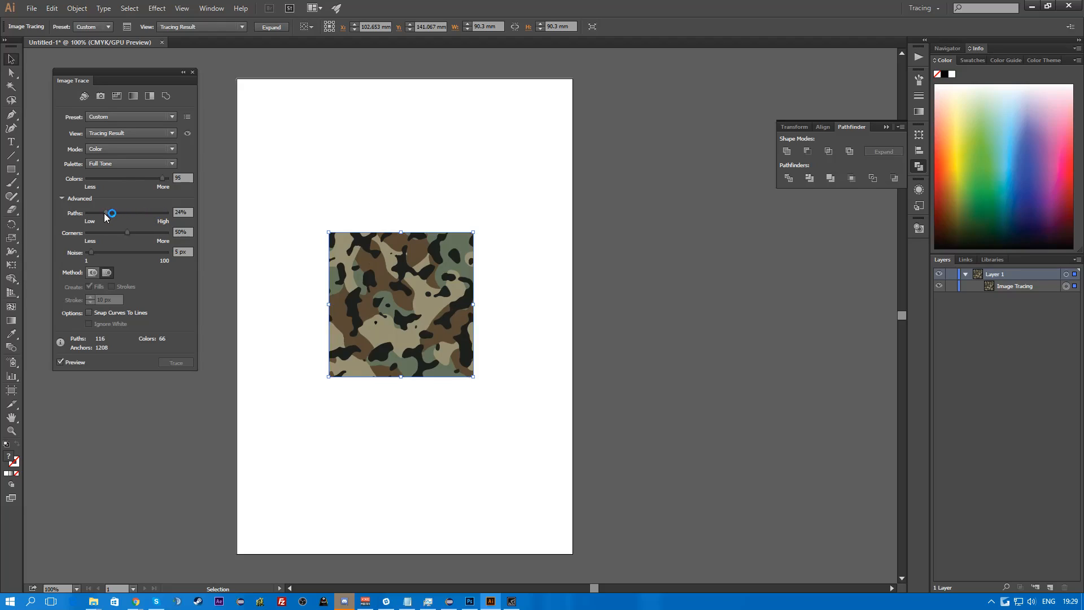
left_click_drag(111, 212, 153, 212)
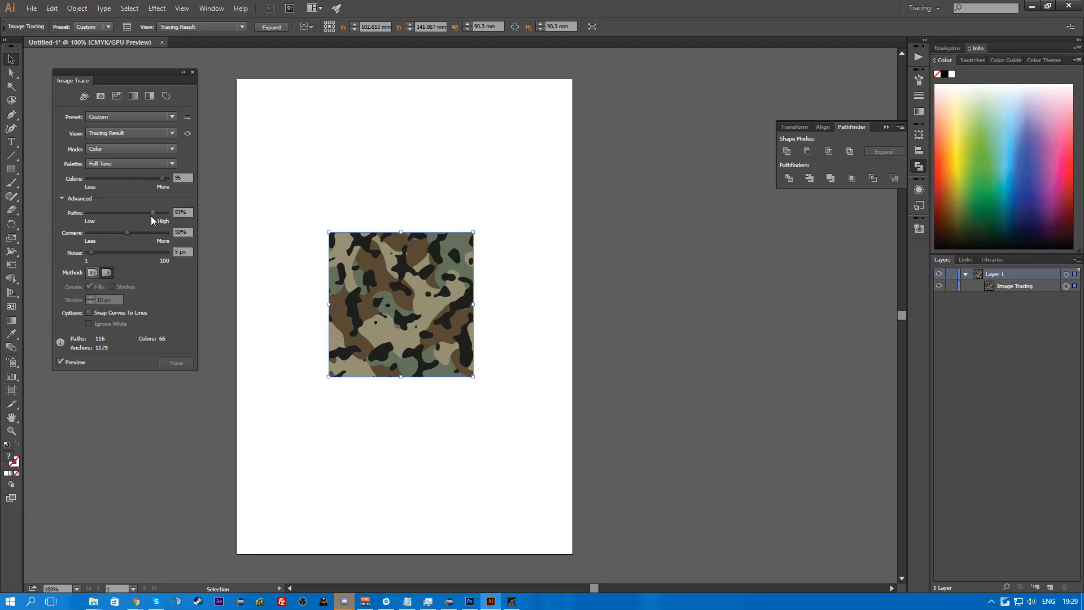
mouse_move(125, 217)
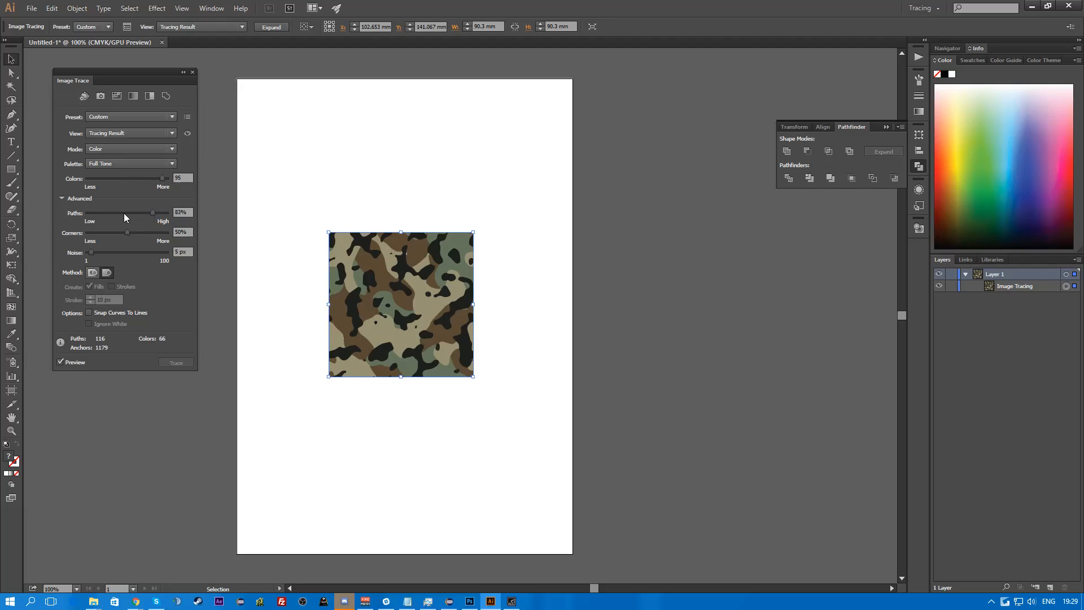
left_click_drag(153, 213, 126, 213)
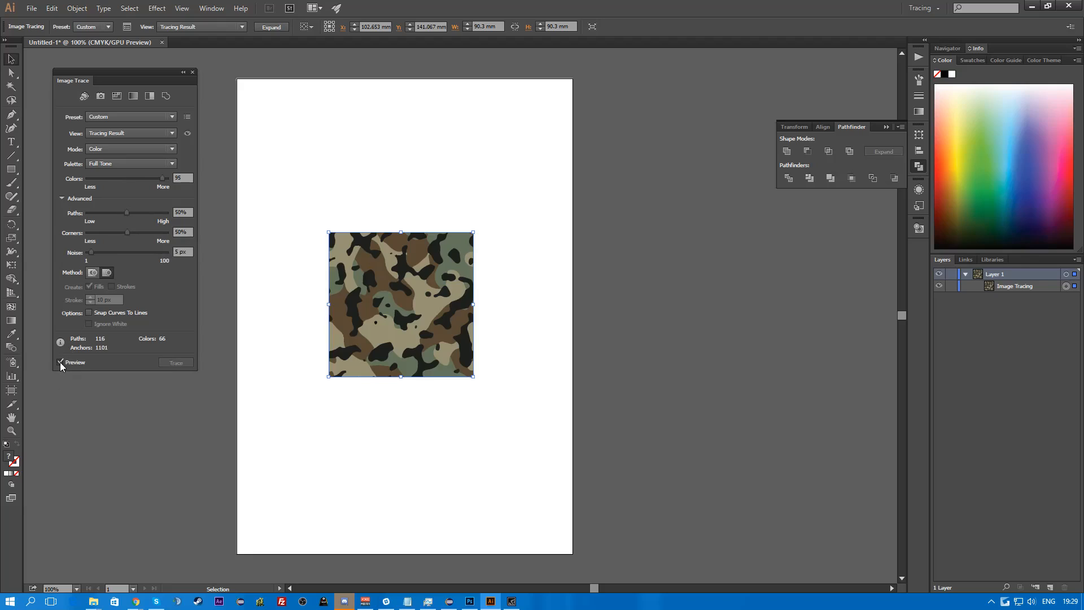
- Toggle the live trace Preview off and on twice to compare the result
left_click(61, 363)
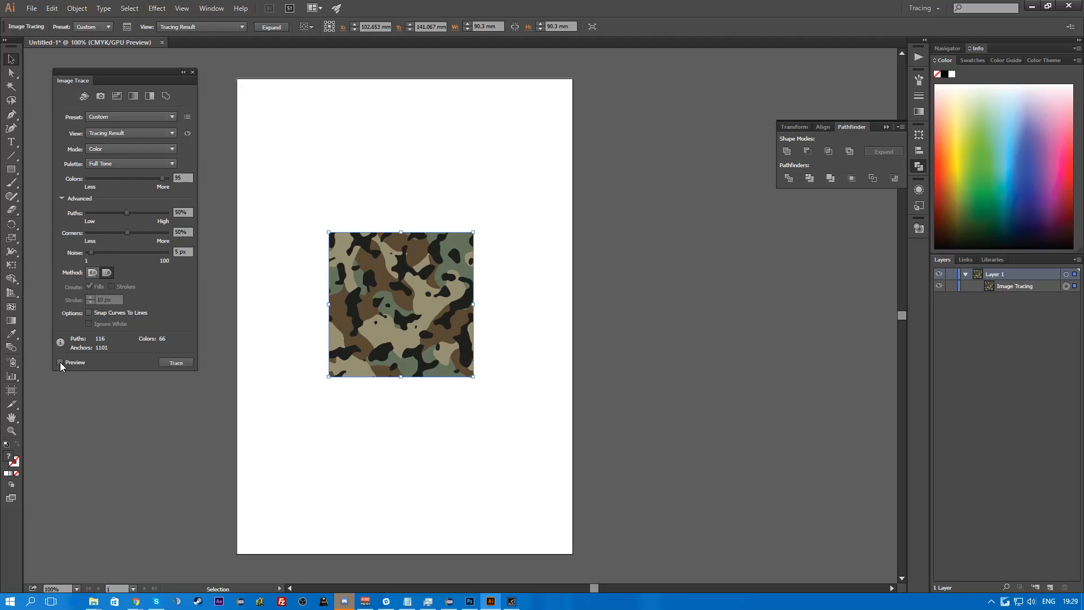
left_click(60, 362)
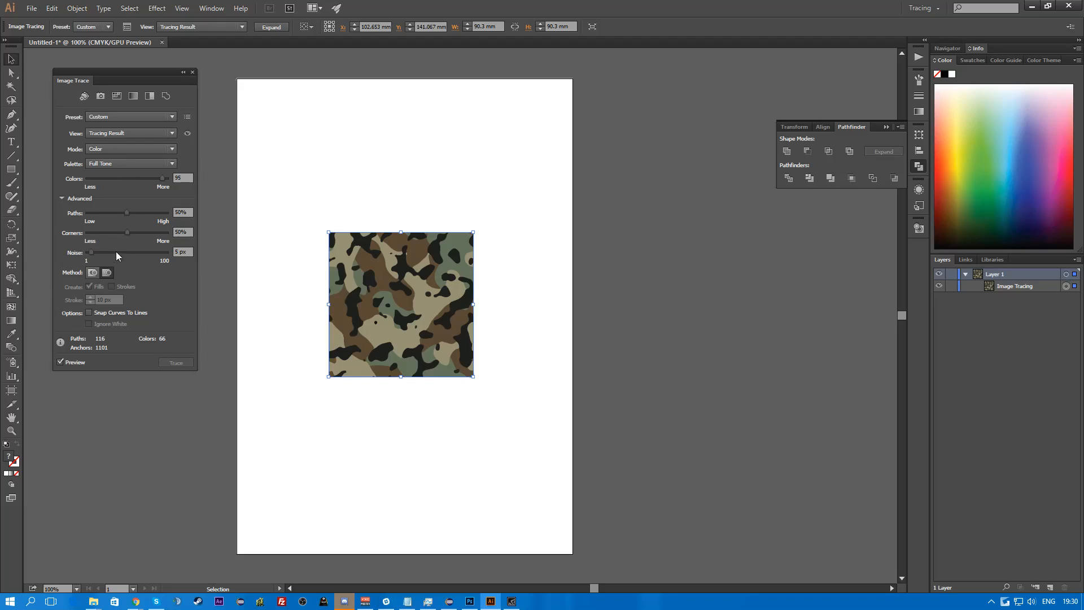
mouse_move(122, 236)
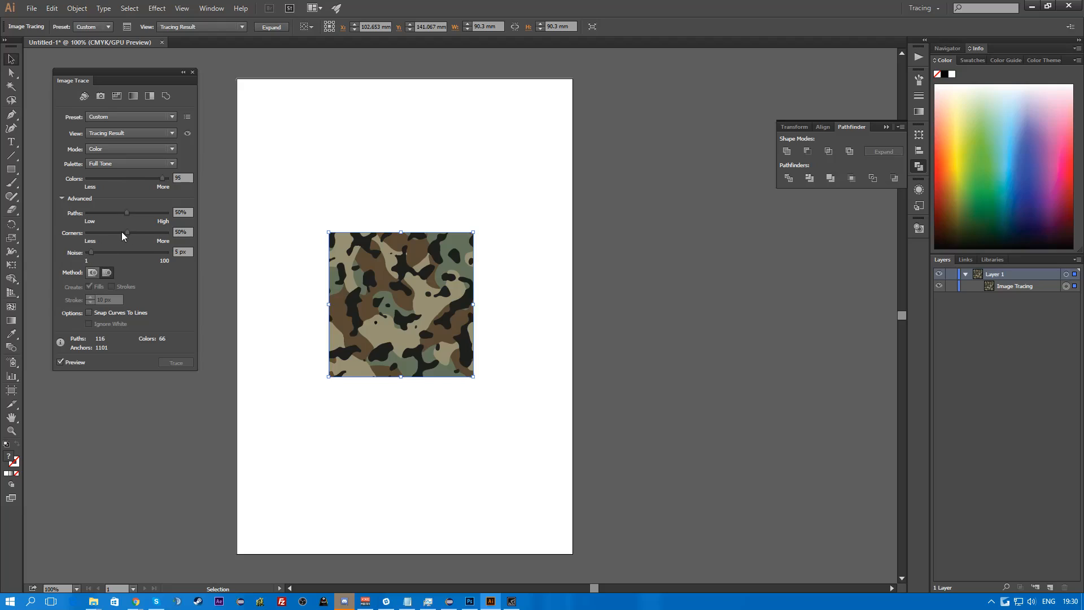
mouse_move(61, 365)
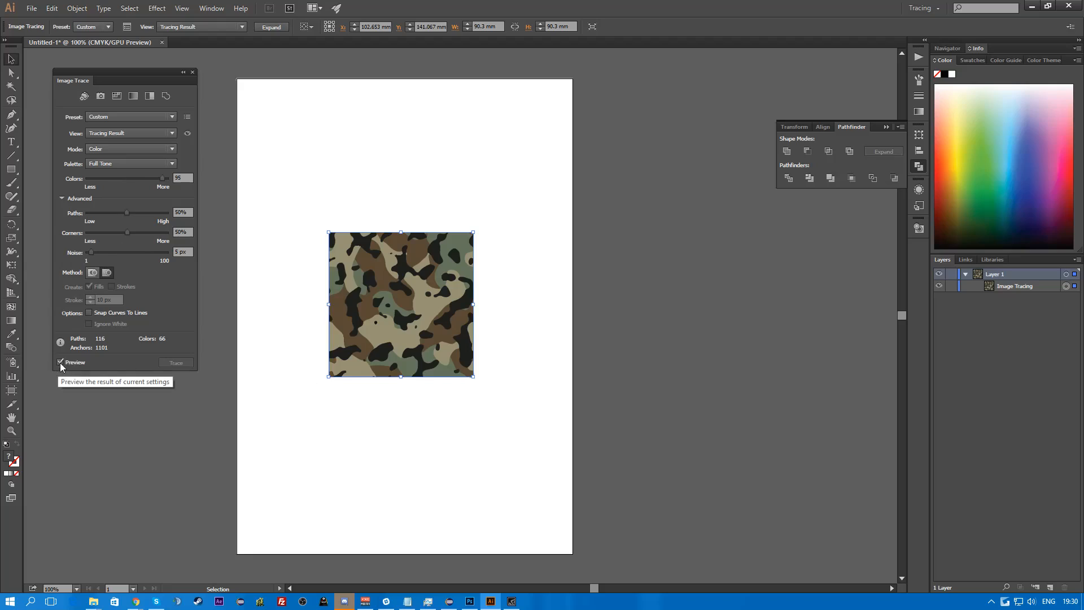
left_click(60, 363)
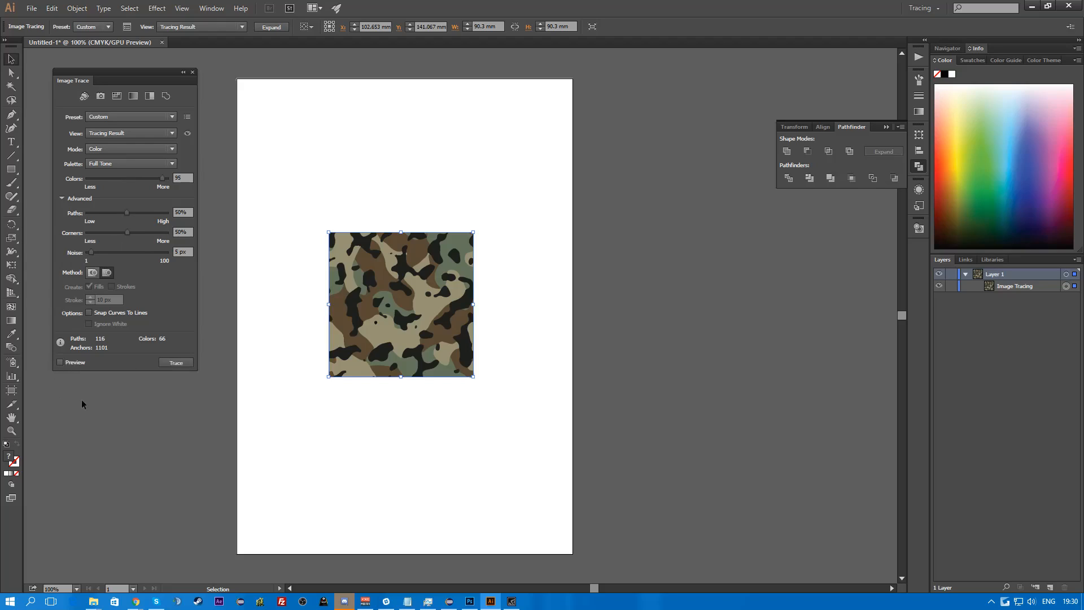
left_click(60, 362)
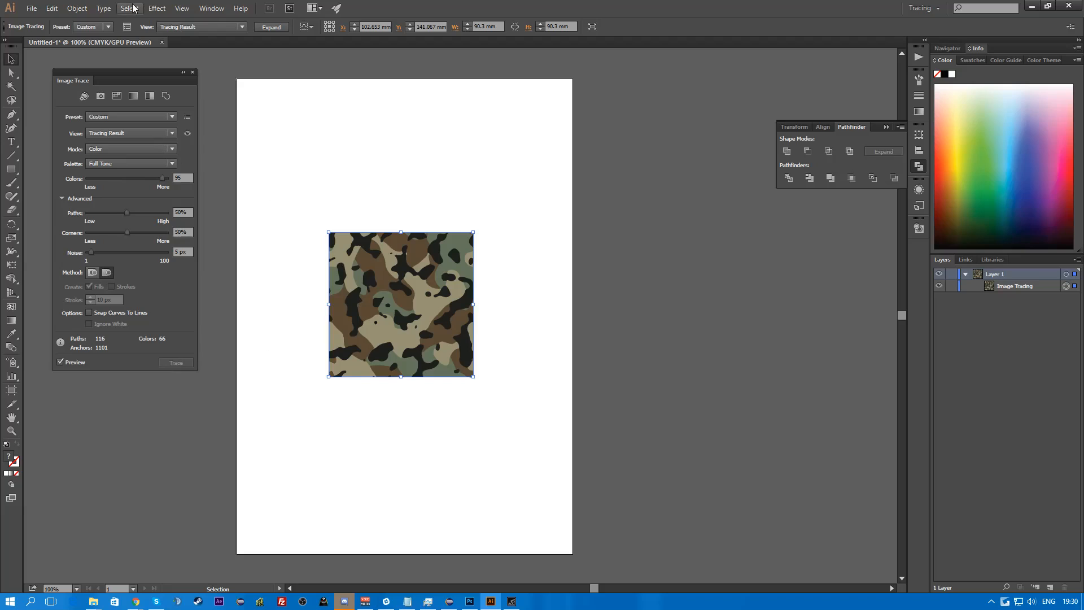
- Expand the camo trace into a group of vector paths and browse them in the Layers list
left_click(77, 7)
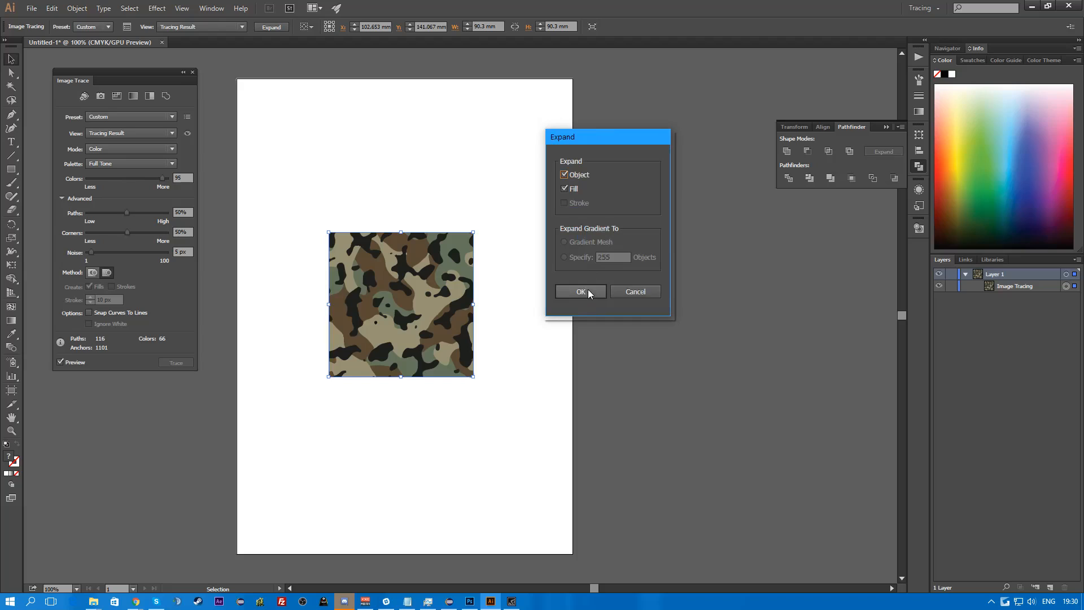
left_click(580, 292)
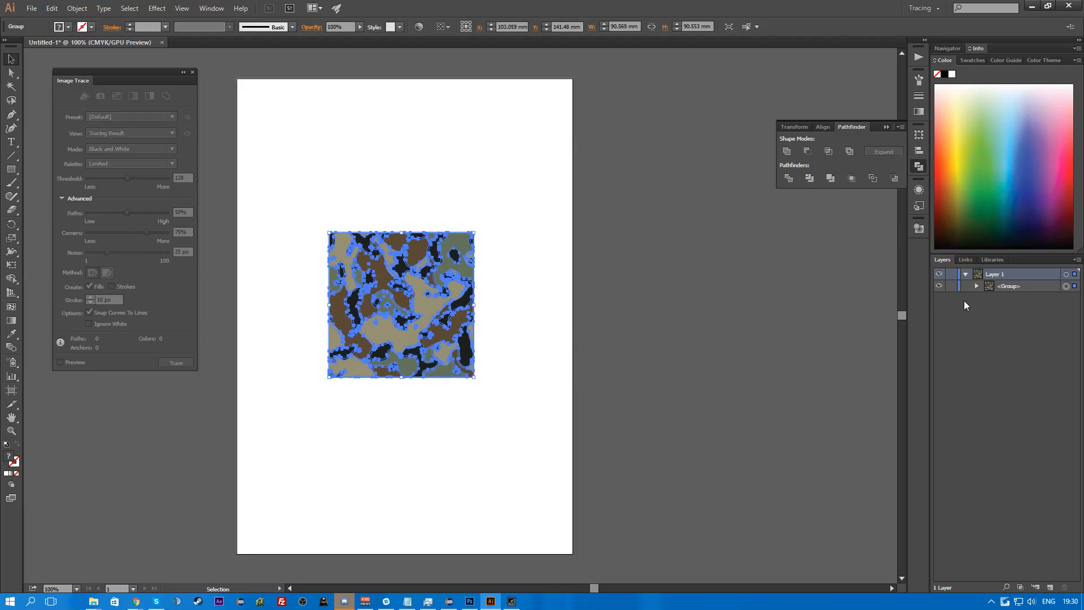
left_click(977, 286)
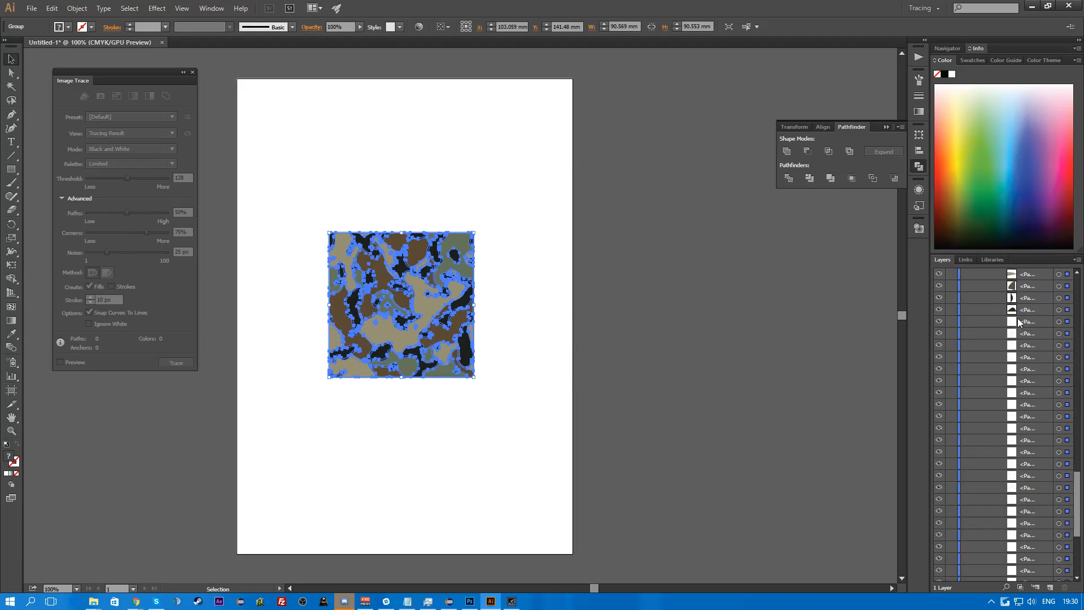
scroll("down", 3)
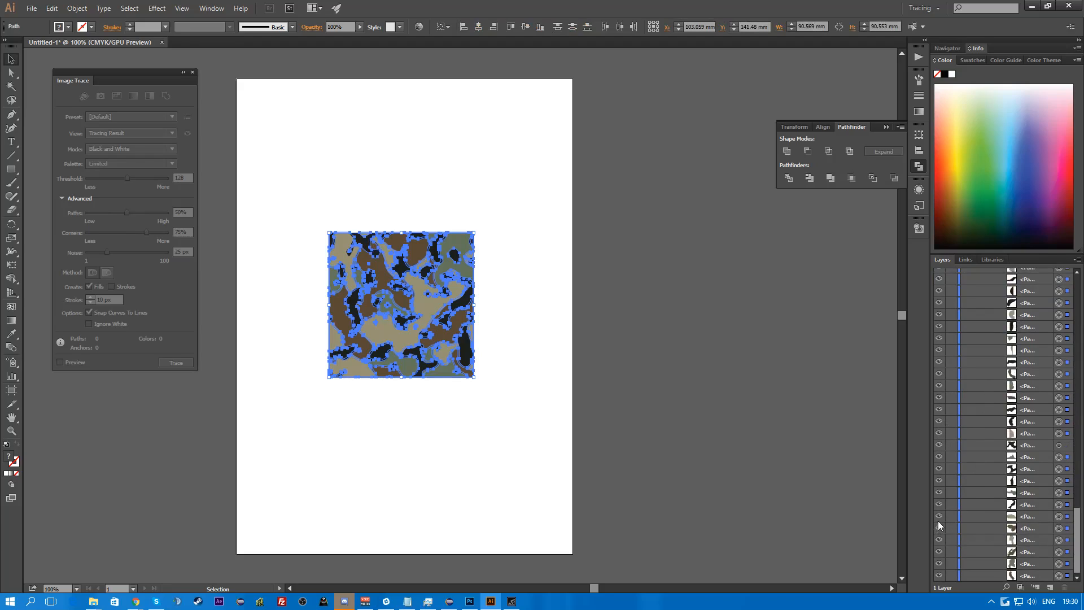
mouse_move(406, 340)
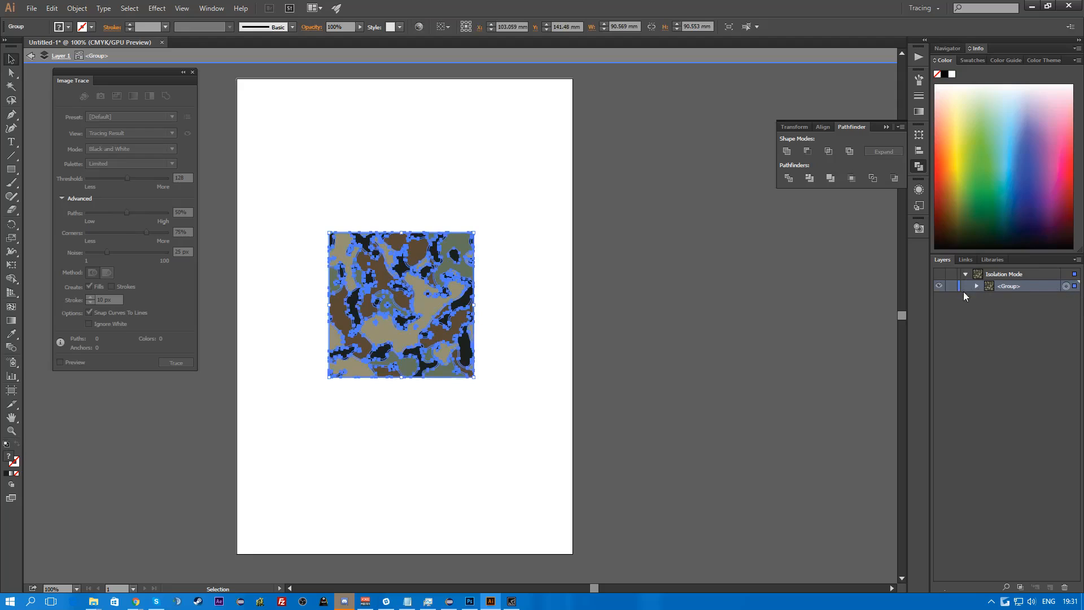
mouse_move(994, 293)
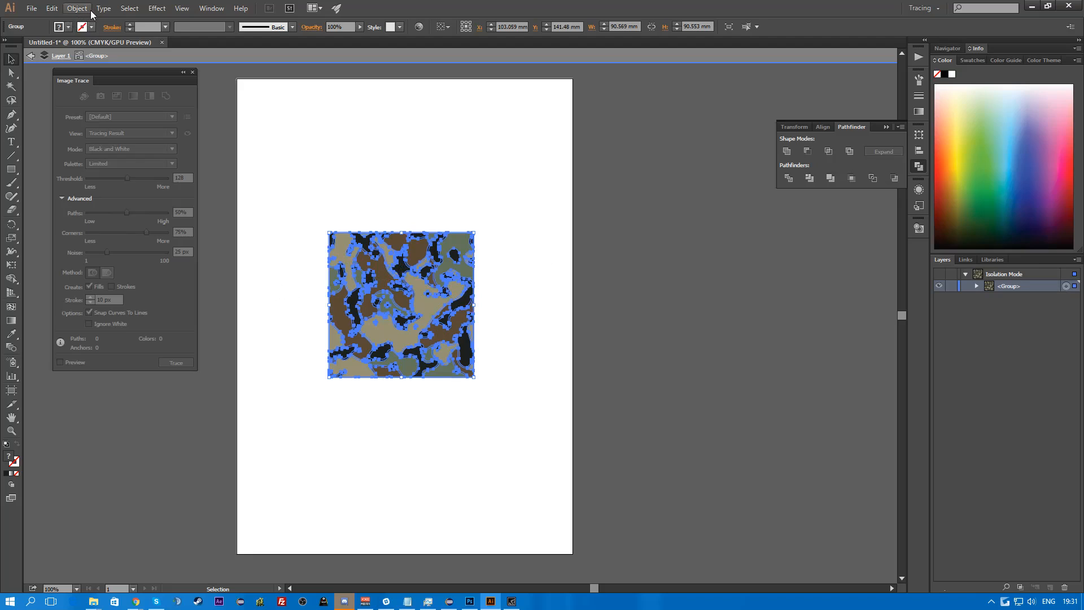
- Paste the traced square into Photoshop, reposition it above the original, then return to Illustrator
left_click(51, 8)
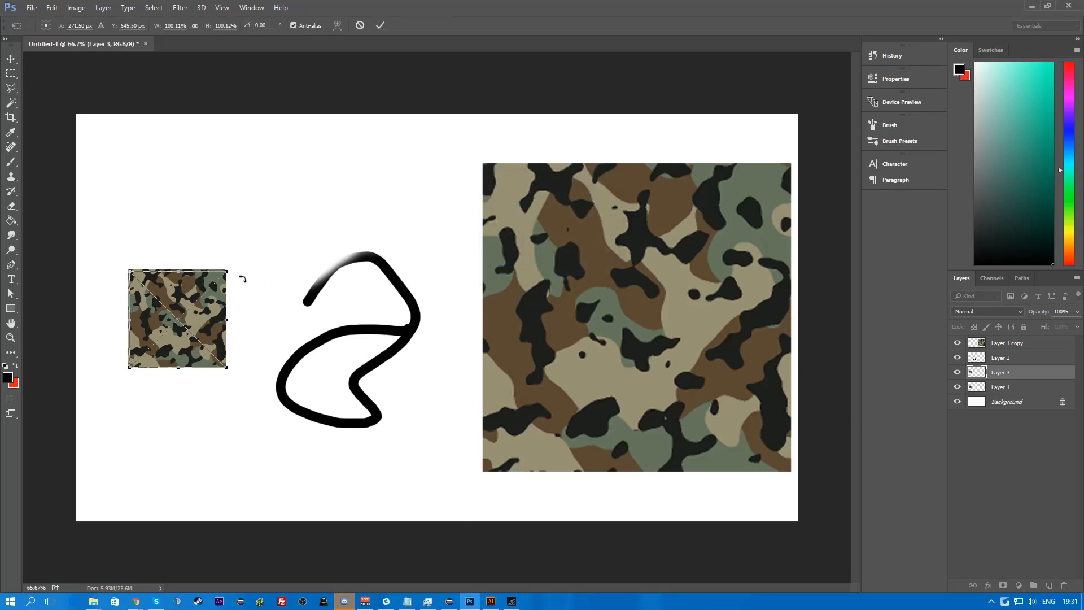
left_click_drag(177, 319, 166, 221)
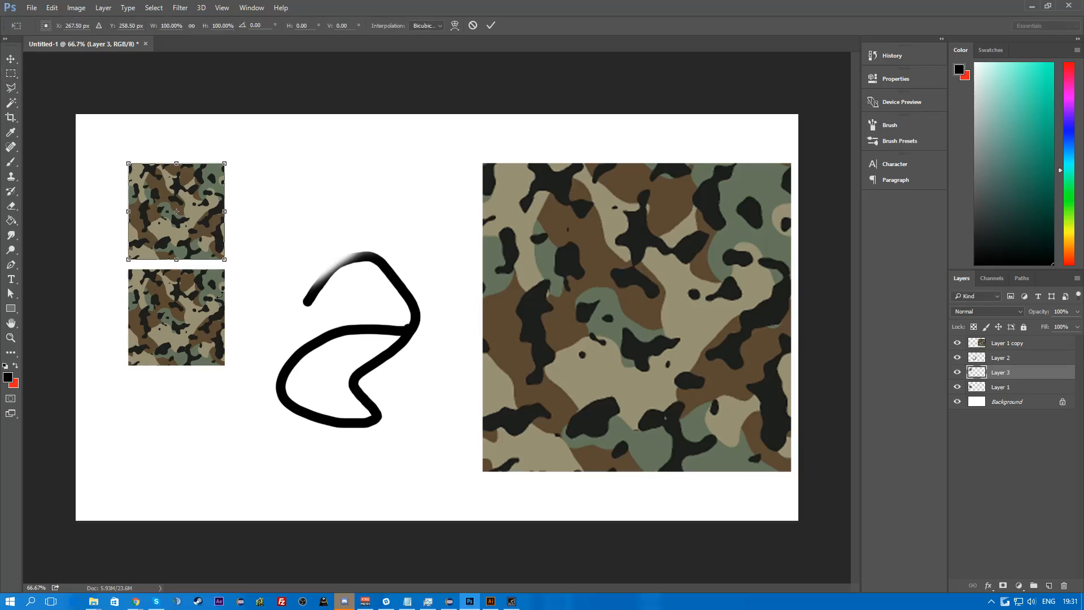
left_click_drag(223, 261, 309, 345)
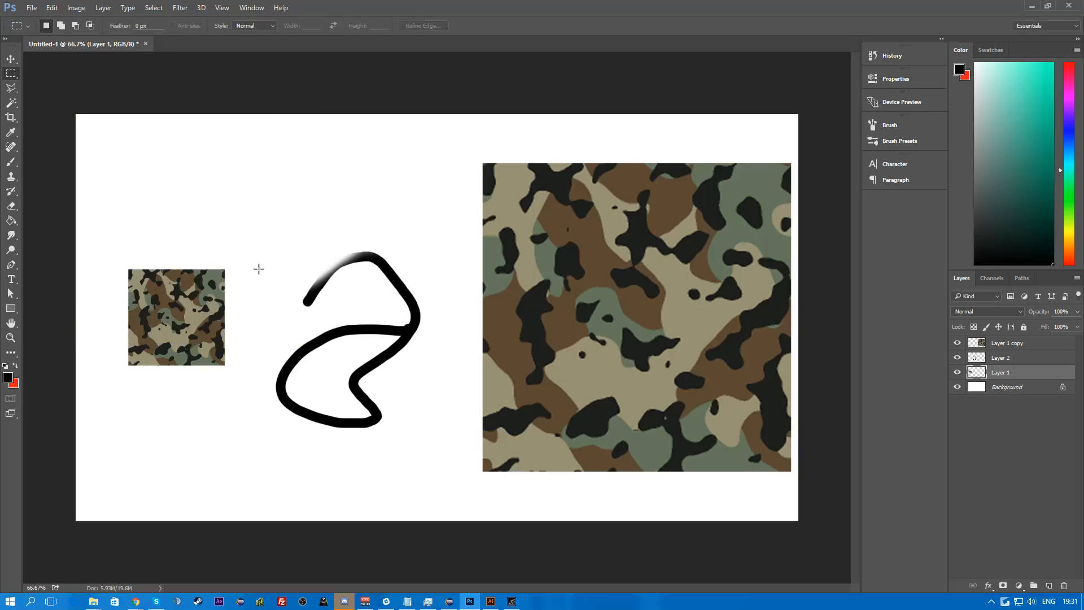
left_click(491, 601)
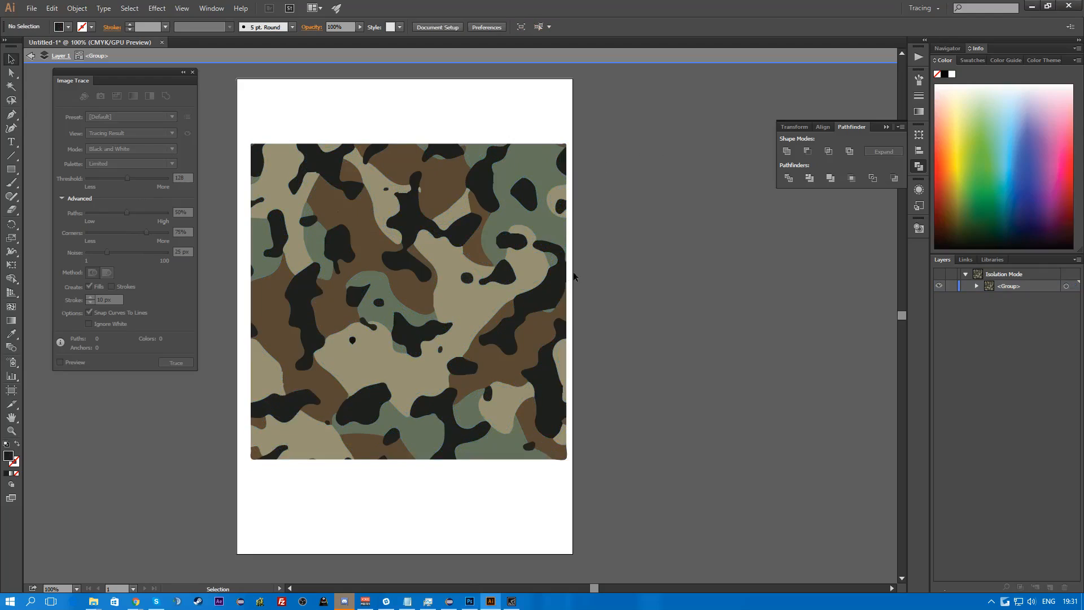
- Trace the large camo image, paste a copy over the brush stroke in Photoshop, and return
left_click(363, 401)
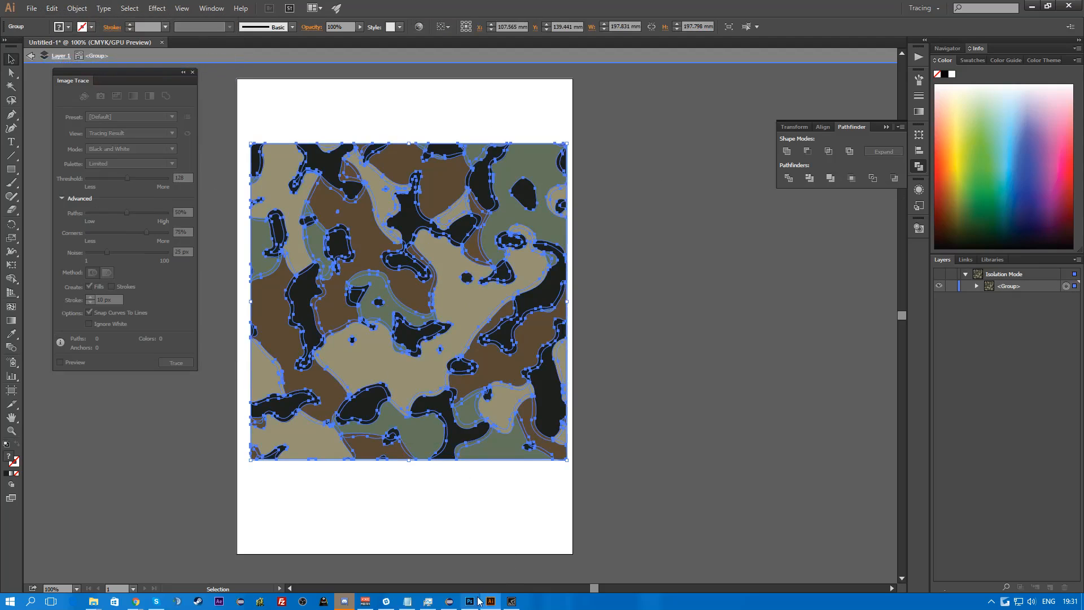
left_click(469, 600)
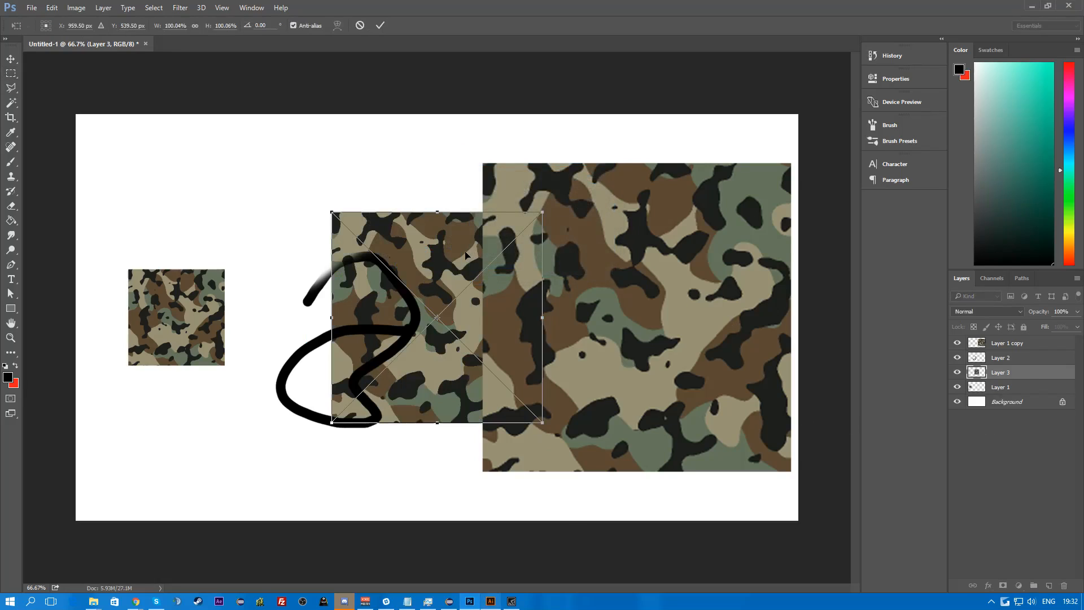
left_click_drag(437, 317, 359, 269)
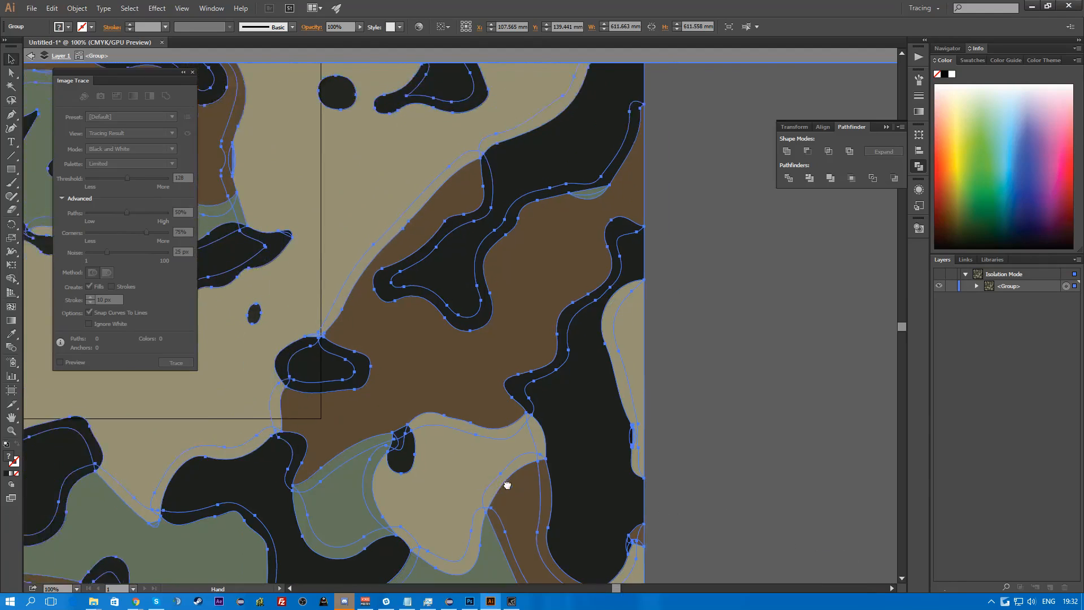
left_click(52, 7)
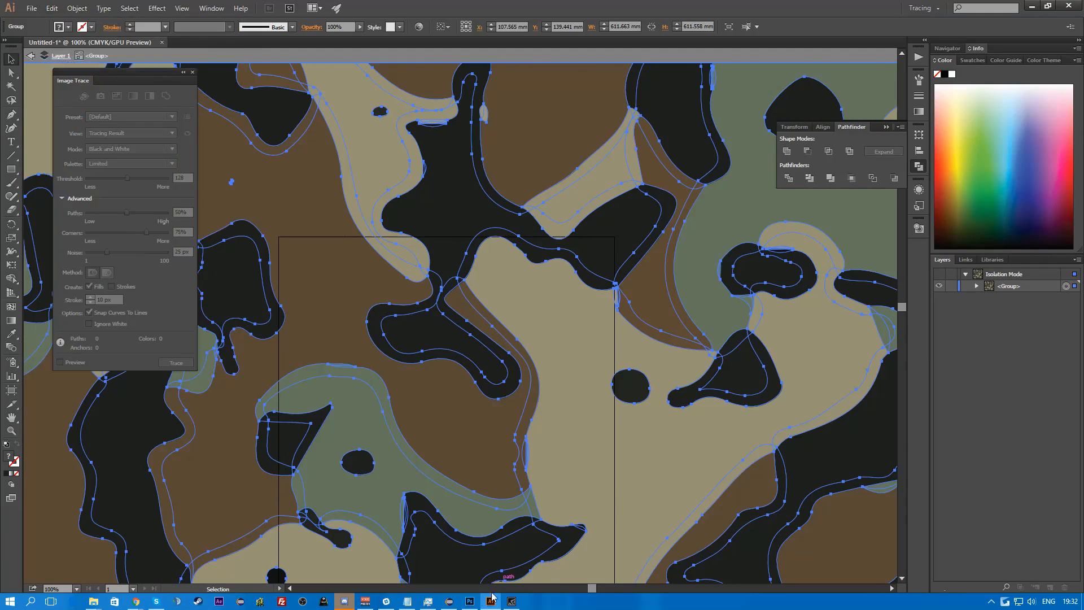
- Place and scale the traced camo at the left edge, then marquee-select the black squiggle
left_click(470, 600)
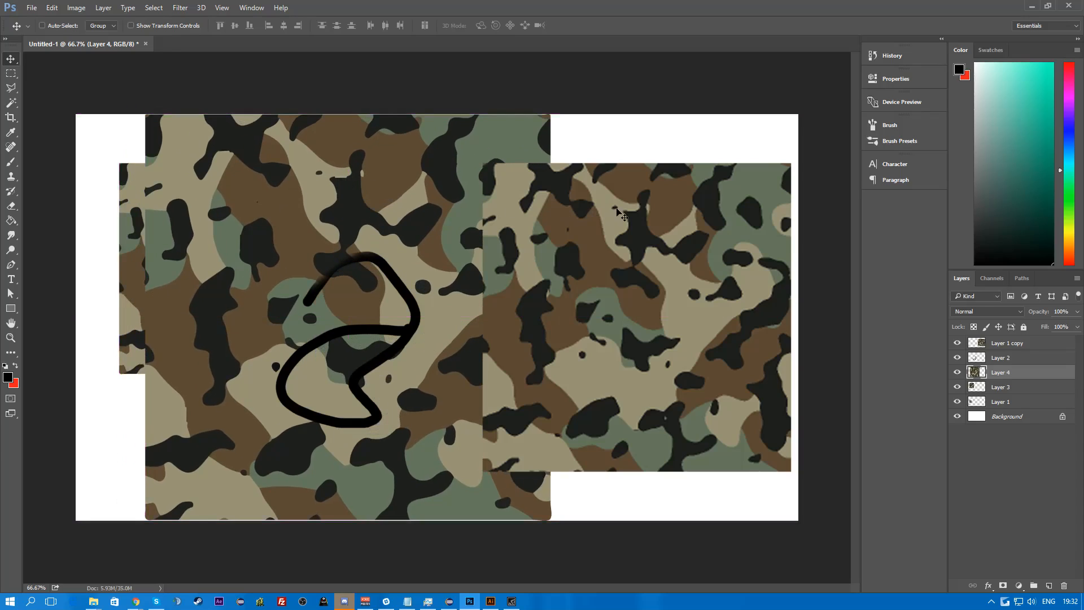
mouse_move(552, 205)
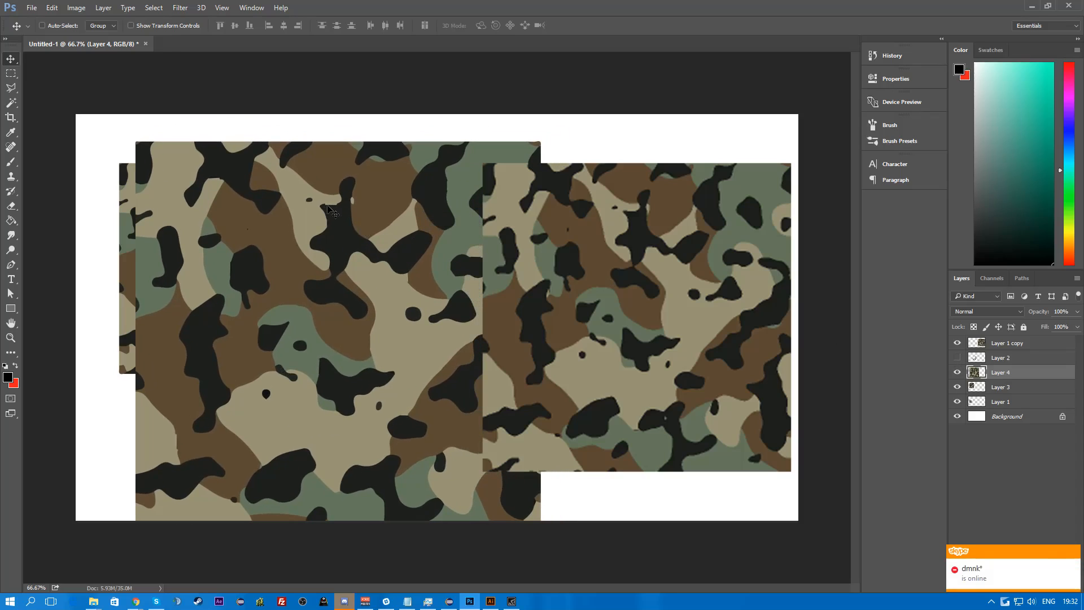
mouse_move(340, 213)
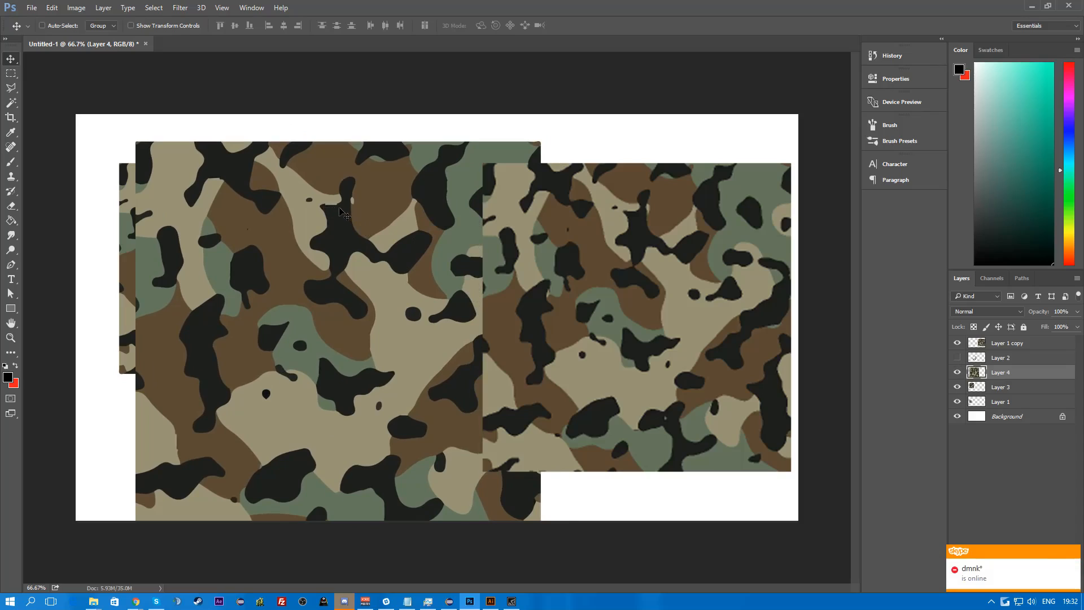
mouse_move(252, 235)
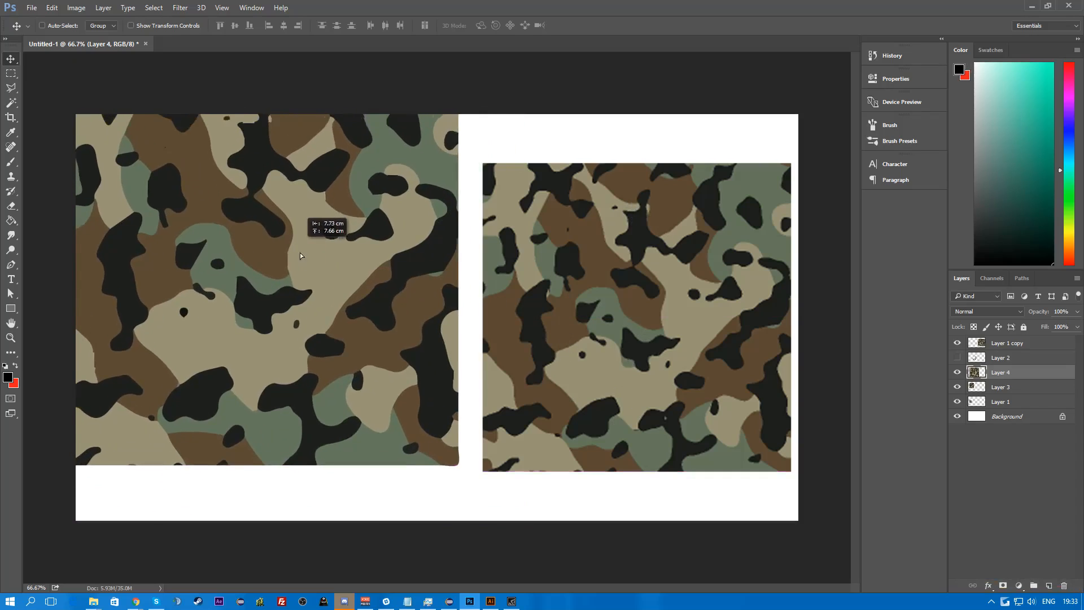
left_click_drag(299, 257, 310, 297)
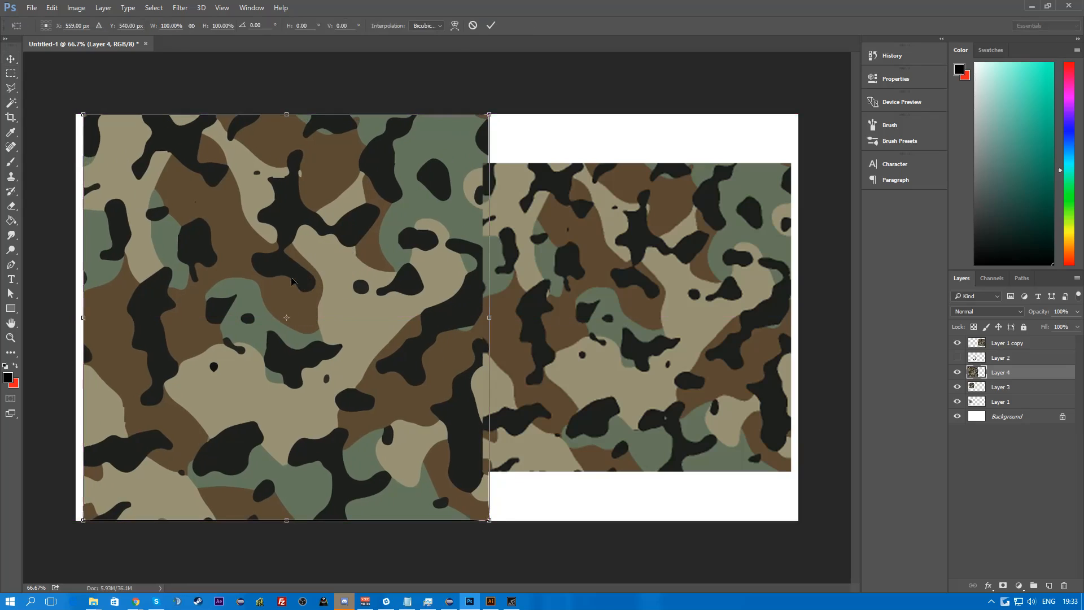
left_click_drag(489, 522, 415, 447)
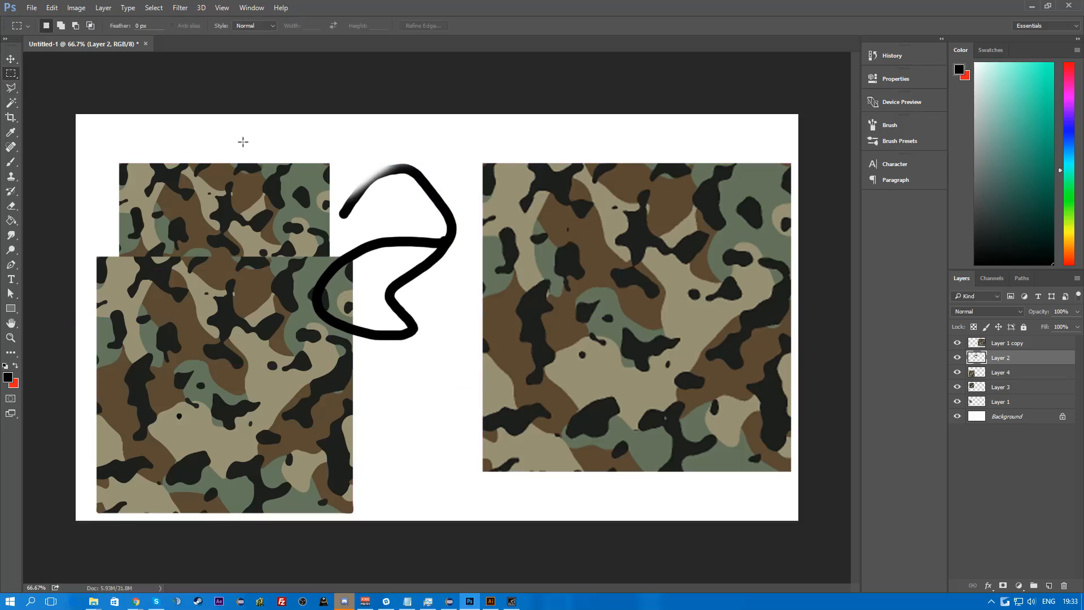
left_click_drag(293, 135, 466, 366)
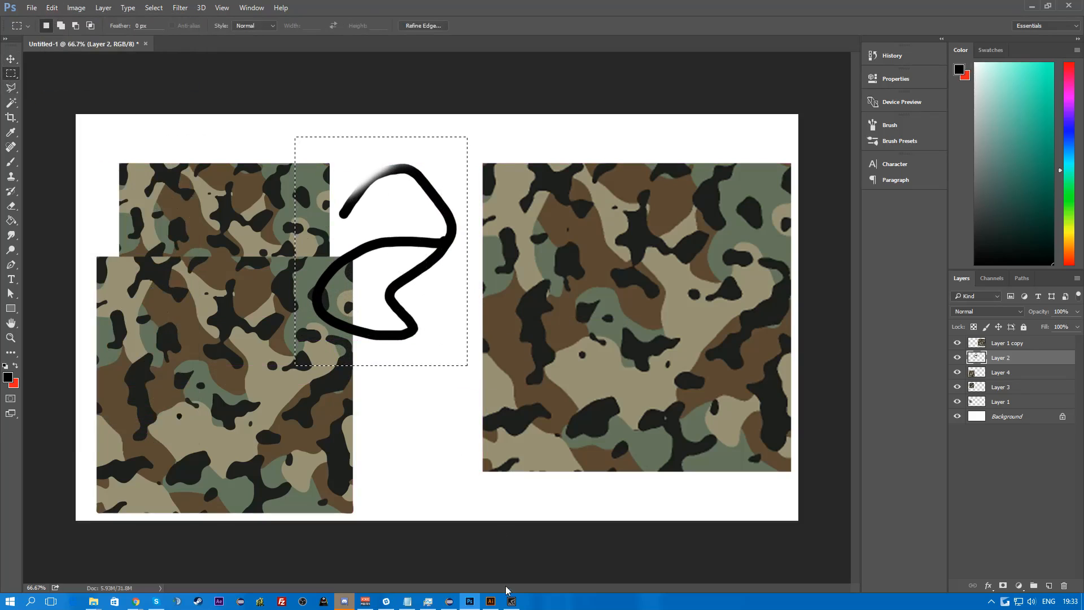
- Switch to Illustrator and trace the pasted squiggle with the Black and White preset
left_click(489, 601)
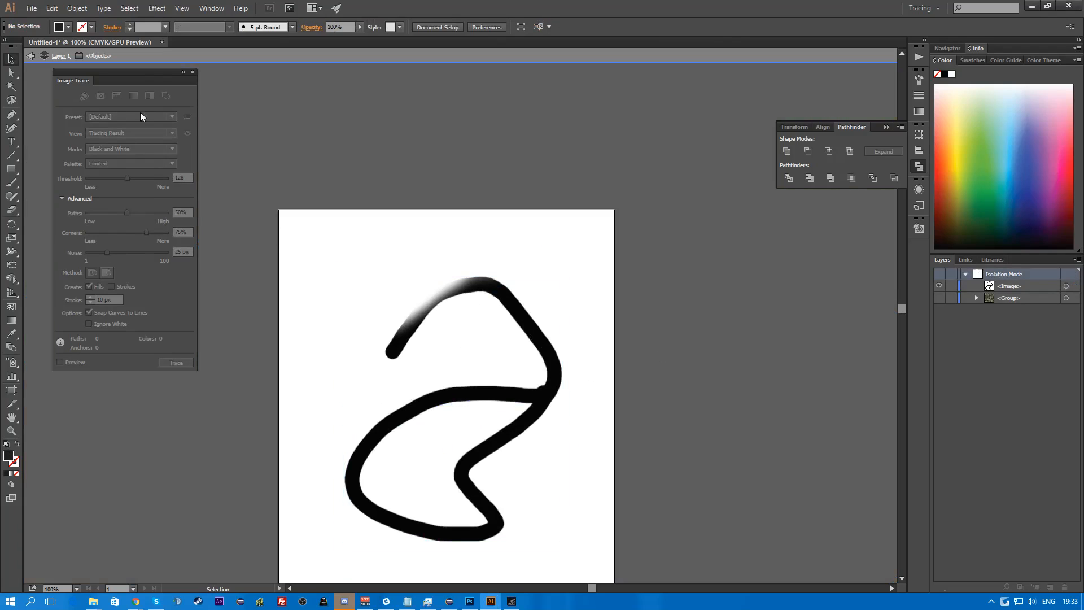
left_click(453, 408)
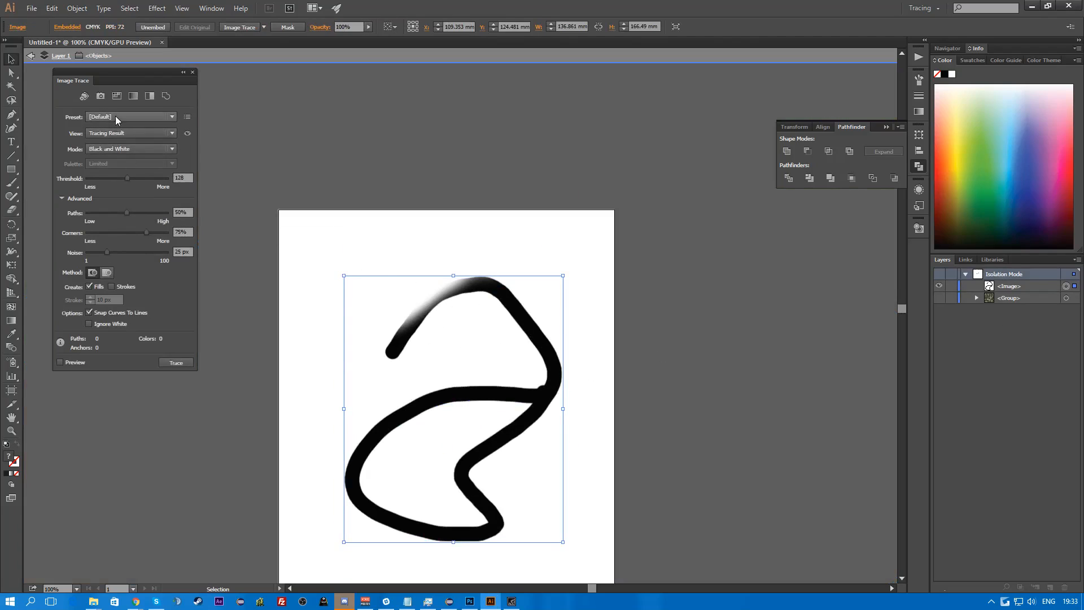
left_click(130, 116)
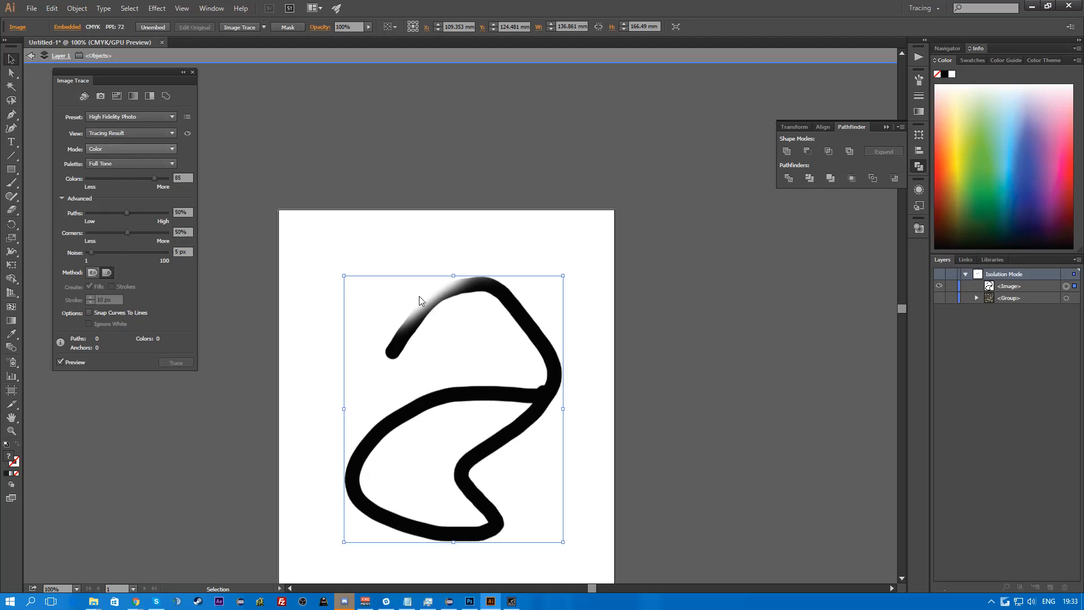
left_click(175, 362)
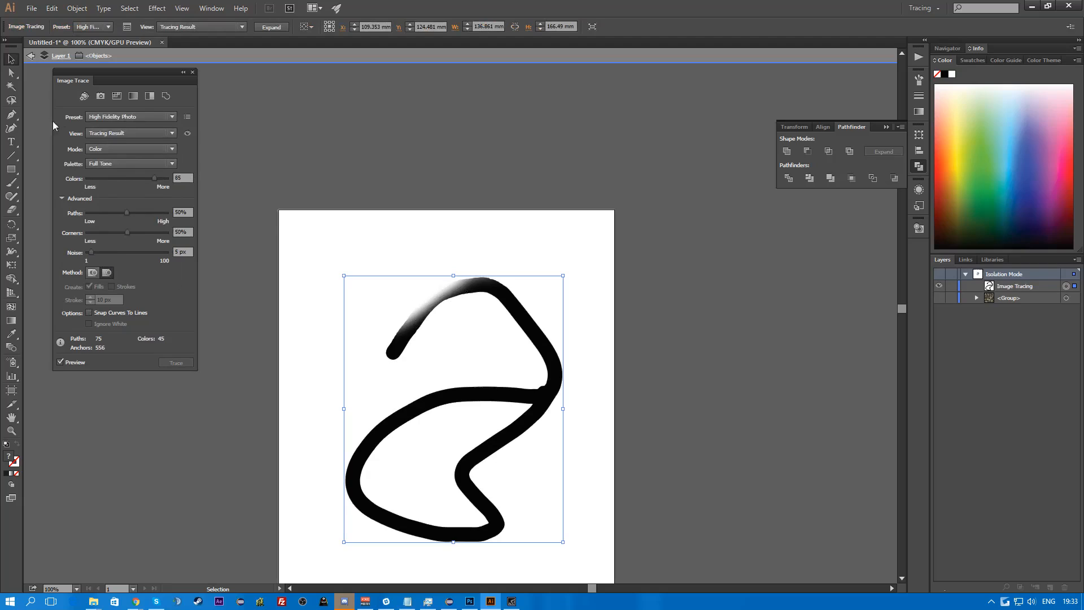
left_click(132, 116)
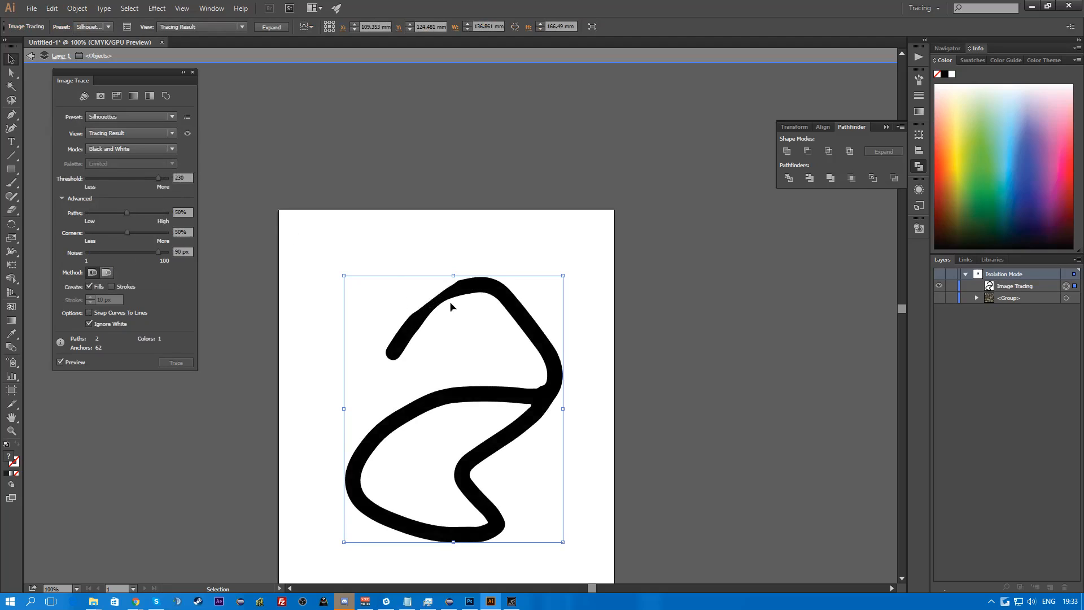
mouse_move(483, 277)
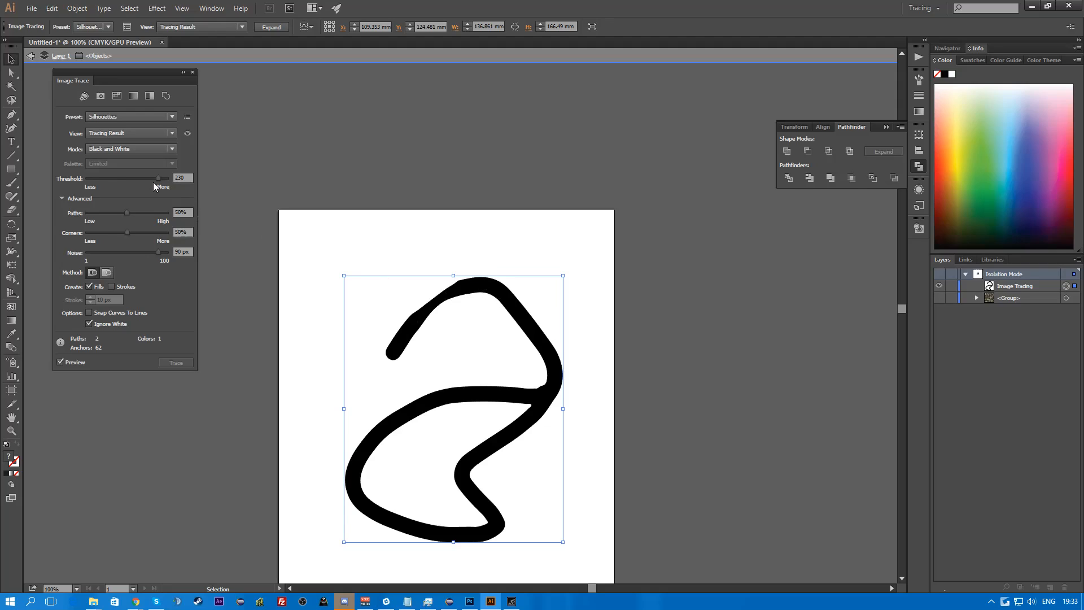
- Experiment with the trace Threshold from low to near maximum, comparing against the Photoshop original
left_click_drag(160, 179, 88, 178)
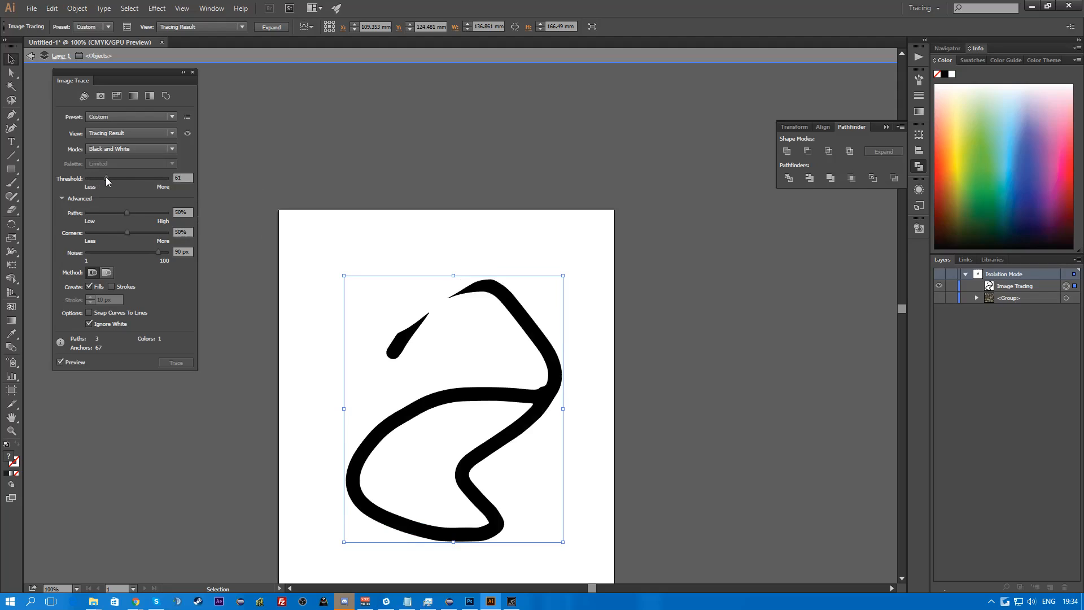
left_click_drag(107, 177, 122, 177)
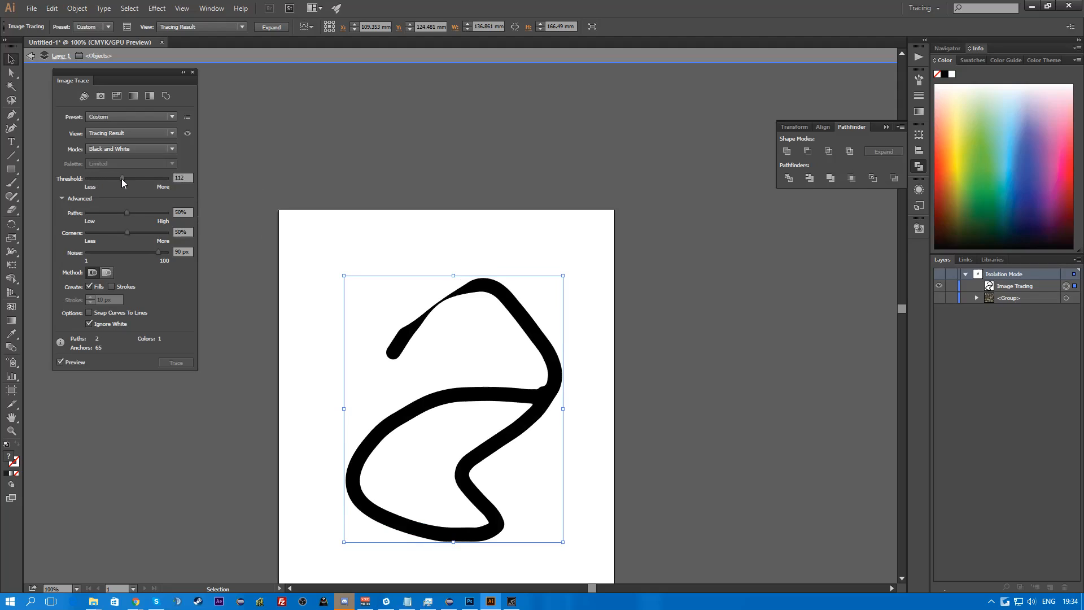
left_click_drag(122, 178, 132, 178)
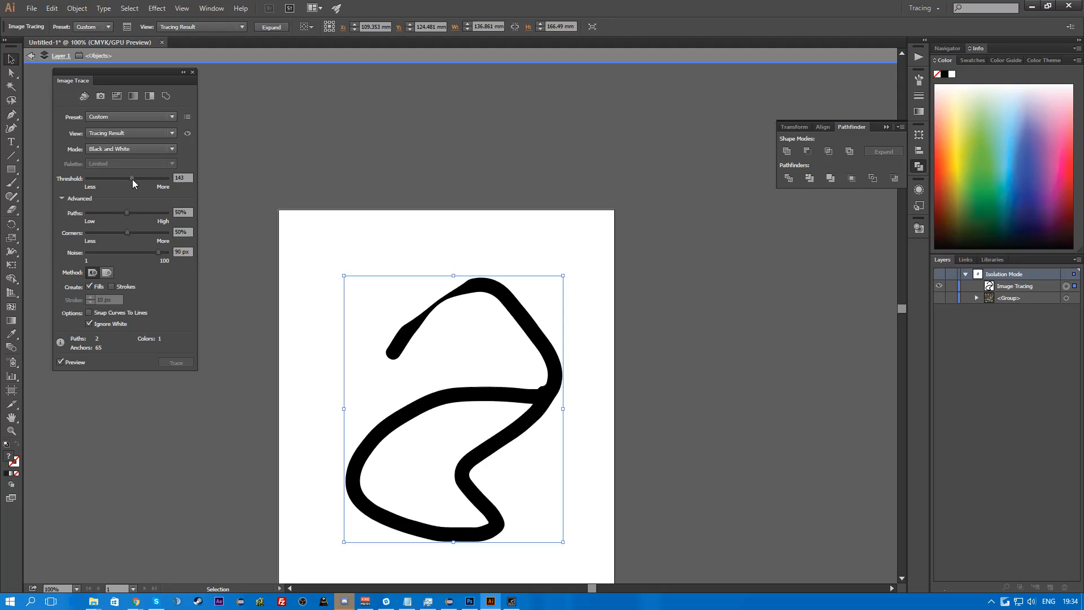
left_click_drag(133, 178, 149, 178)
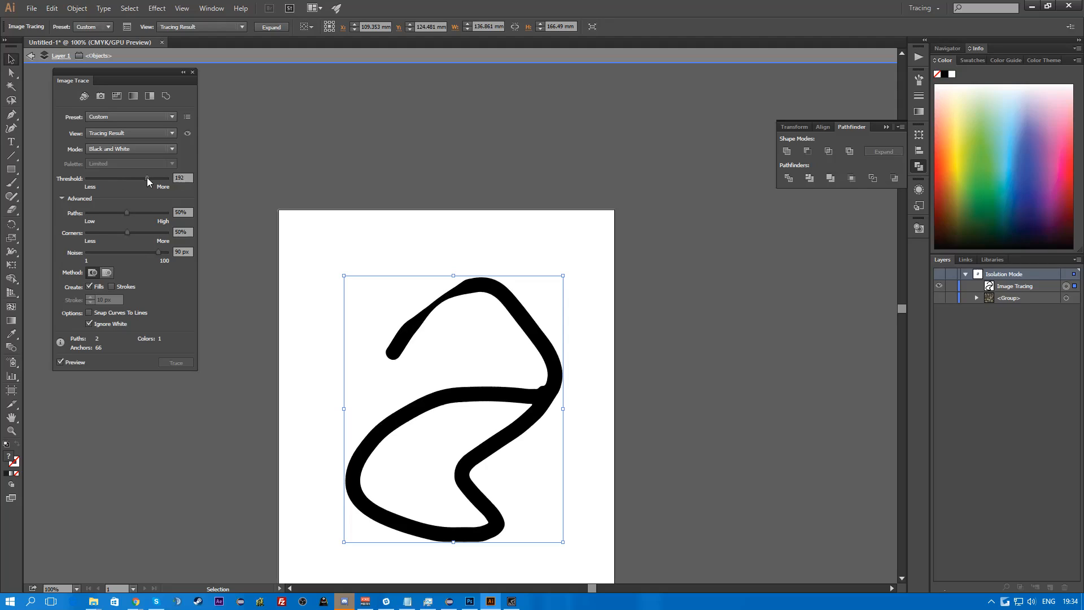
left_click_drag(146, 179, 163, 178)
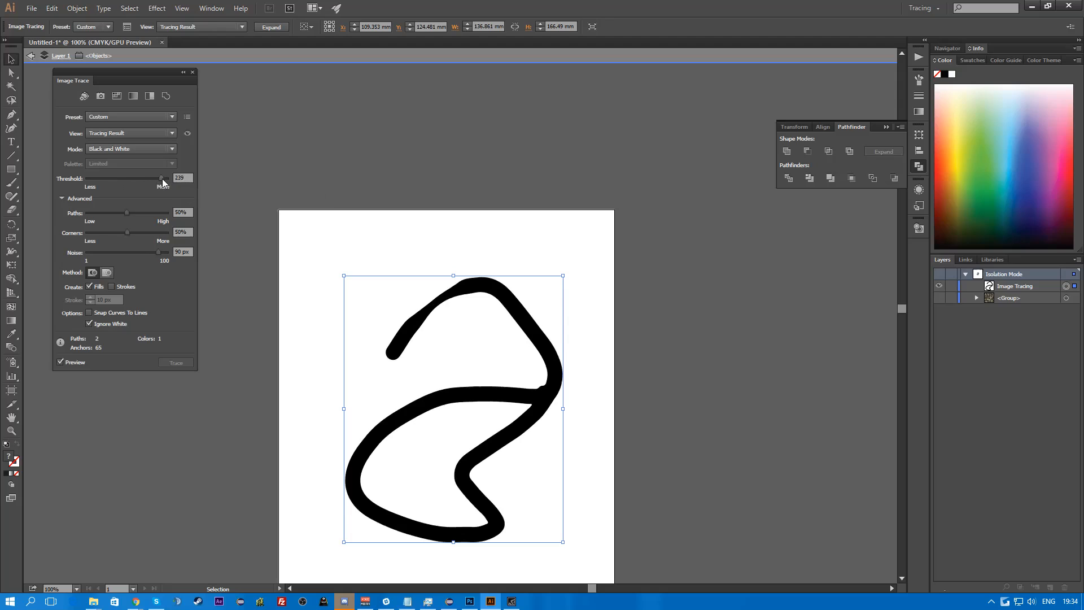
left_click(470, 601)
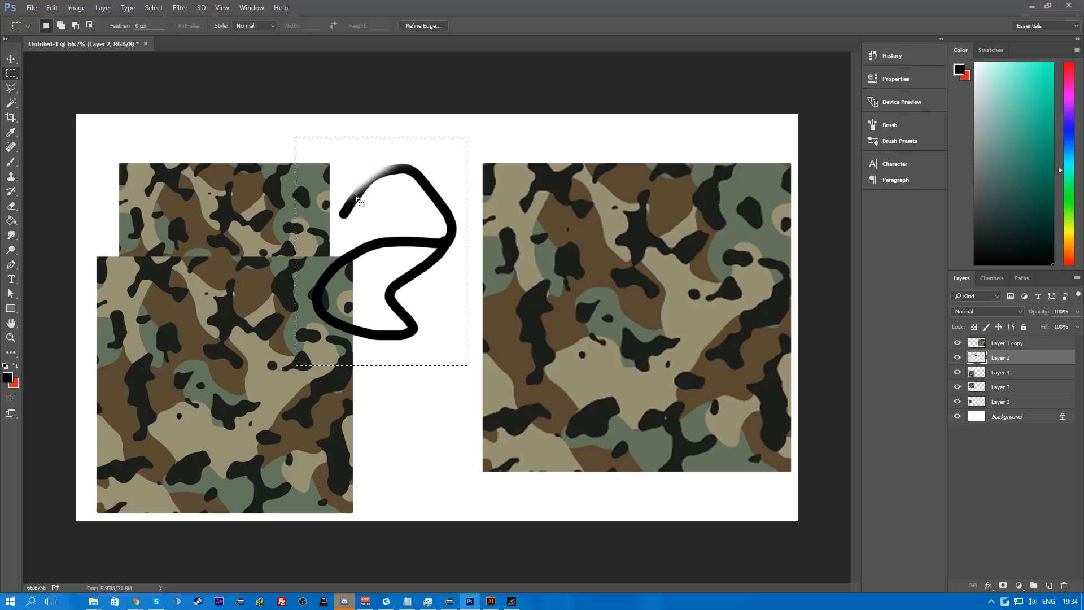
mouse_move(392, 172)
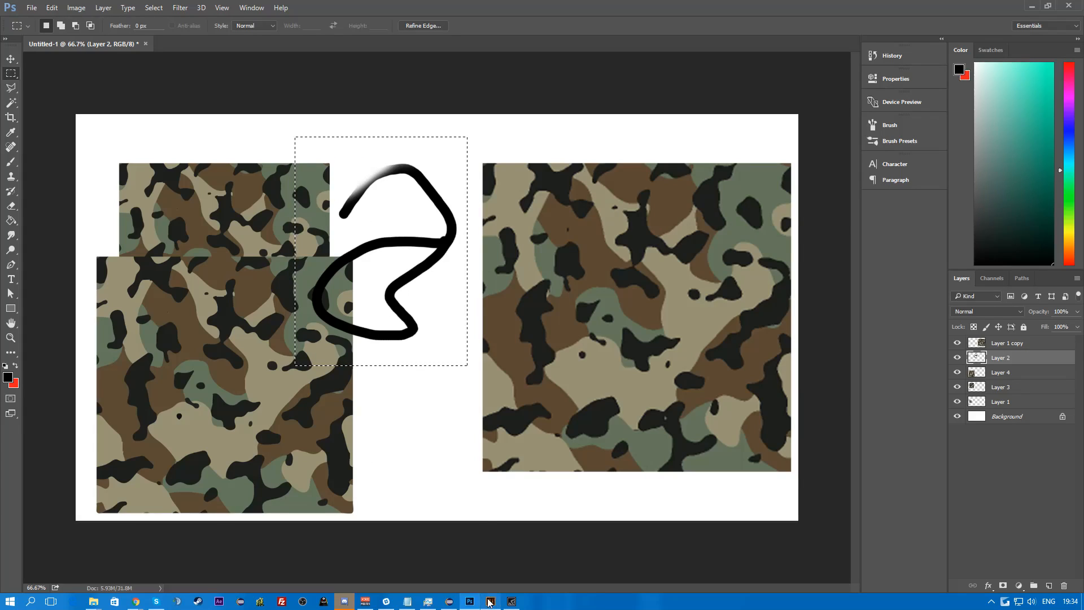
left_click(492, 601)
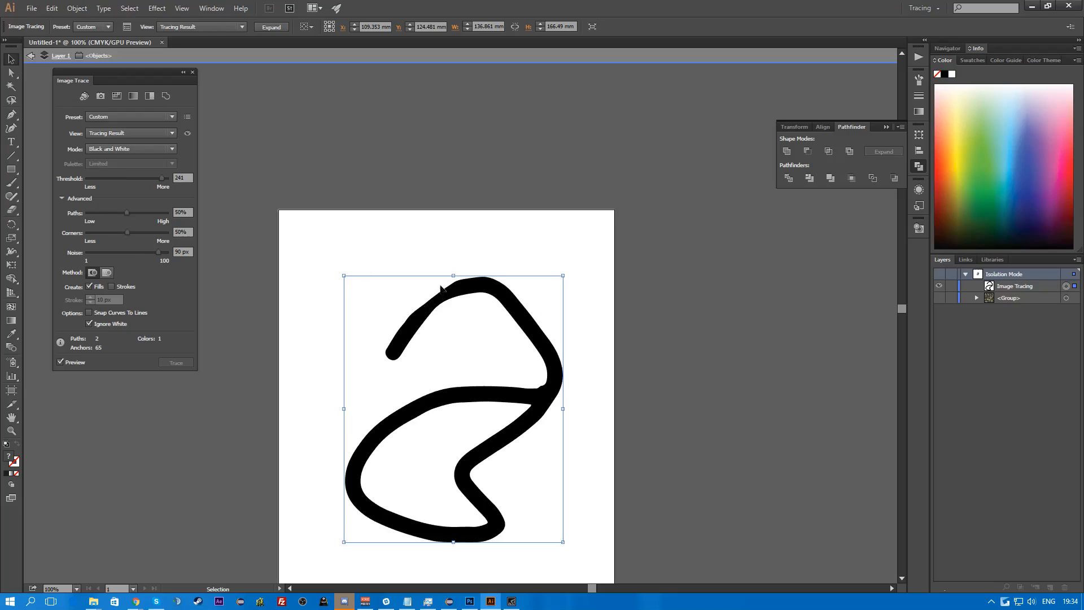
mouse_move(535, 519)
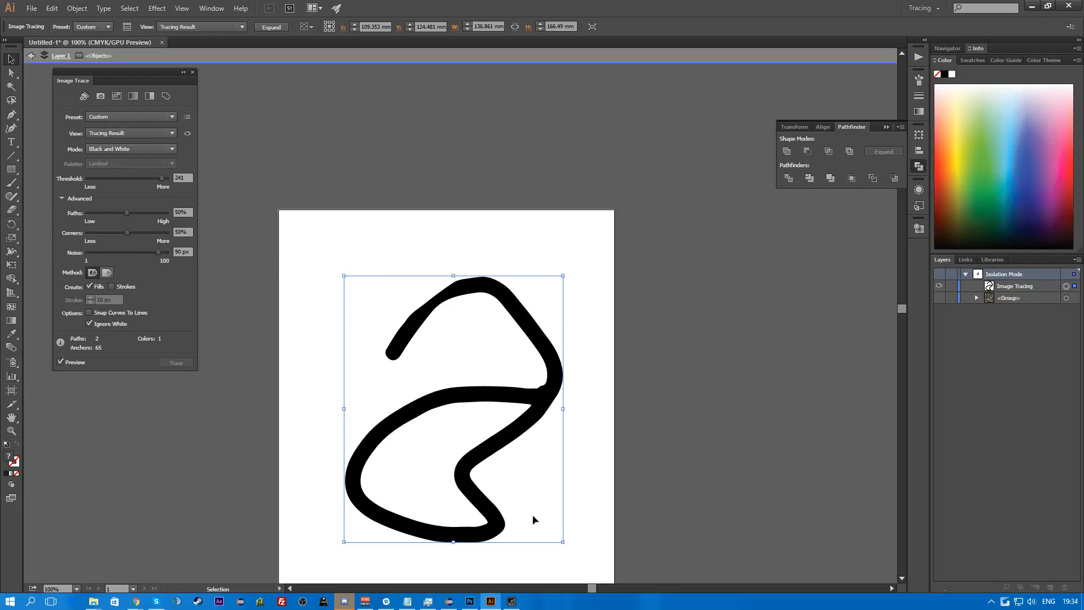
mouse_move(482, 327)
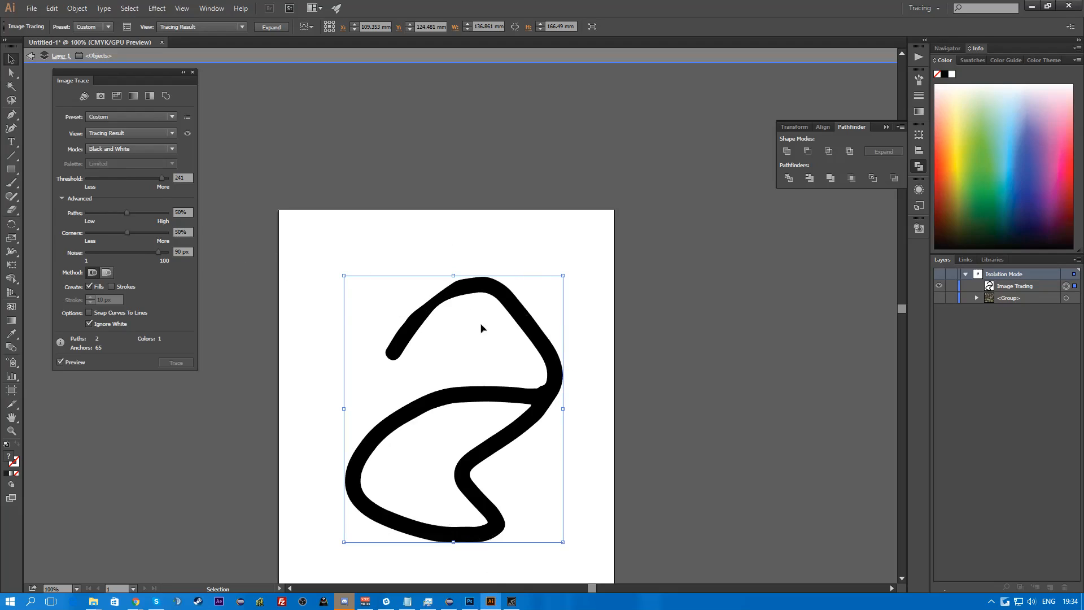
mouse_move(384, 415)
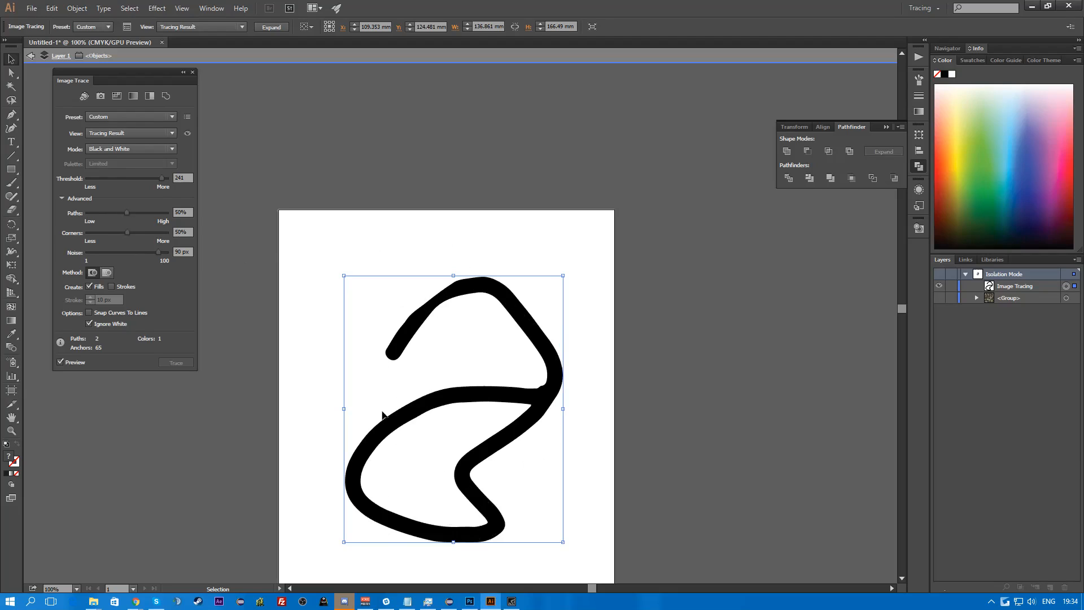
- Settle the trace Threshold back to a middle value so the stroke stays joined
left_click_drag(162, 178, 141, 177)
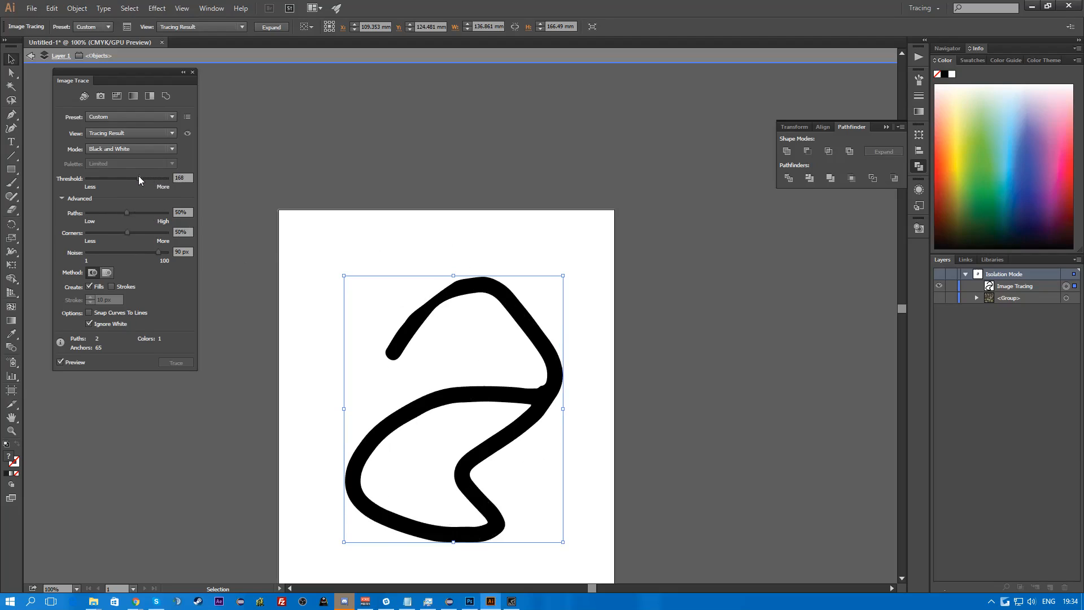
left_click_drag(127, 177, 118, 177)
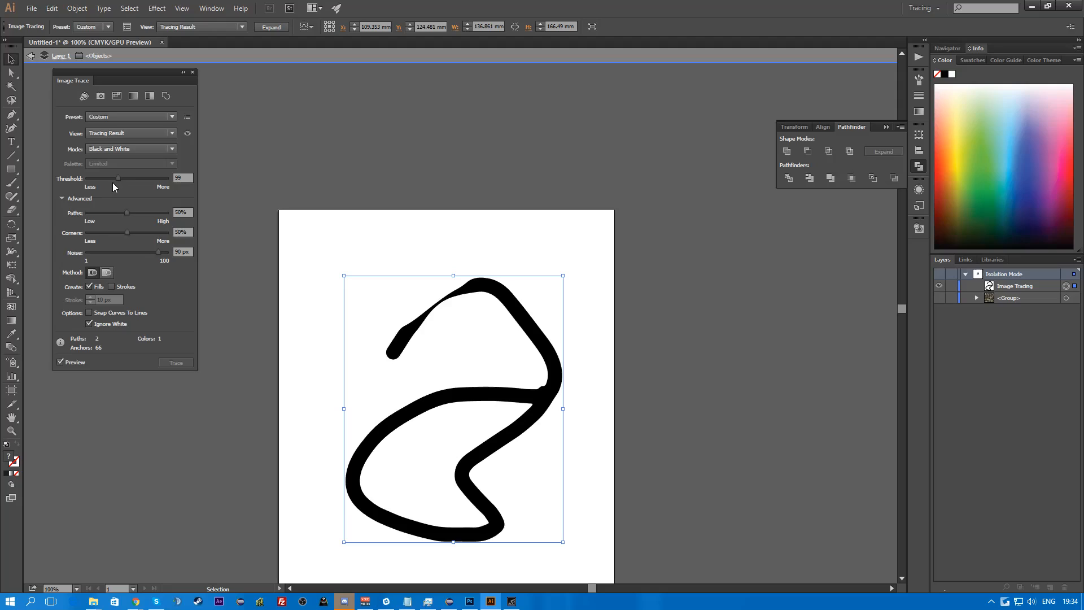
left_click_drag(118, 177, 116, 177)
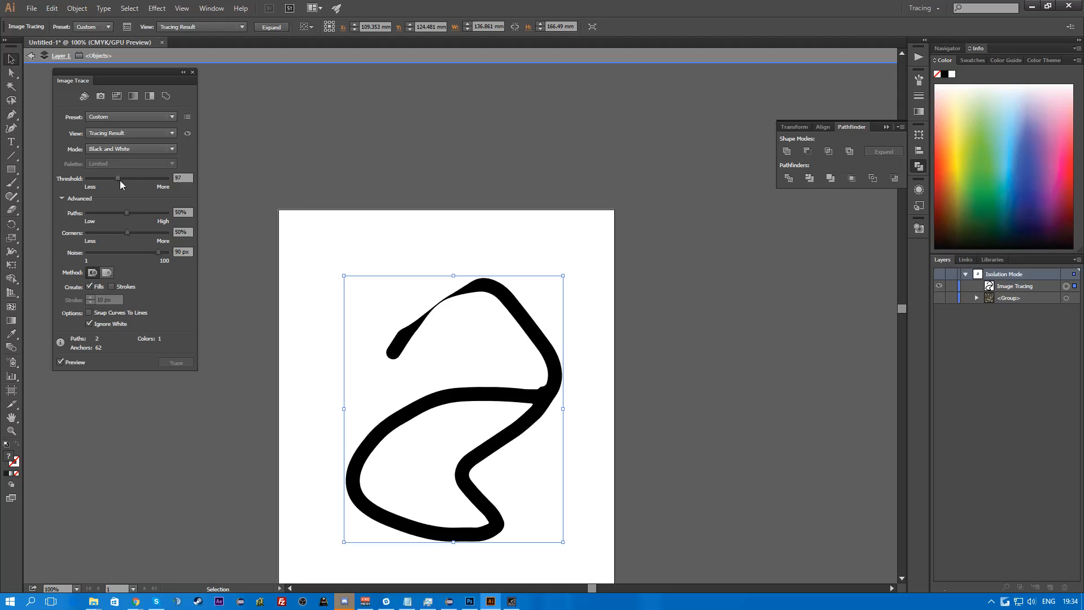
left_click_drag(117, 177, 140, 177)
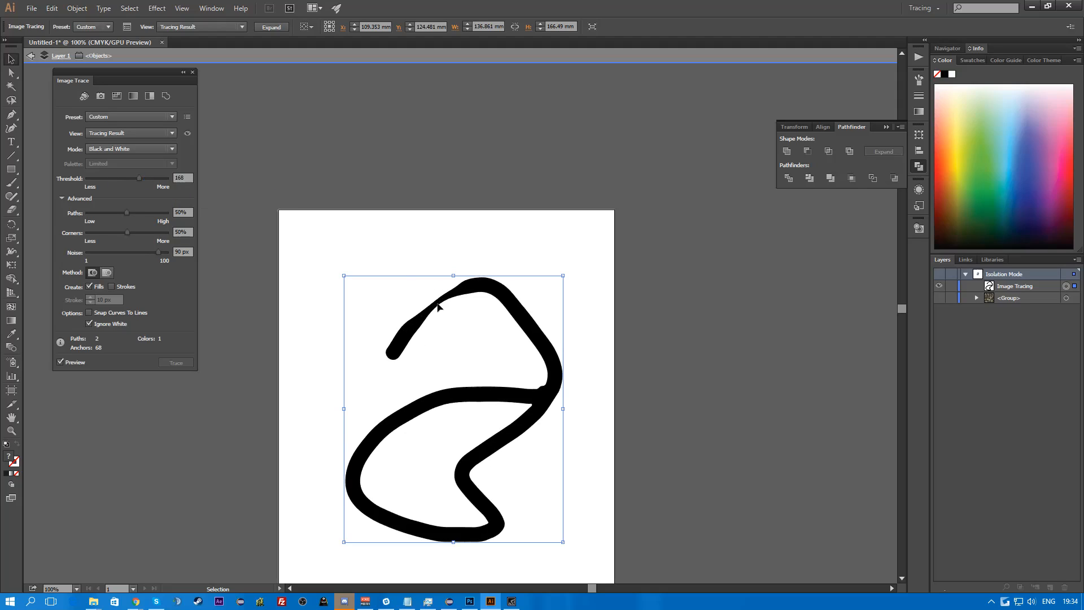
mouse_move(179, 314)
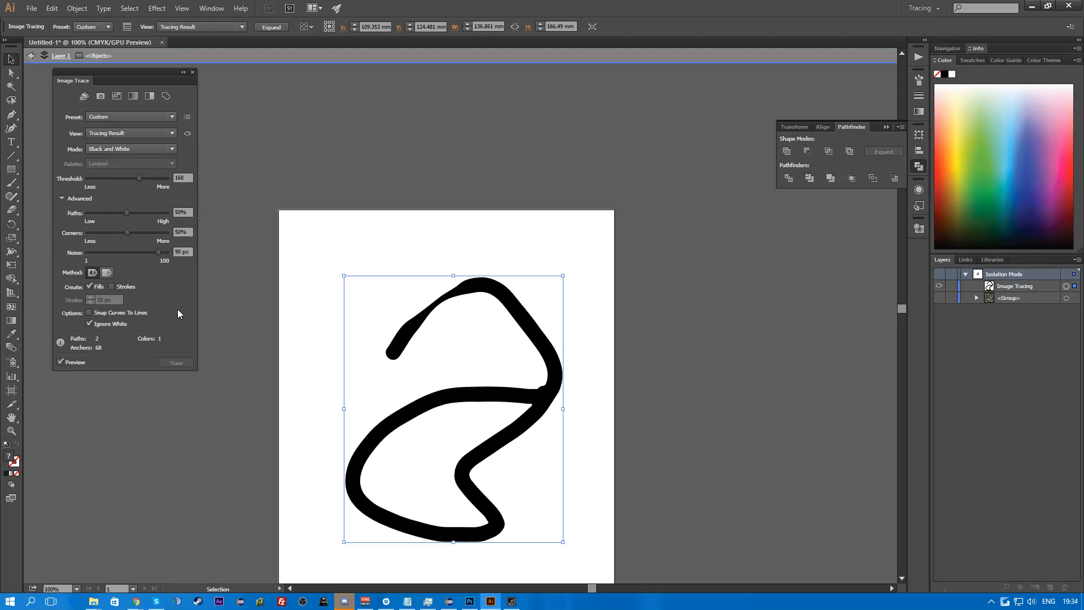
- Set Paths to about 1%, Corners to about 48% and Noise to the 2 px minimum
left_click_drag(128, 212, 147, 213)
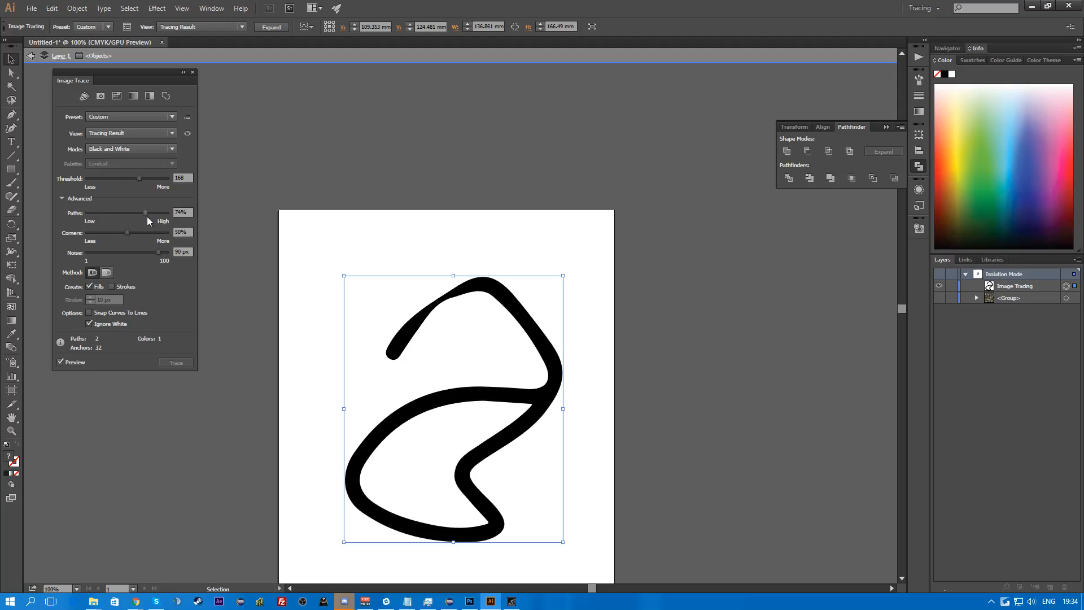
left_click_drag(144, 213, 166, 212)
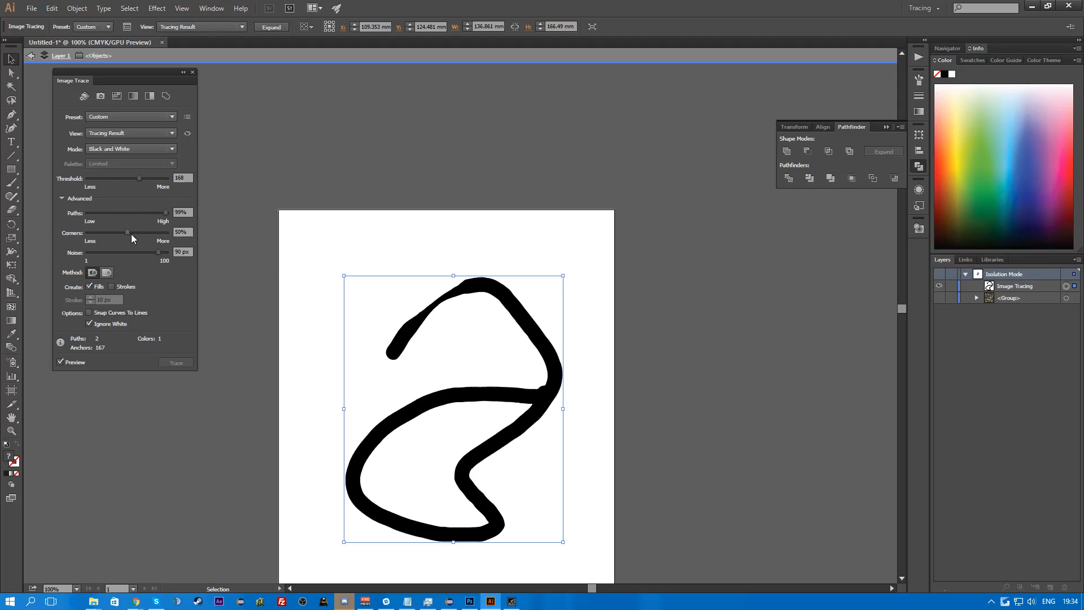
mouse_move(451, 402)
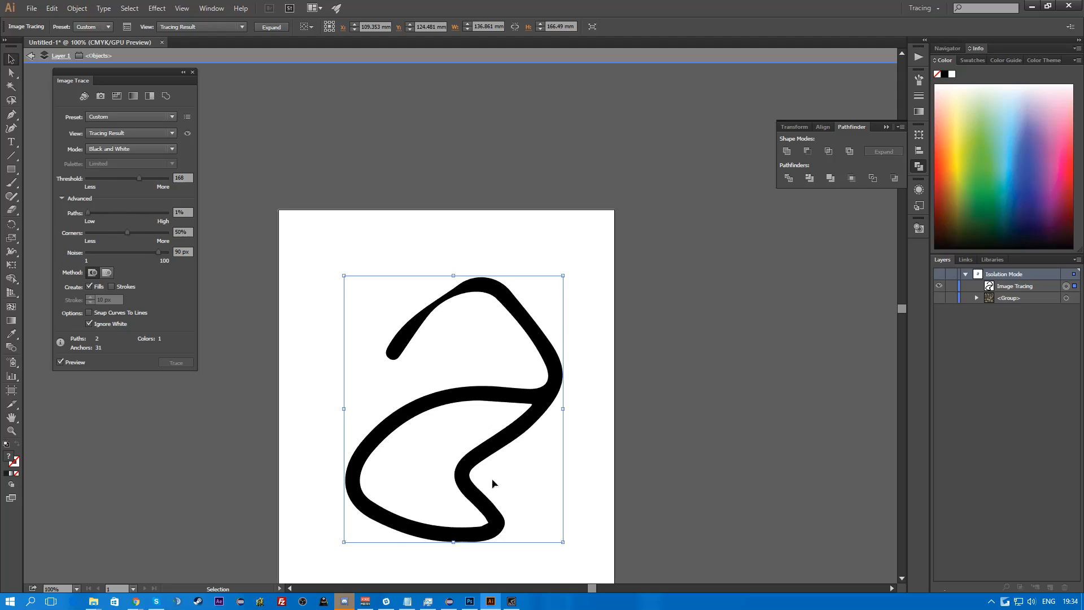
mouse_move(648, 88)
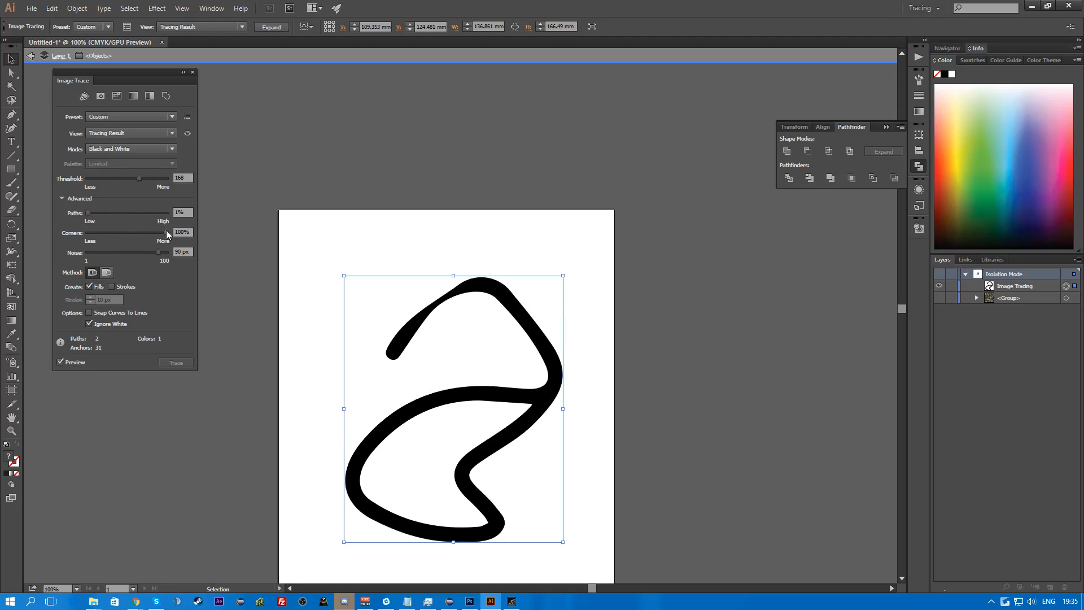
left_click_drag(164, 233, 122, 232)
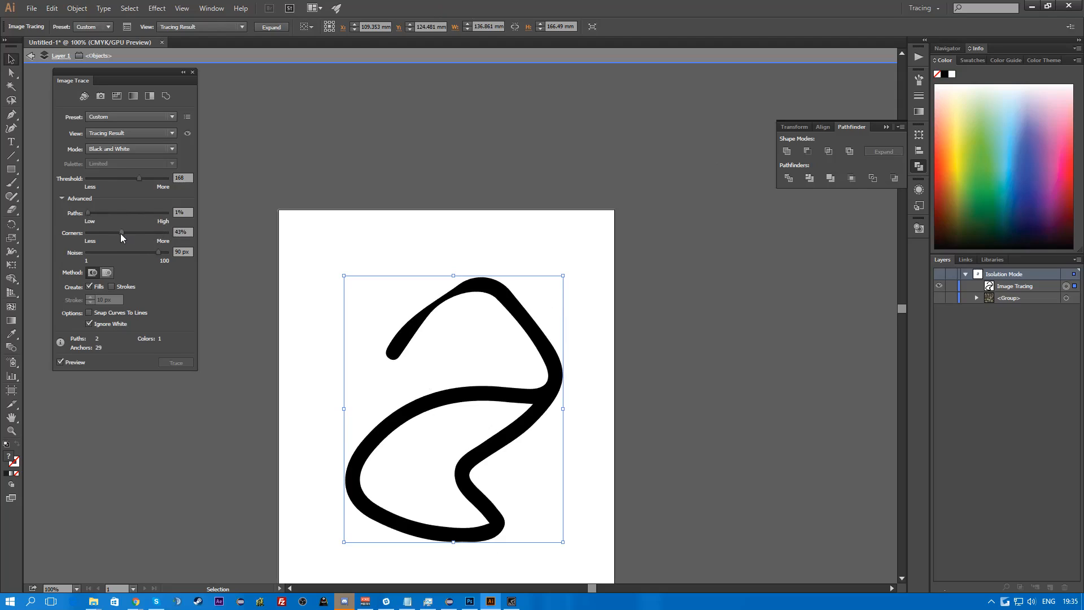
left_click_drag(122, 233, 126, 233)
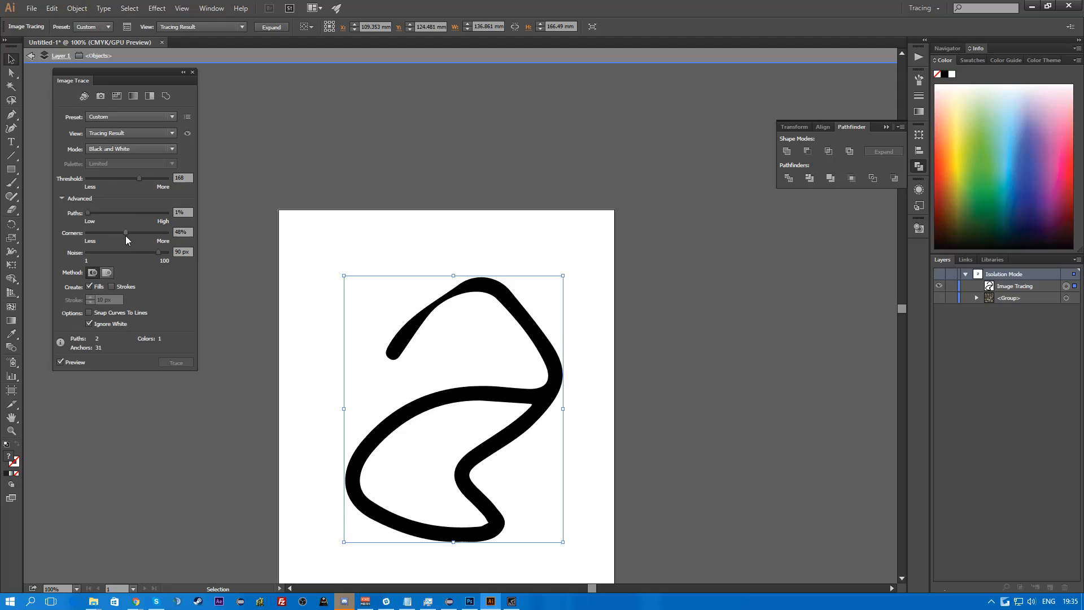
left_click_drag(158, 252, 87, 252)
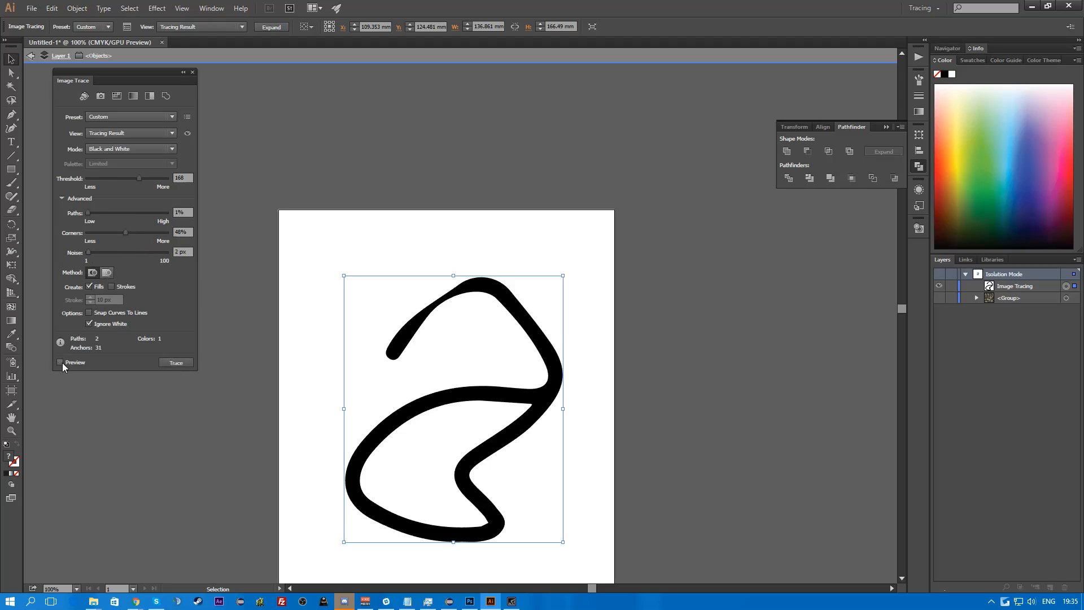
- Expand the traced stroke into editable vector paths via Object > Expand and select the group
left_click(60, 361)
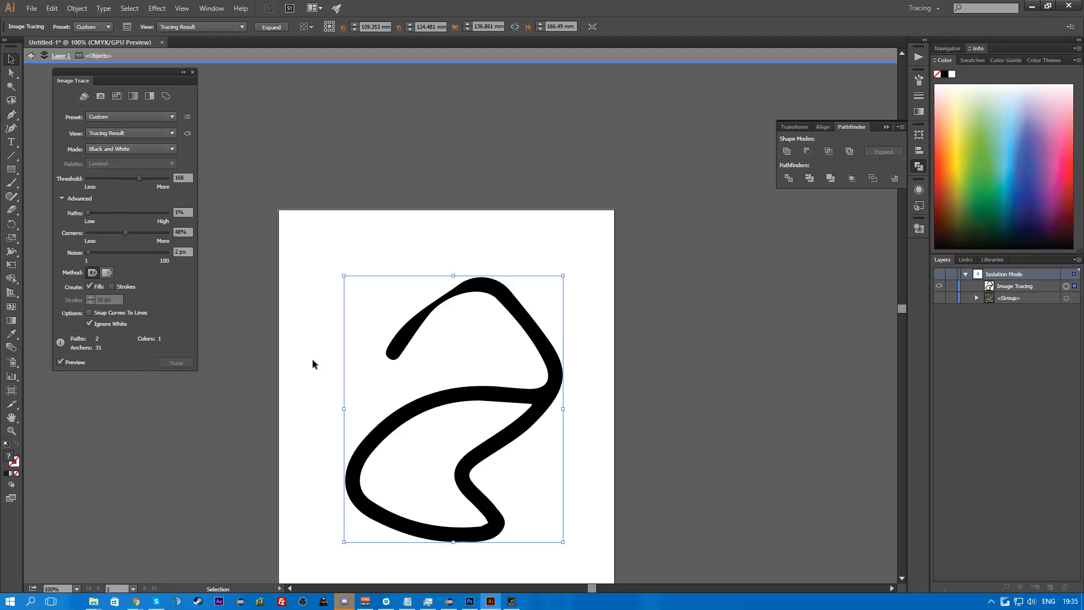
left_click(77, 8)
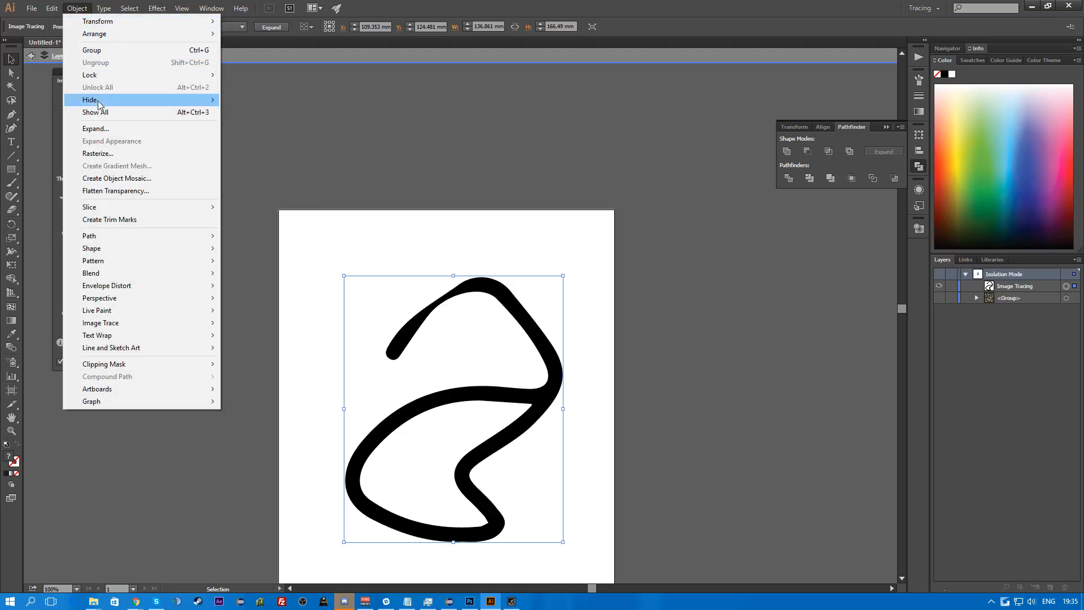
left_click(272, 26)
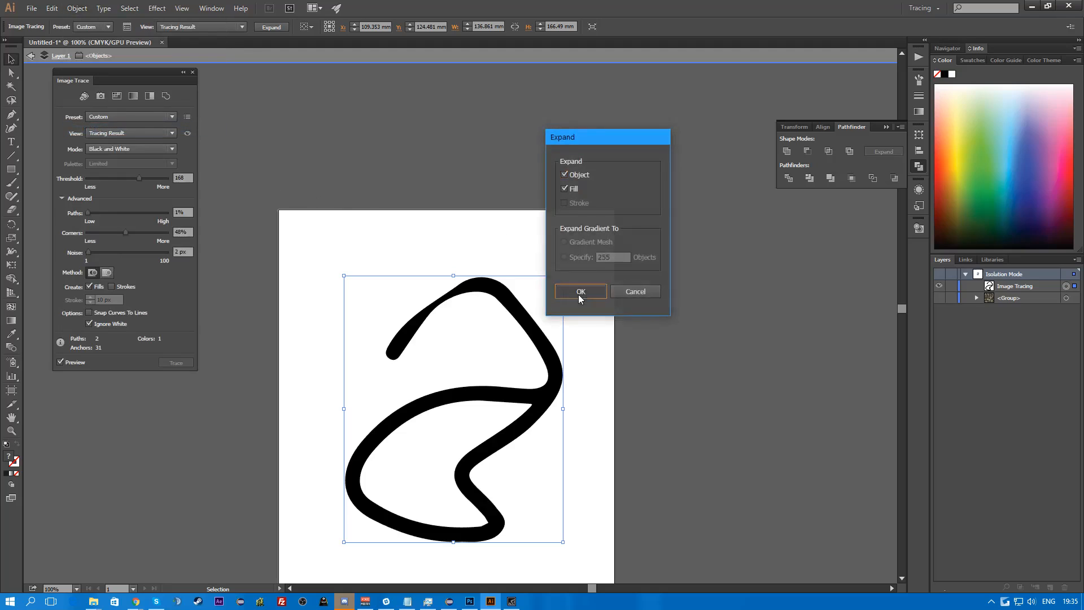
left_click(580, 291)
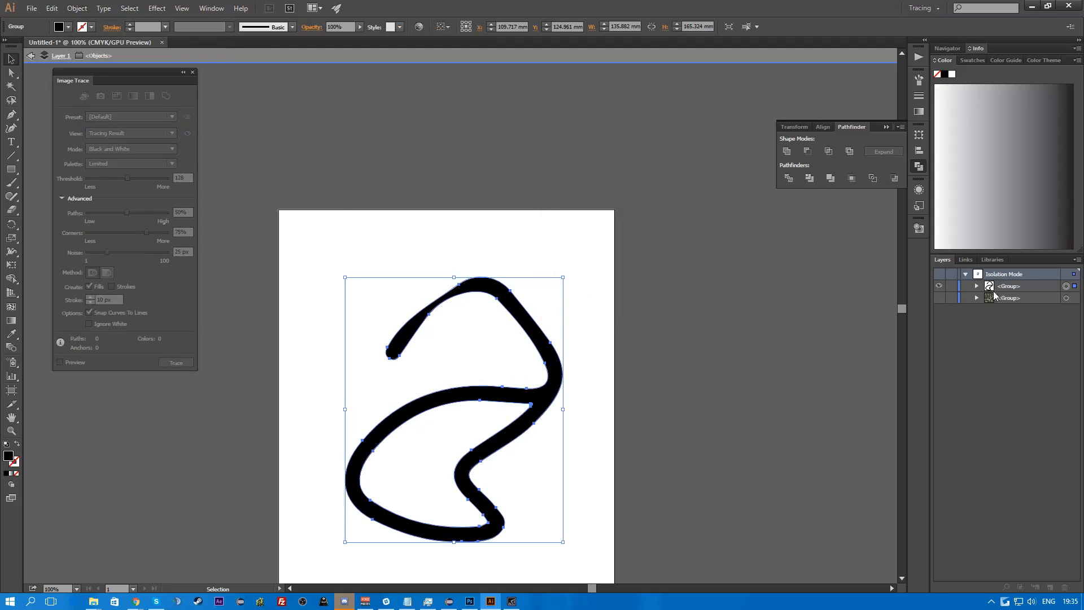
left_click(51, 7)
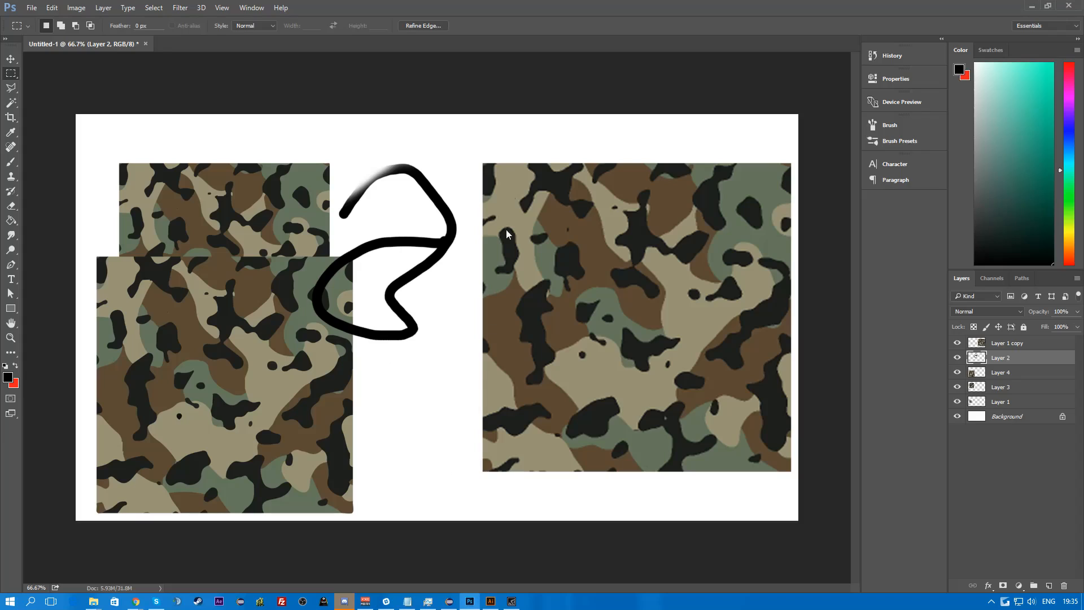
- Paste the smooth stroke into Photoshop as Pixels and move it below the jagged original
key("ctrl+v")
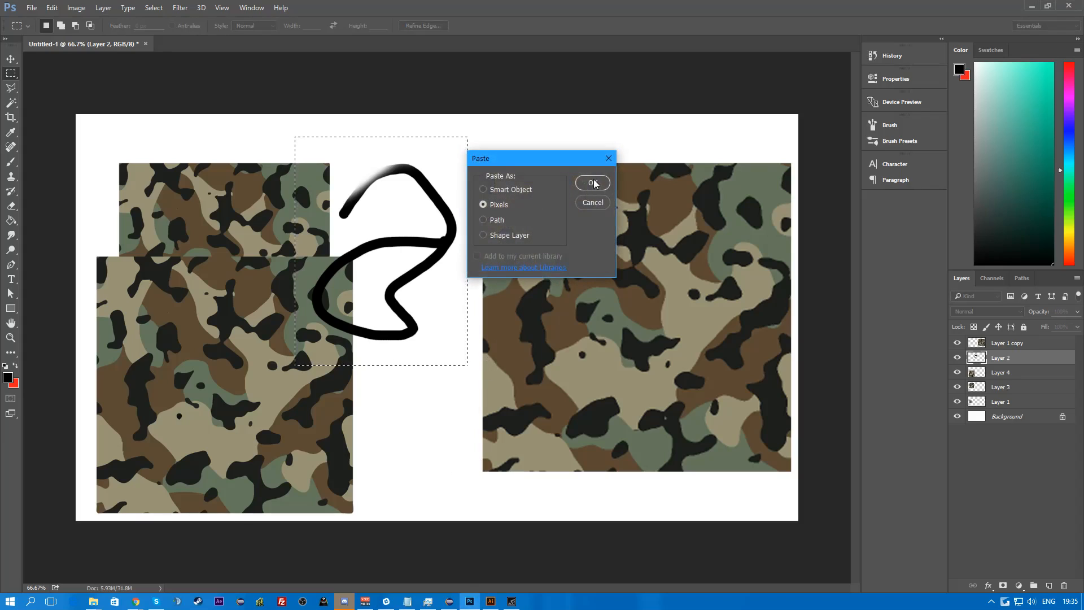
left_click(591, 183)
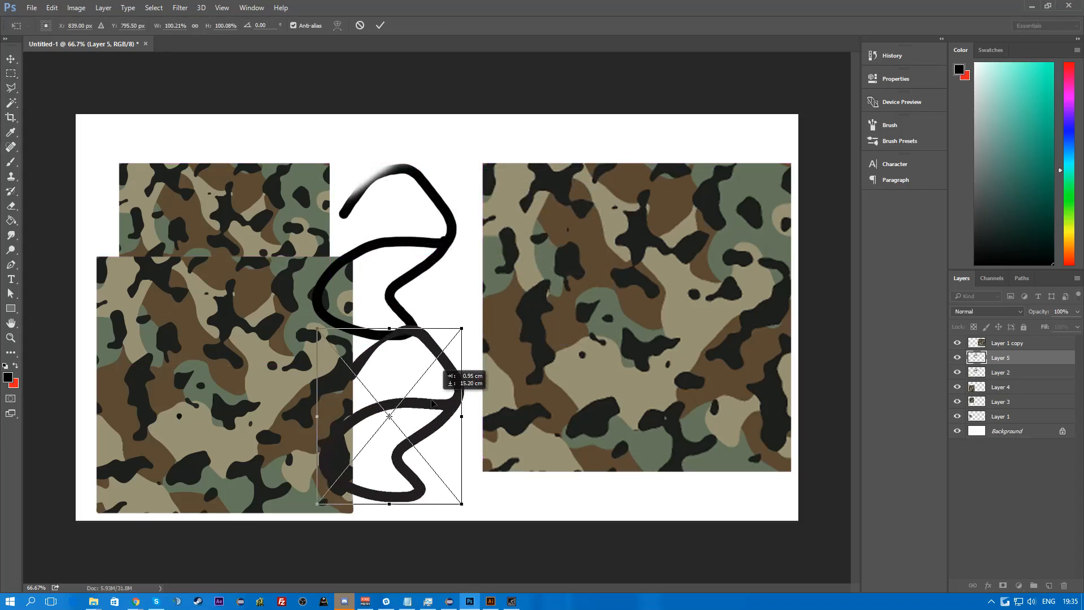
left_click_drag(390, 417, 239, 251)
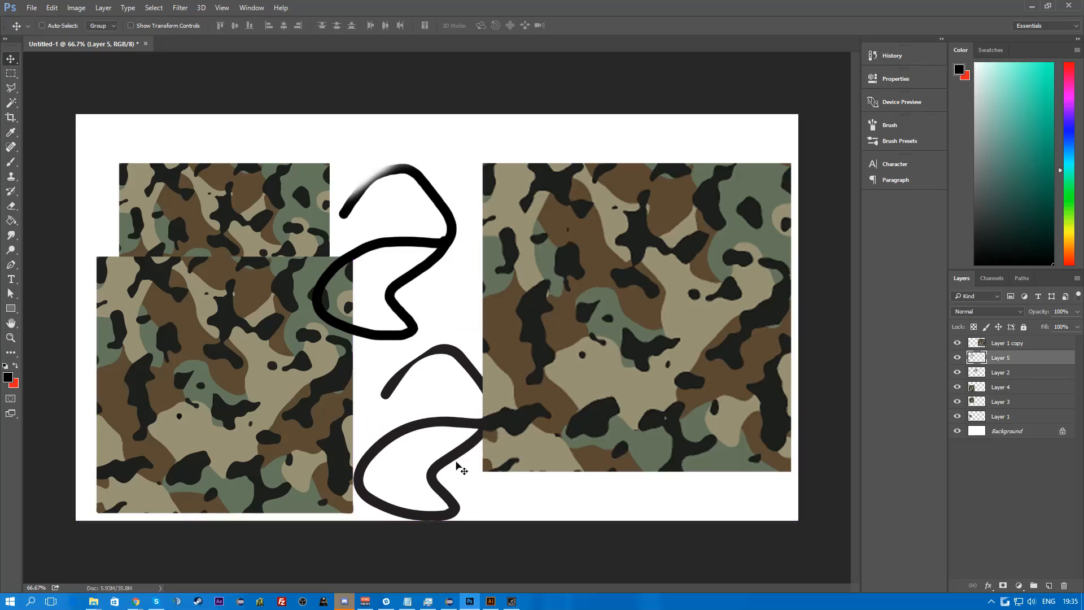
mouse_move(1001, 373)
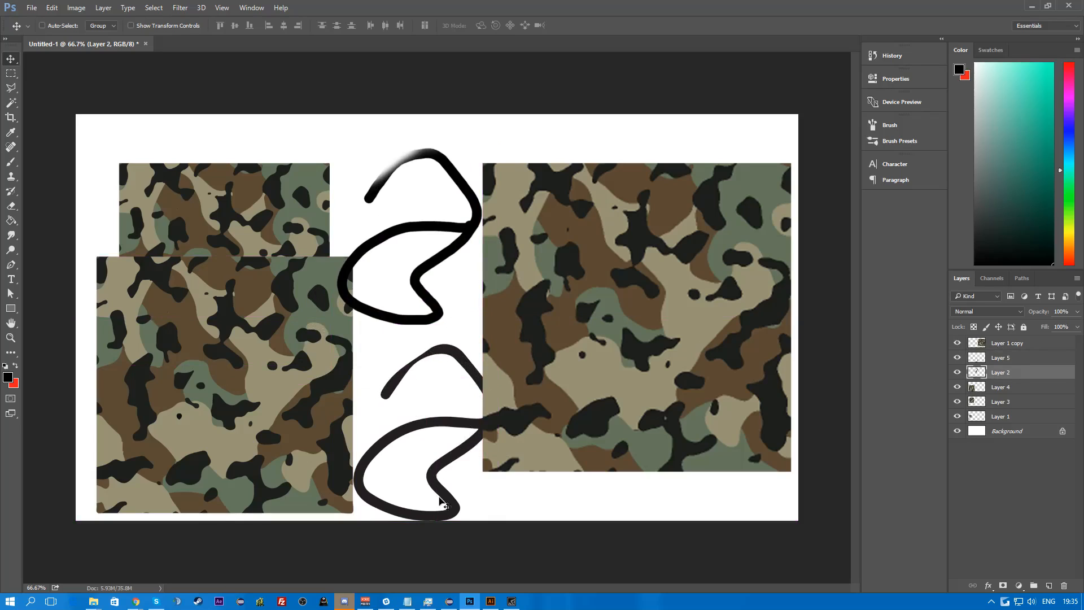
mouse_move(470, 250)
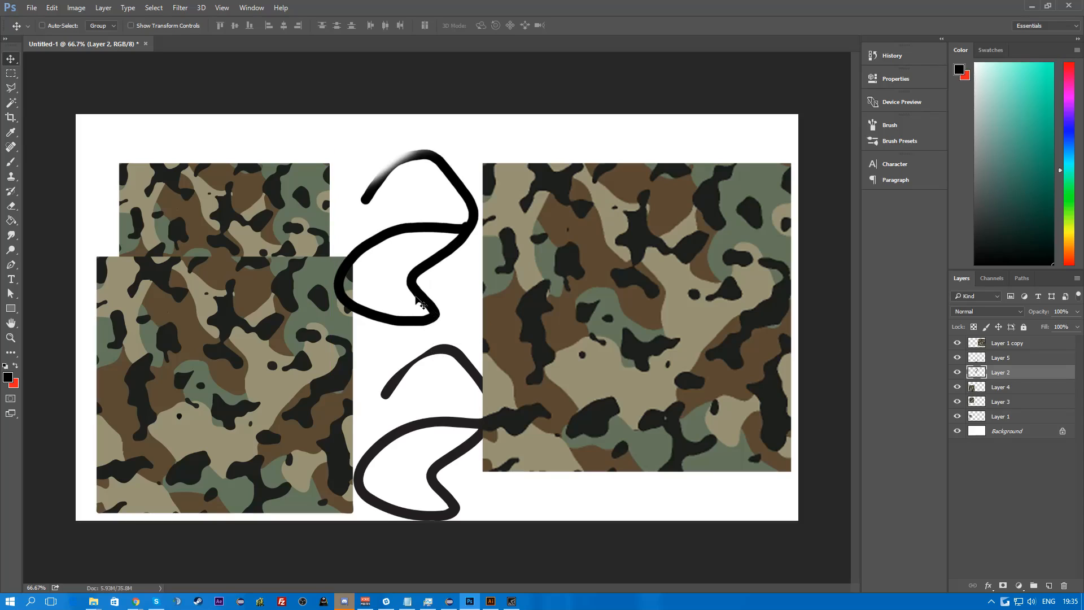
mouse_move(975, 384)
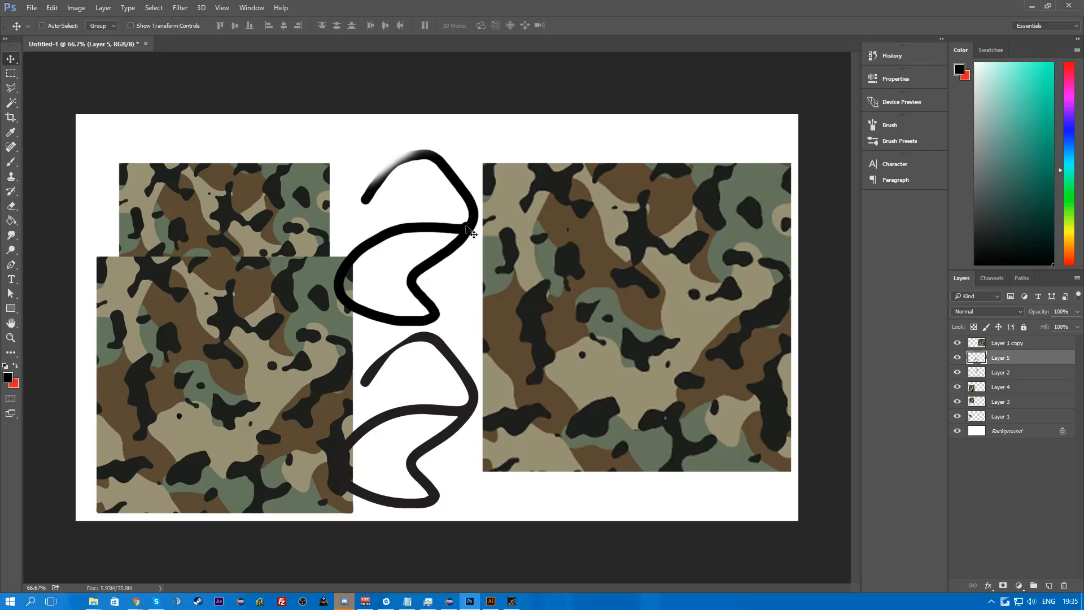
mouse_move(473, 231)
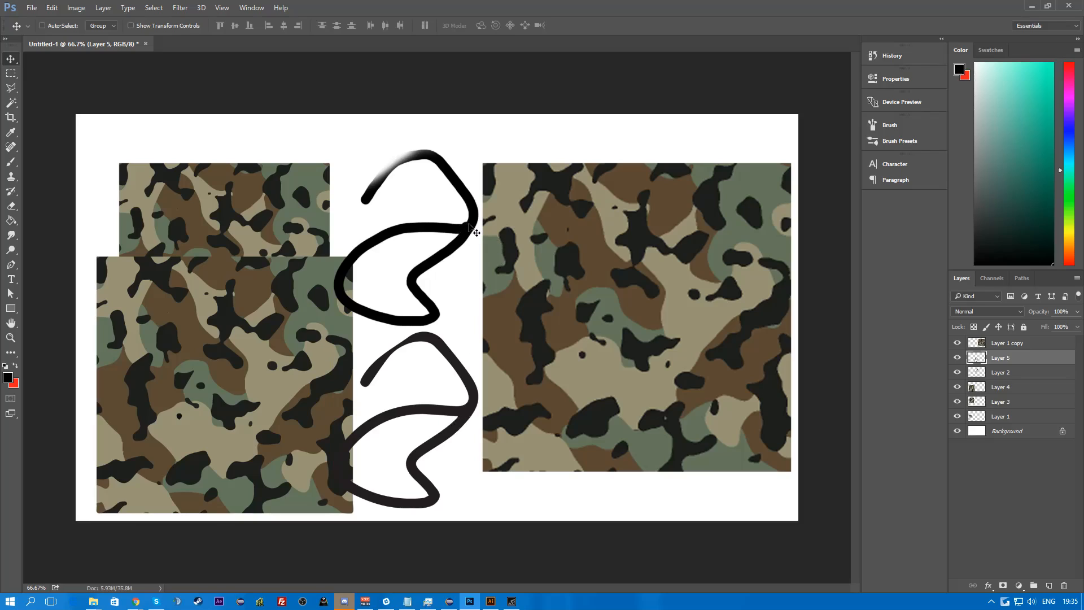
mouse_move(473, 404)
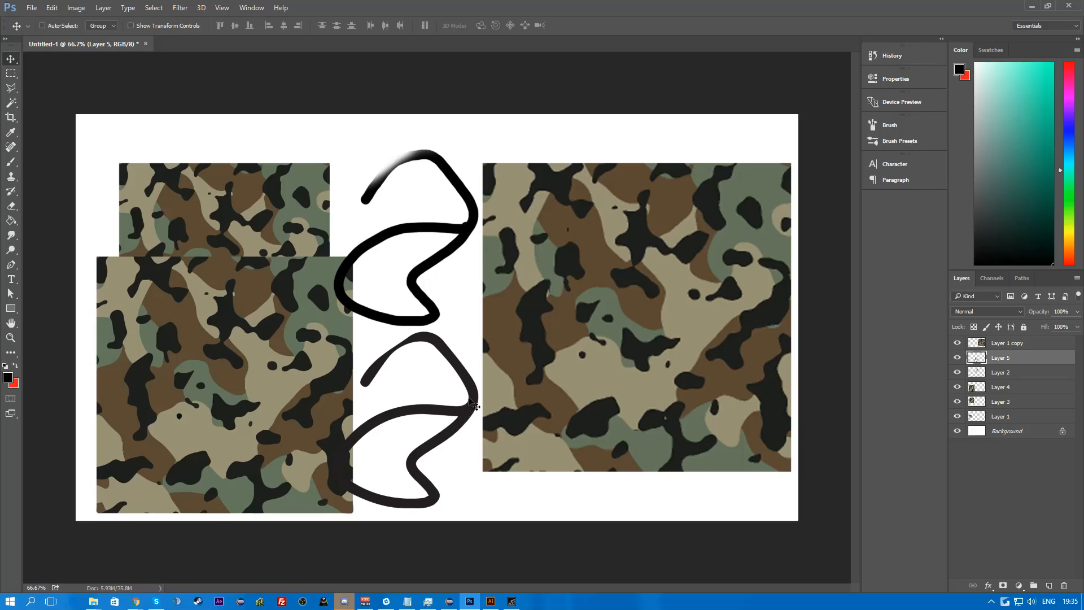
mouse_move(380, 395)
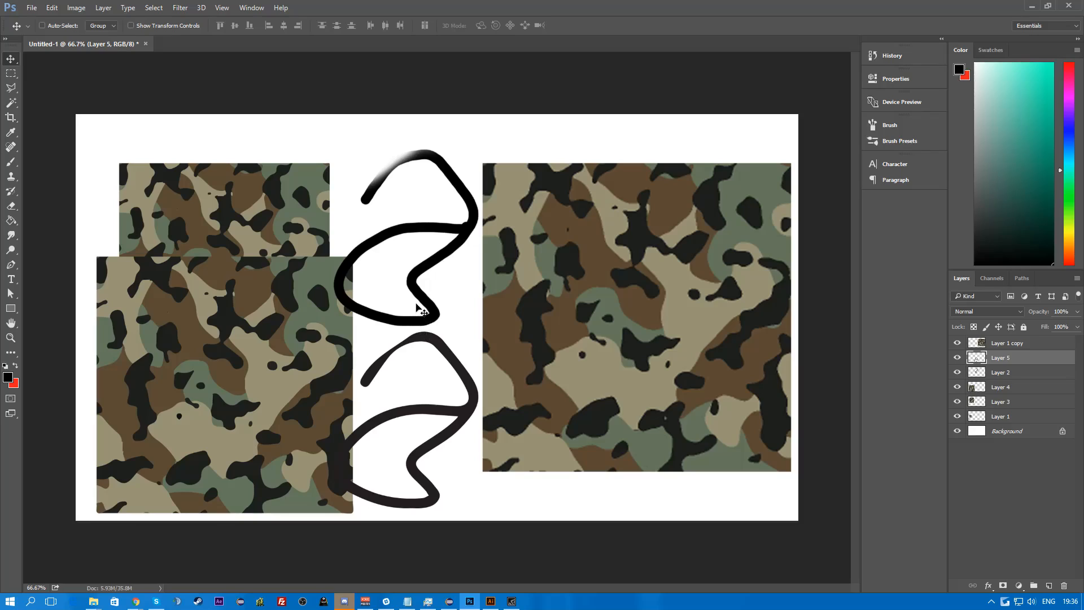
mouse_move(560, 299)
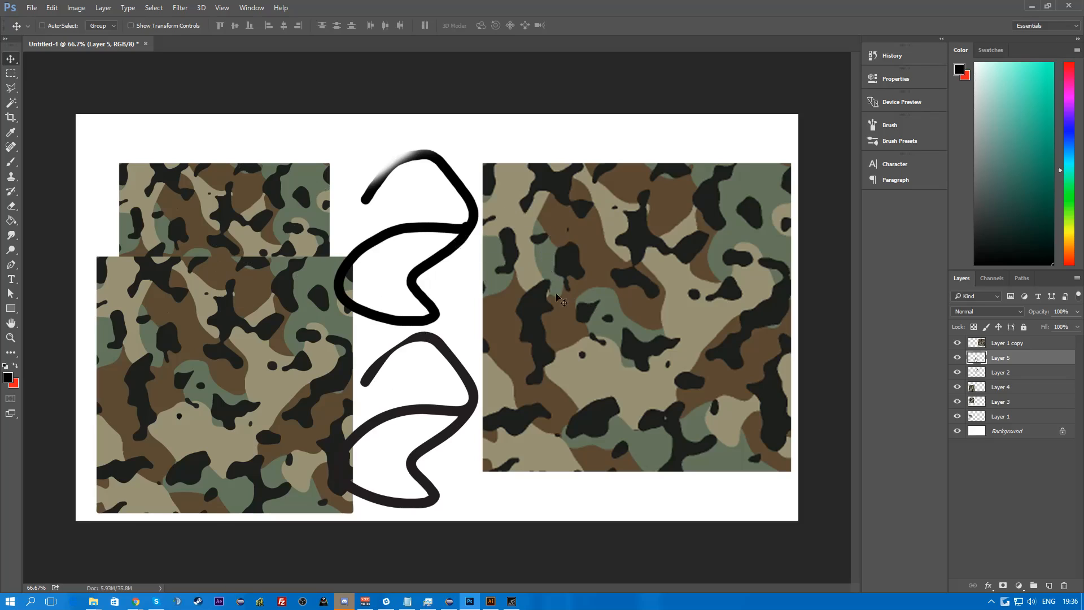
mouse_move(257, 234)
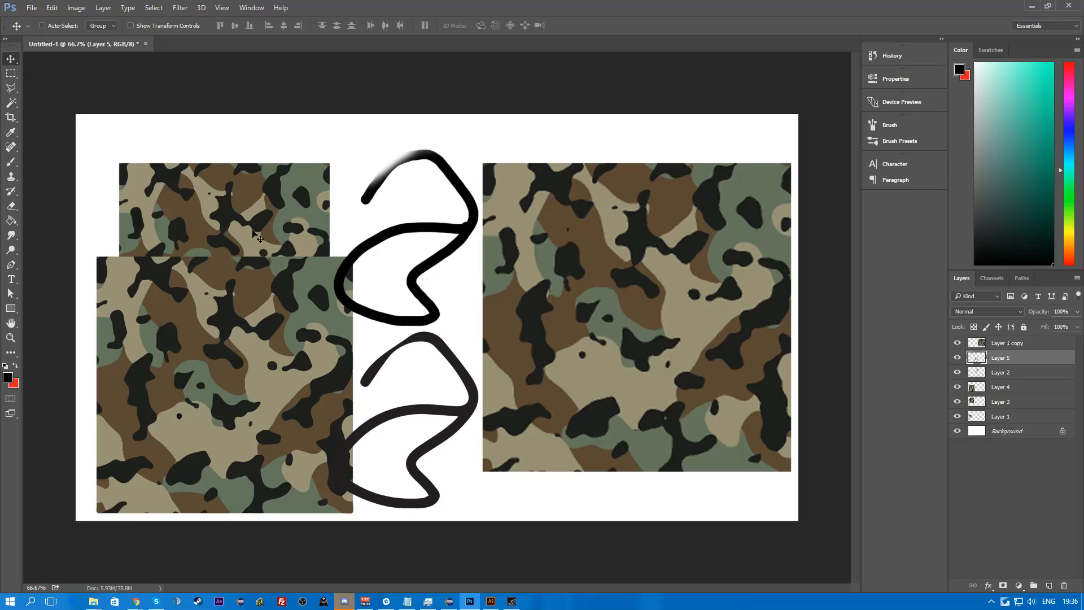
mouse_move(407, 332)
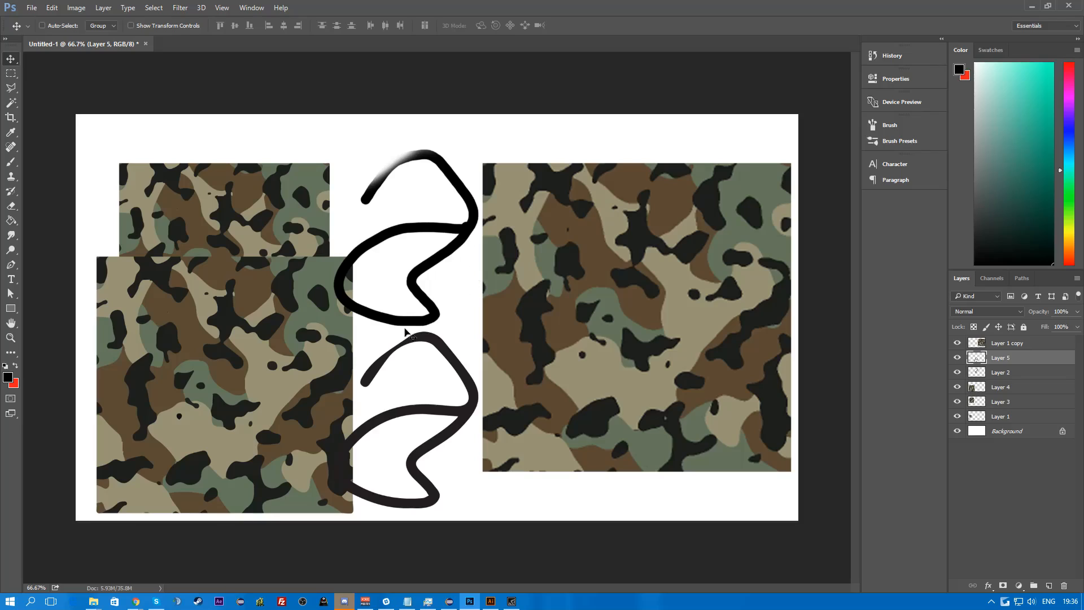
mouse_move(377, 213)
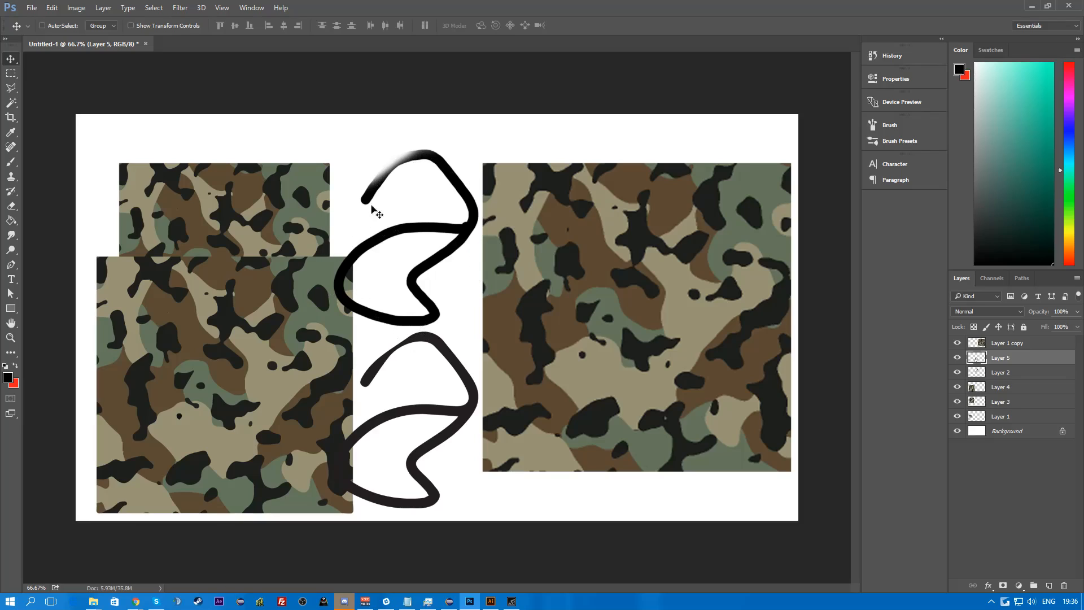
mouse_move(358, 332)
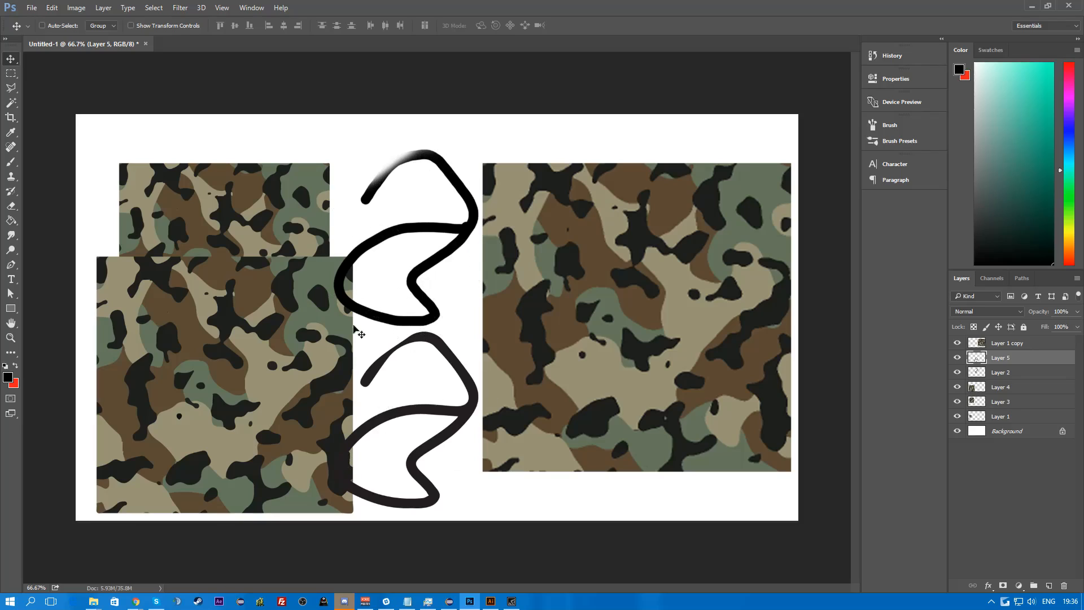
mouse_move(440, 436)
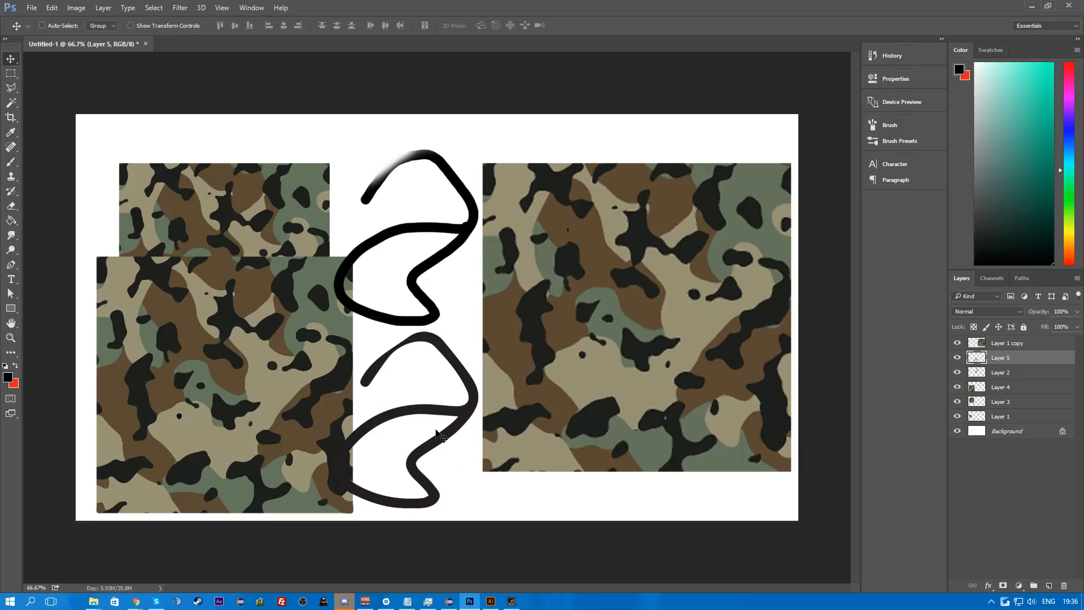